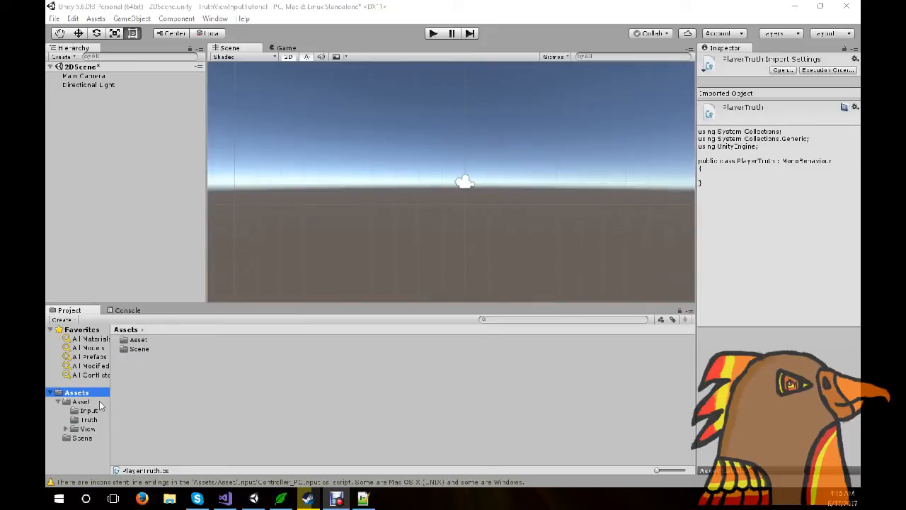
Preview the Controller_PCInput script in Asset/Input, then browse to the Truth folder with PlayerTruth.
{"action": "left_click", "coordinate": [81, 401]}
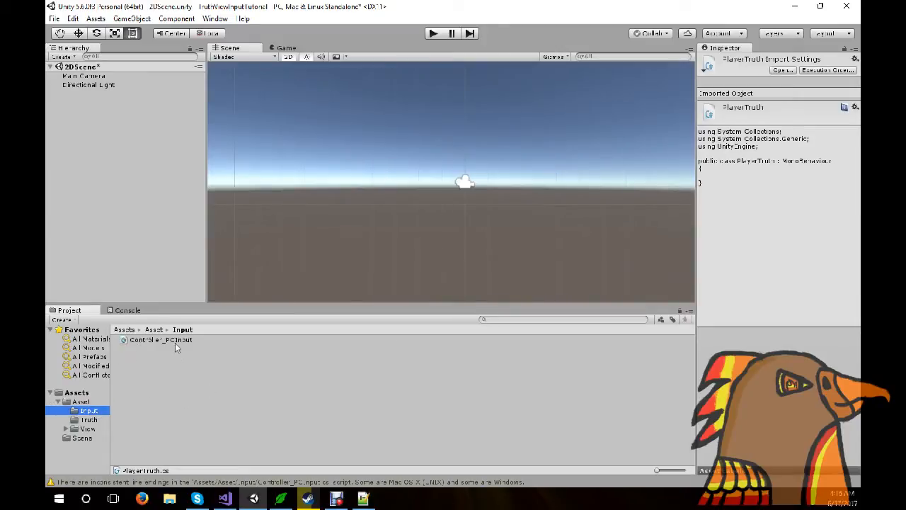
{"action": "left_click", "coordinate": [160, 339]}
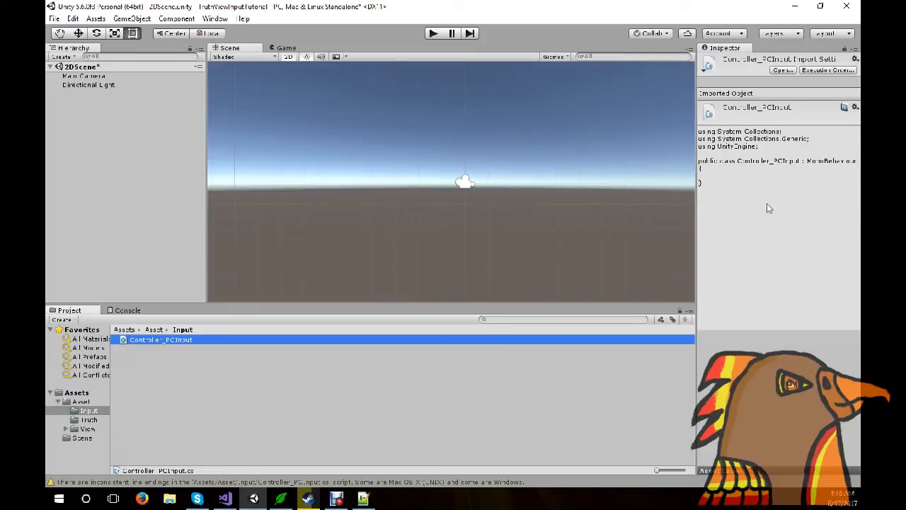
{"action": "mouse_move", "coordinate": [764, 209]}
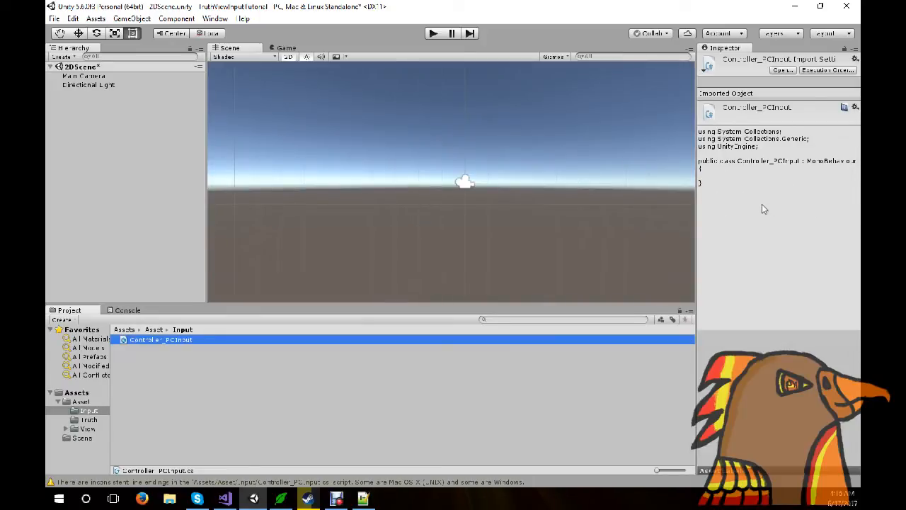
{"action": "left_click", "coordinate": [90, 419]}
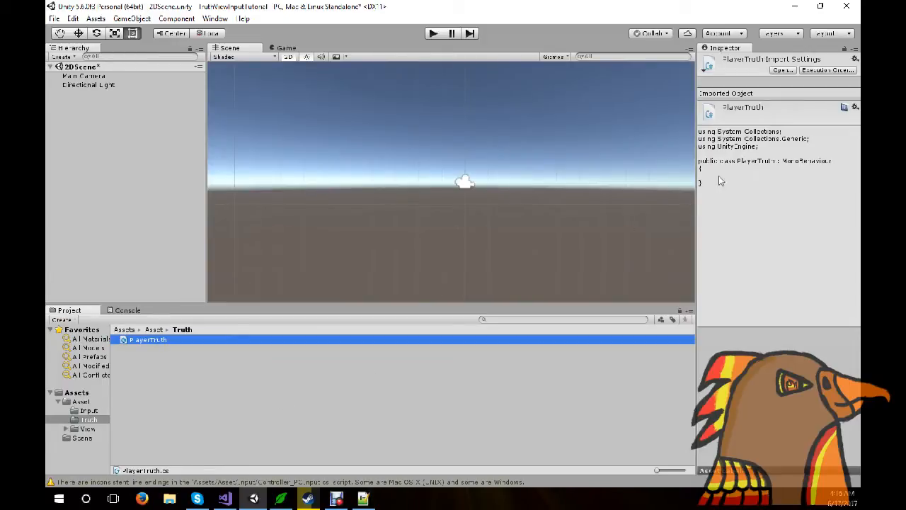
{"action": "mouse_move", "coordinate": [796, 180]}
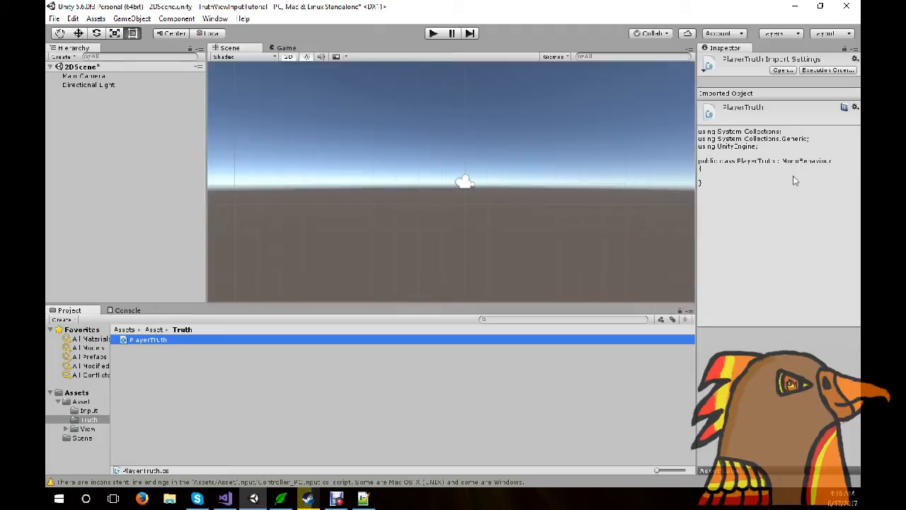
Inspect the Circle and Square sprites in the View folder, then enter its Prefab subfolder.
{"action": "left_click", "coordinate": [88, 429]}
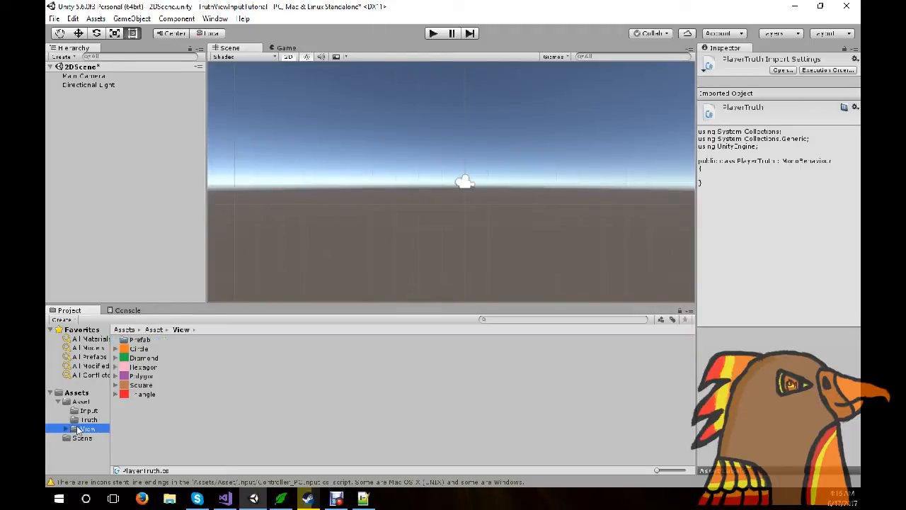
{"action": "left_click", "coordinate": [139, 348]}
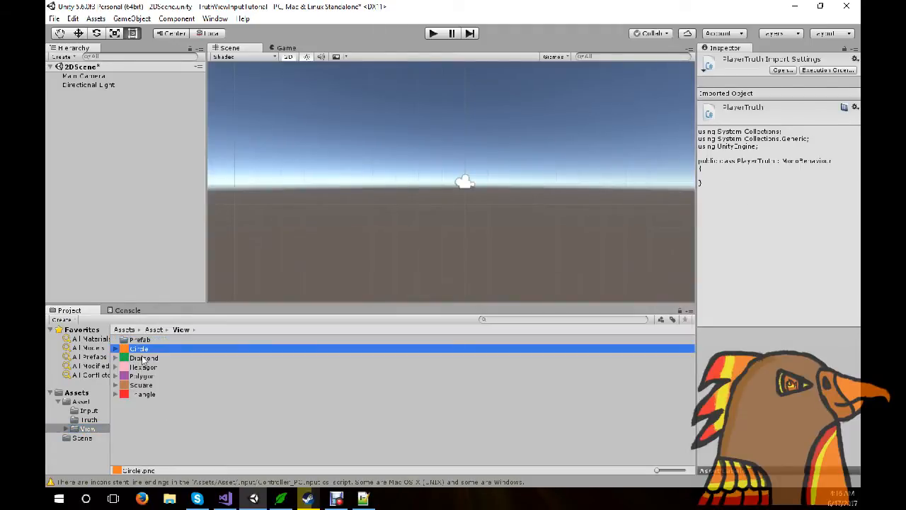
{"action": "left_click", "coordinate": [141, 385]}
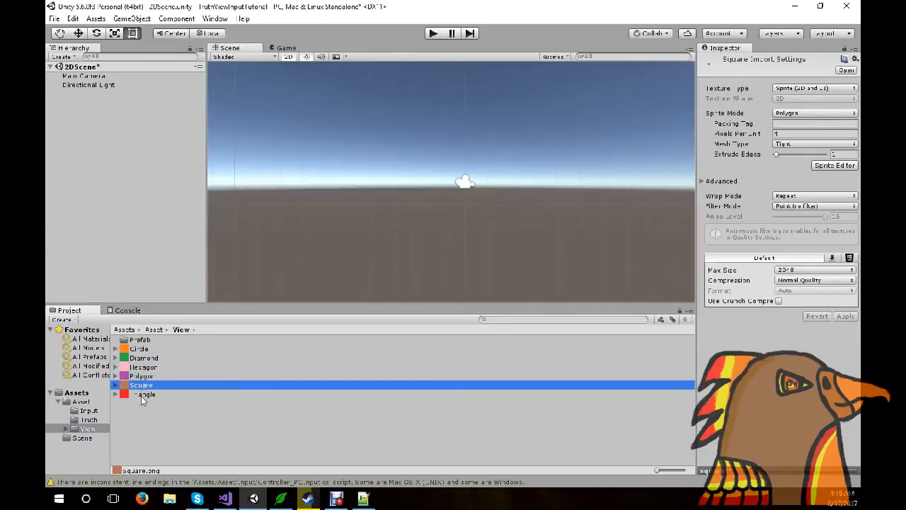
{"action": "left_click", "coordinate": [141, 339]}
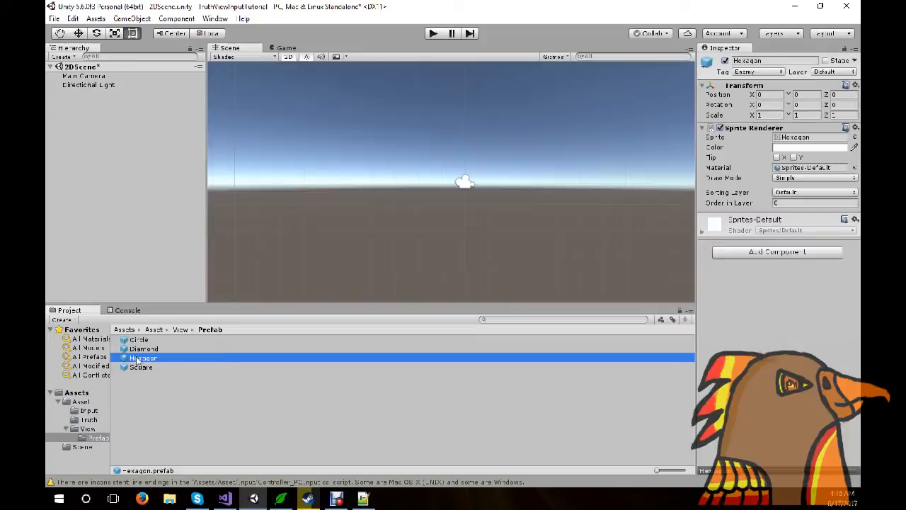
Drop a Circle prefab instance into the Scene and bring up its context actions to remove it.
{"action": "left_click", "coordinate": [140, 391]}
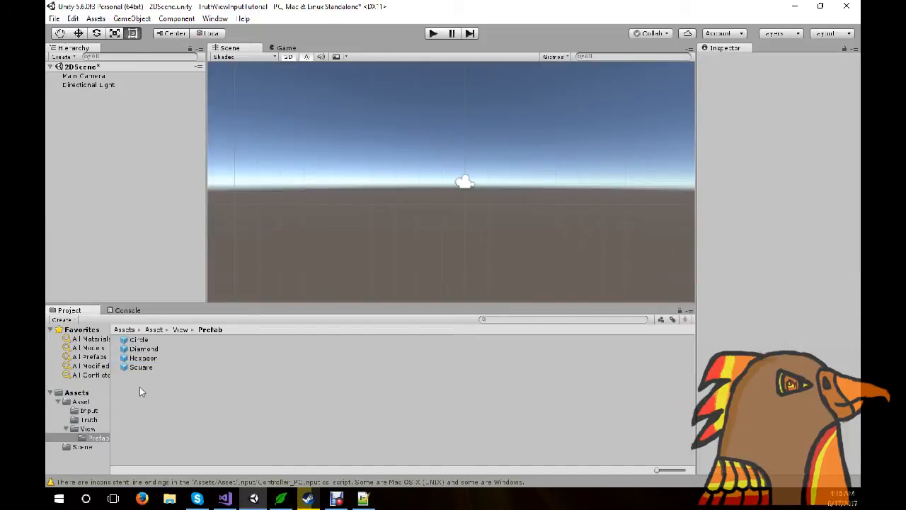
{"action": "left_click", "coordinate": [139, 339]}
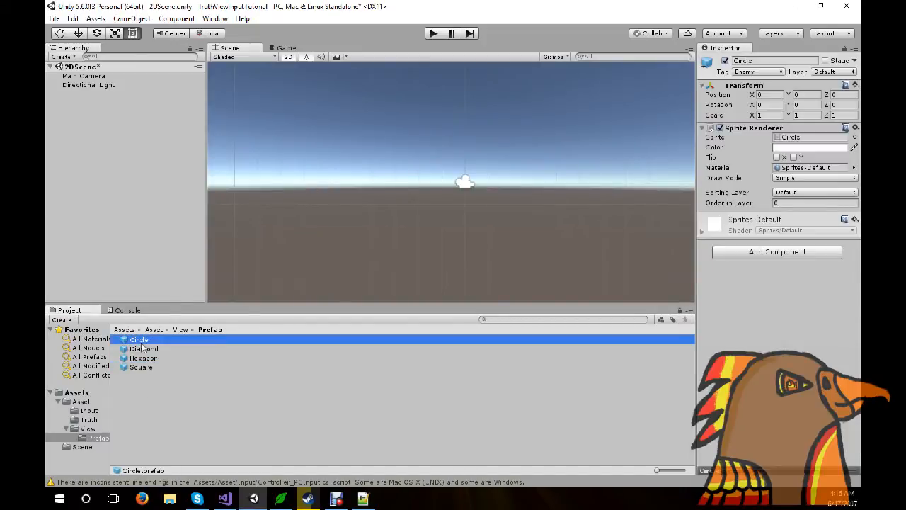
{"action": "left_click_drag", "start_coordinate": [139, 339], "coordinate": [465, 203]}
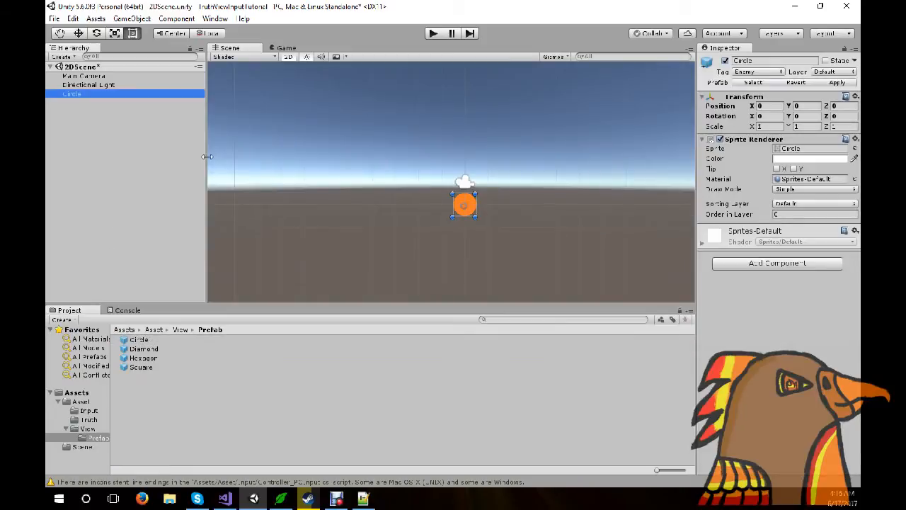
{"action": "right_click", "coordinate": [72, 94]}
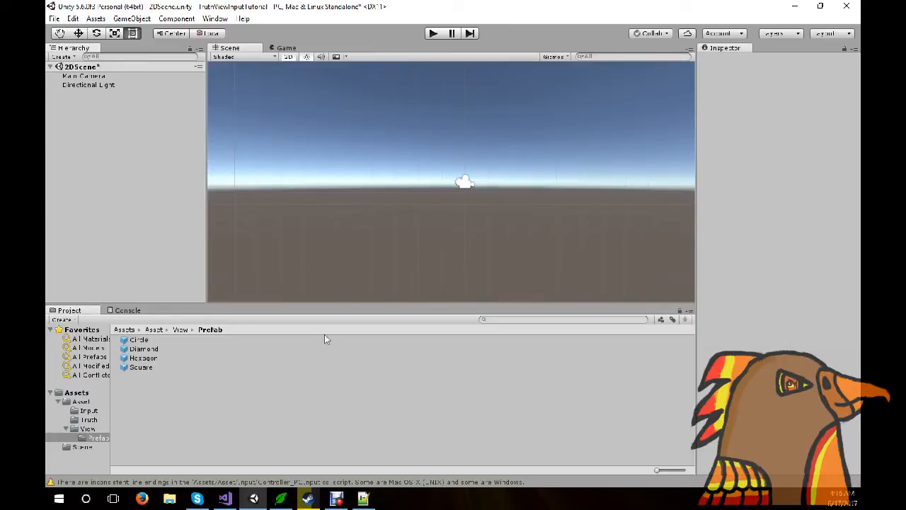
{"action": "mouse_move", "coordinate": [301, 441]}
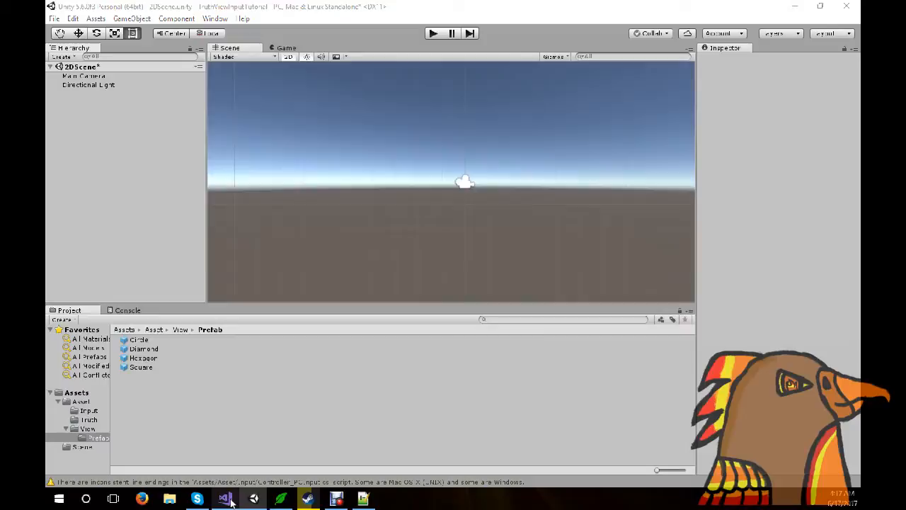
Declare 'public Vector3 Position = Vector3.zero;' inside the PlayerTruth class.
{"action": "left_click", "coordinate": [224, 499]}
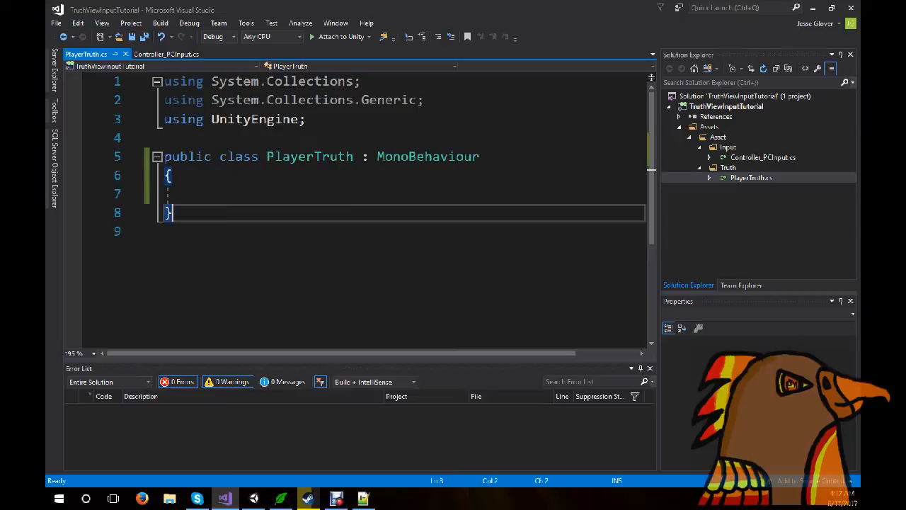
{"action": "mouse_move", "coordinate": [359, 303]}
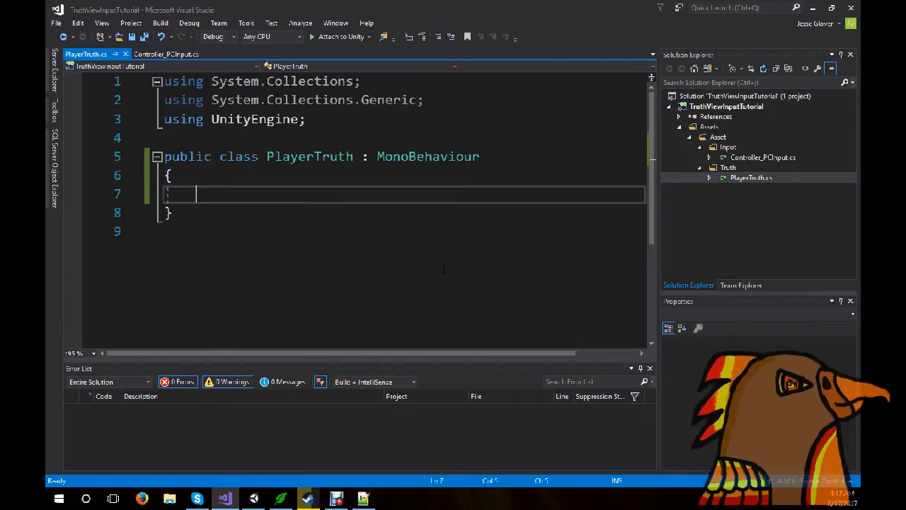
{"action": "type", "text": "public"}
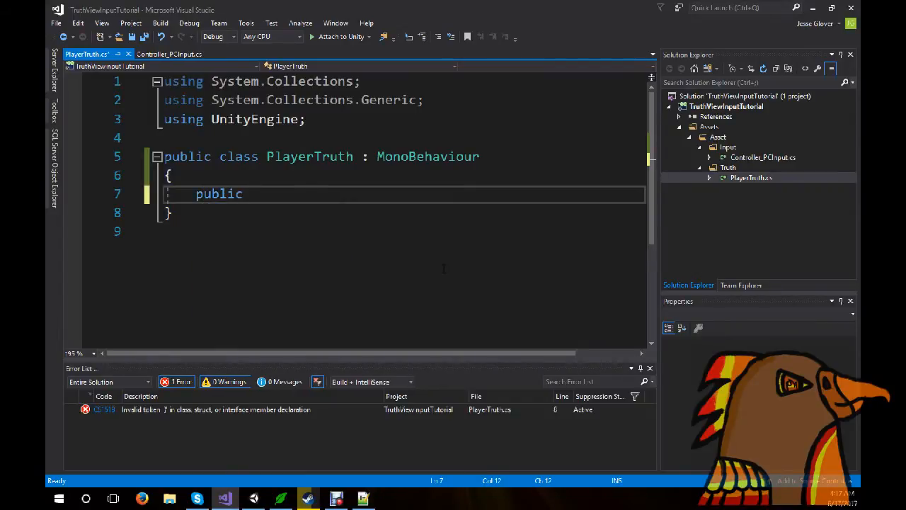
{"action": "type", "text": "Vector3 Pos"}
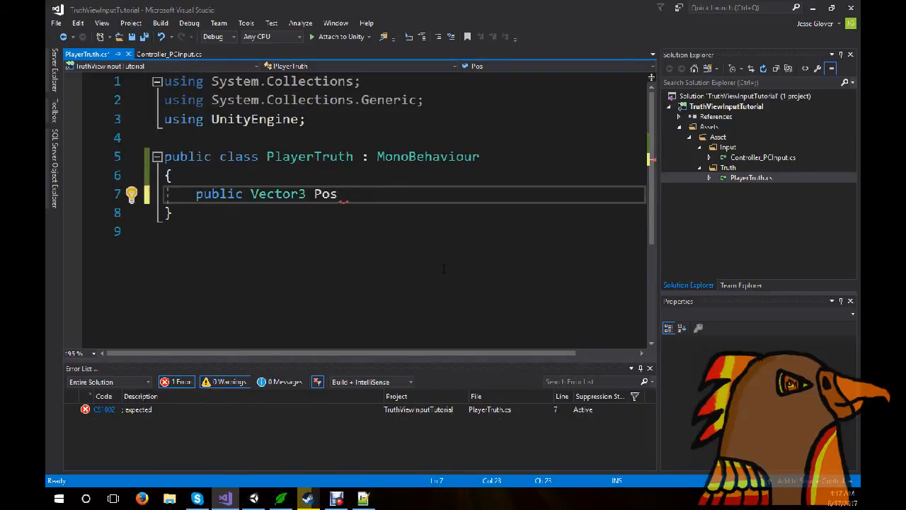
{"action": "type", "text": "ition"}
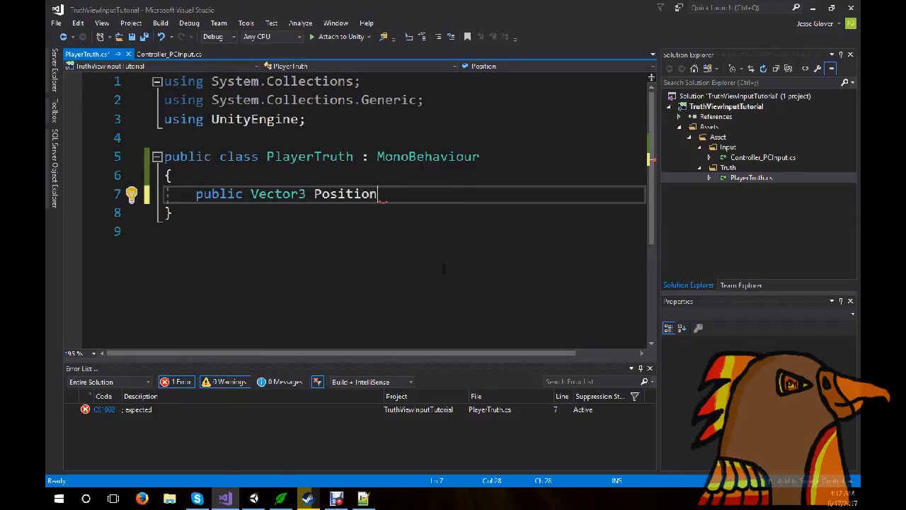
{"action": "type", "text": "= Ve"}
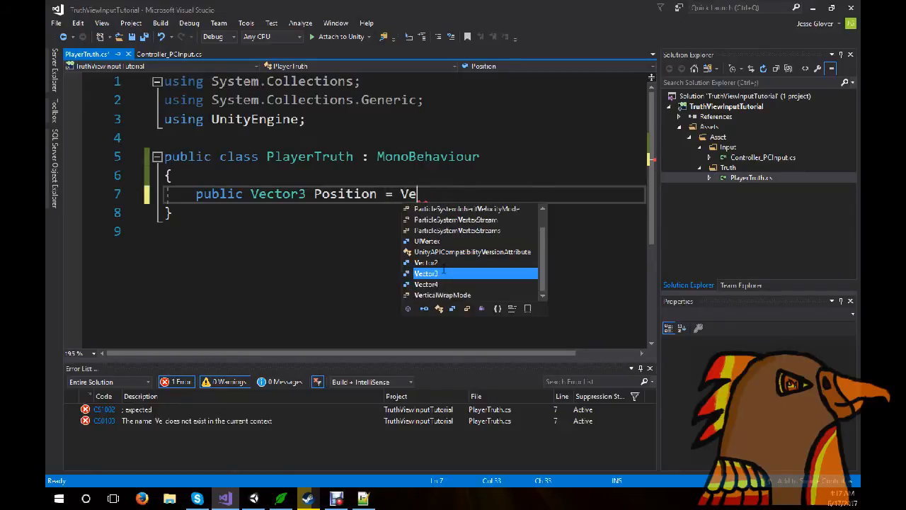
{"action": "type", "text": "ctor3.zero;"}
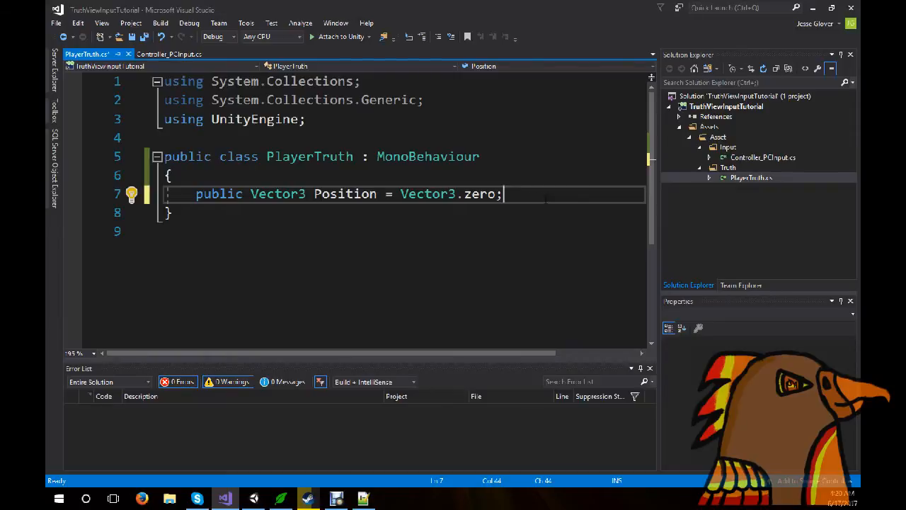
{"action": "mouse_move", "coordinate": [813, 219]}
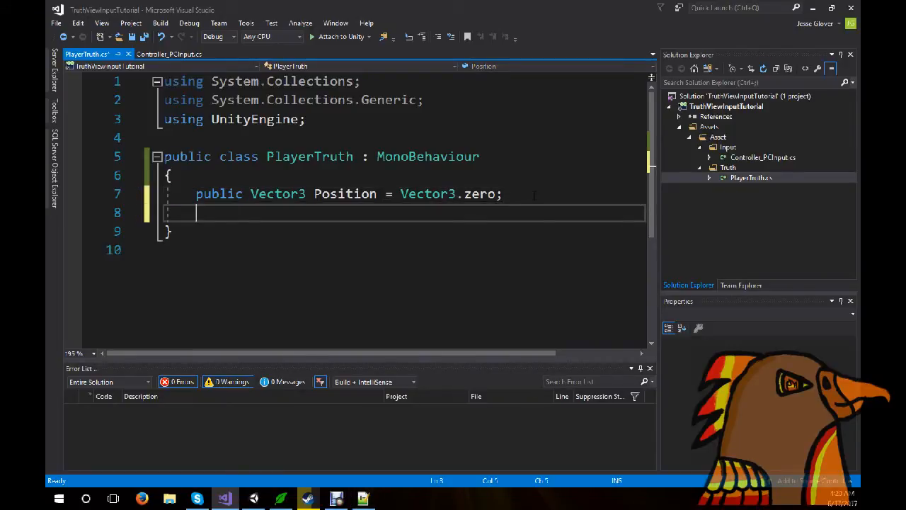
Declare a public PlayerState enum with Left, Right, Up, Down, Forward, Backward, Stop and collapse its body.
{"action": "type", "text": "public e"}
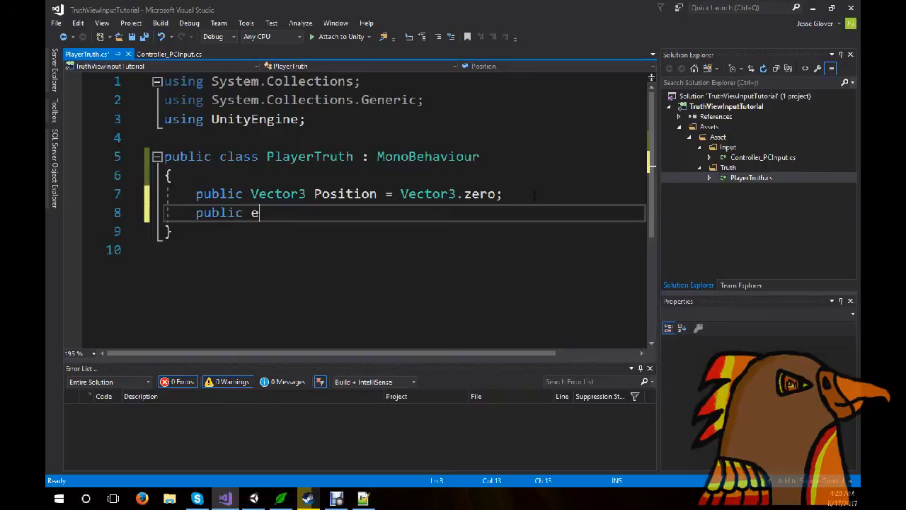
{"action": "type", "text": "num PlayerState"}
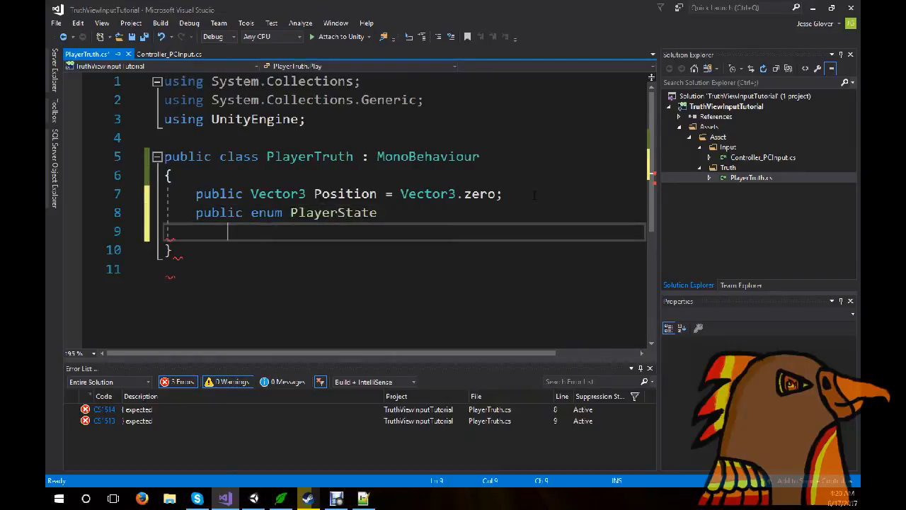
{"action": "type", "text": "{"}
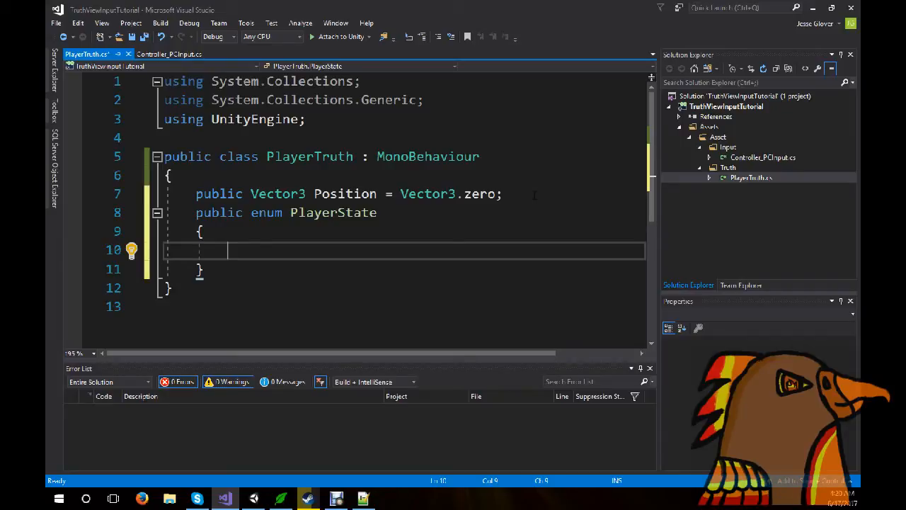
{"action": "type", "text": "MoveLeft"}
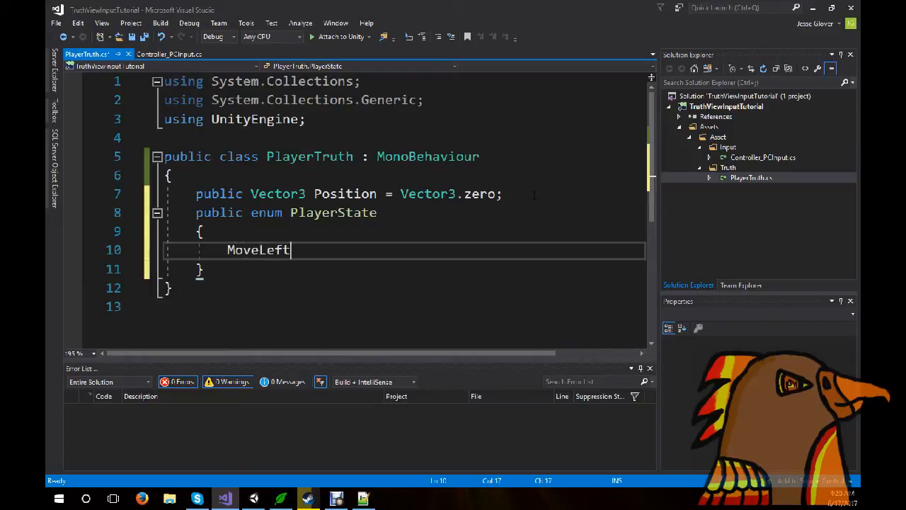
{"action": "type", "text": ","}
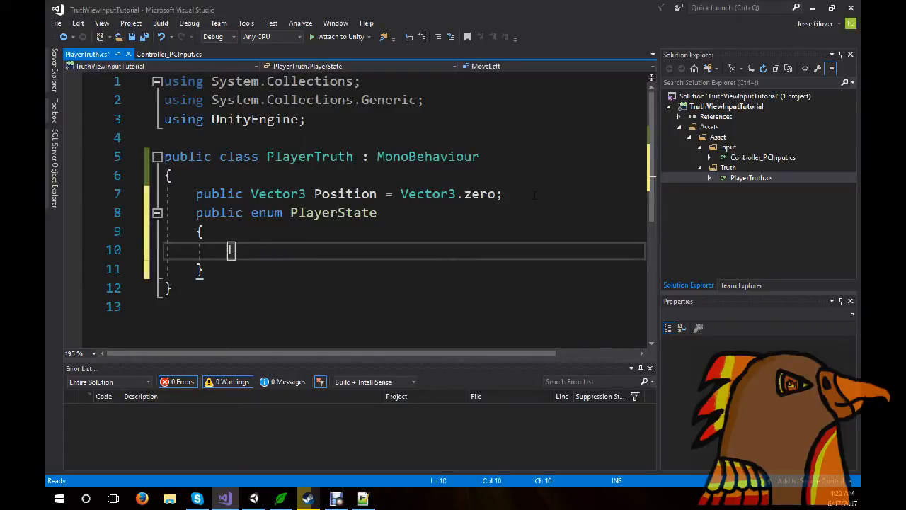
{"action": "type", "text": "Left,"}
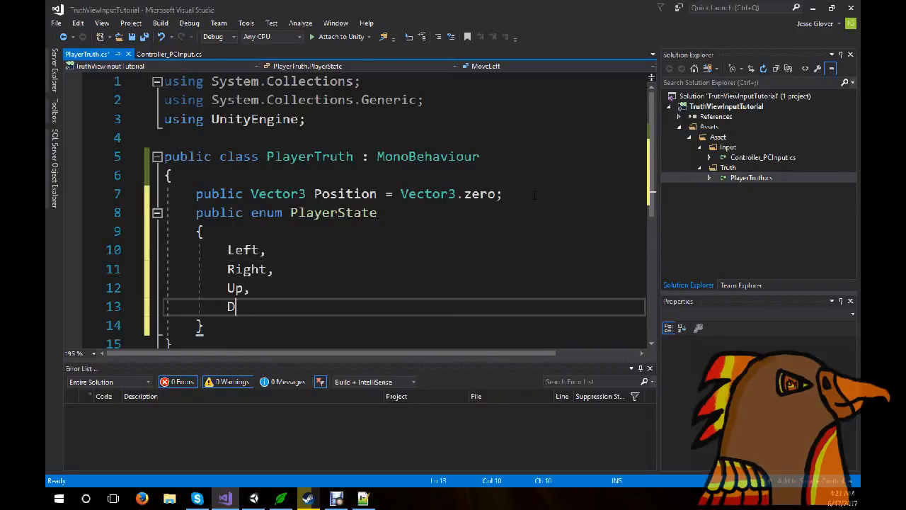
{"action": "type", "text": "own,"}
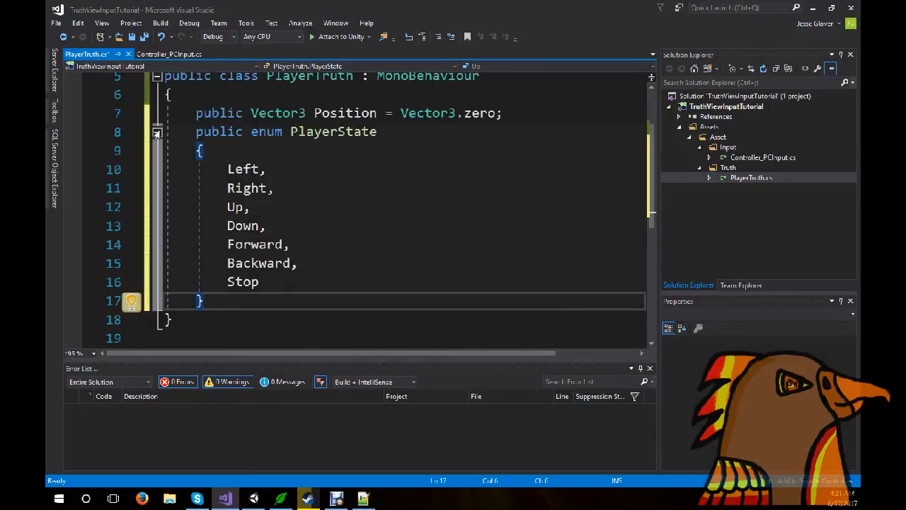
{"action": "left_click", "coordinate": [157, 133]}
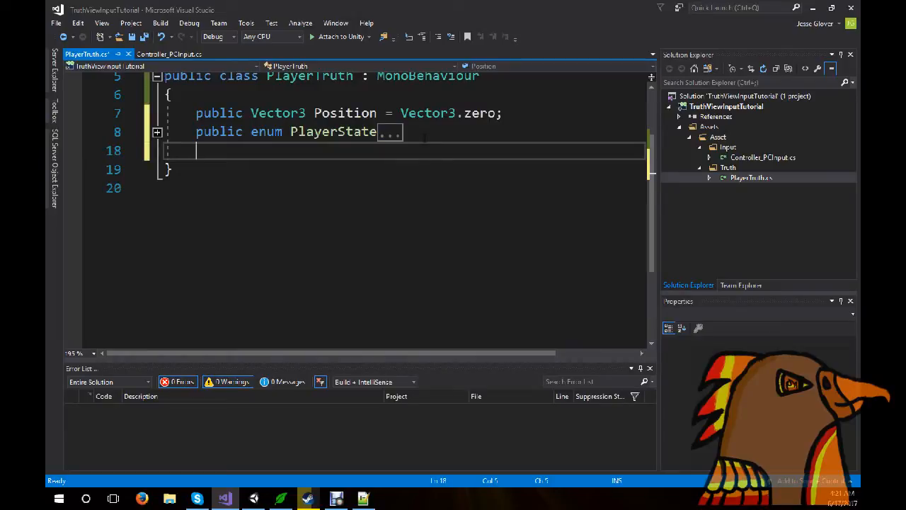
Write 'public PlayerState State {get {return _state;}}' and move to a new line below it.
{"action": "type", "text": "public"}
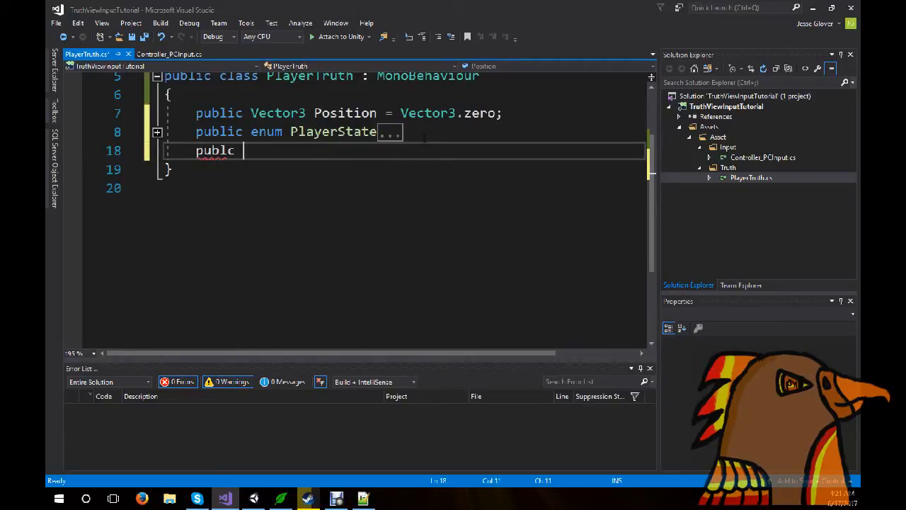
{"action": "type", "text": "P"}
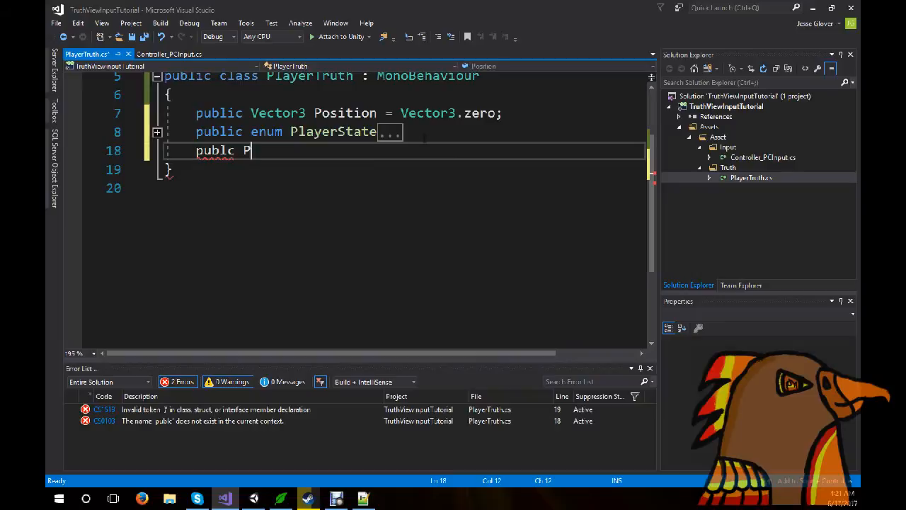
{"action": "type", "text": "layerSt"}
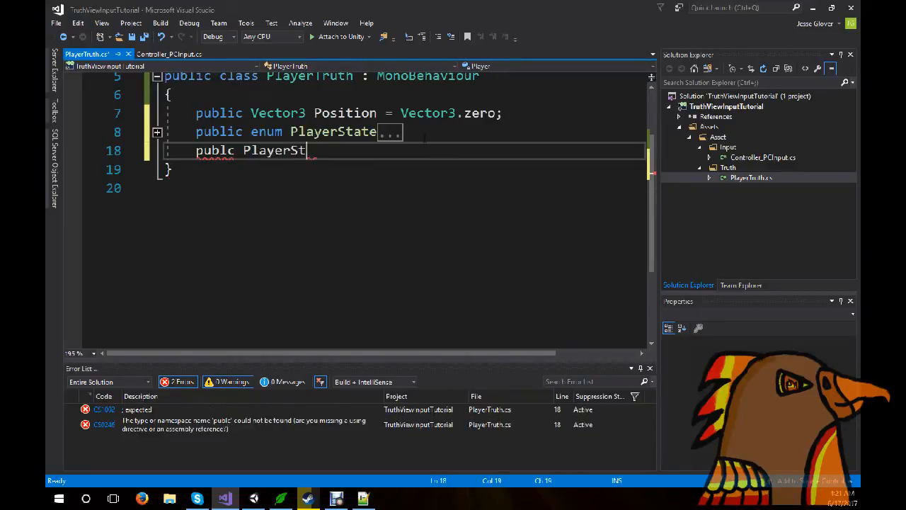
{"action": "type", "text": "ate"}
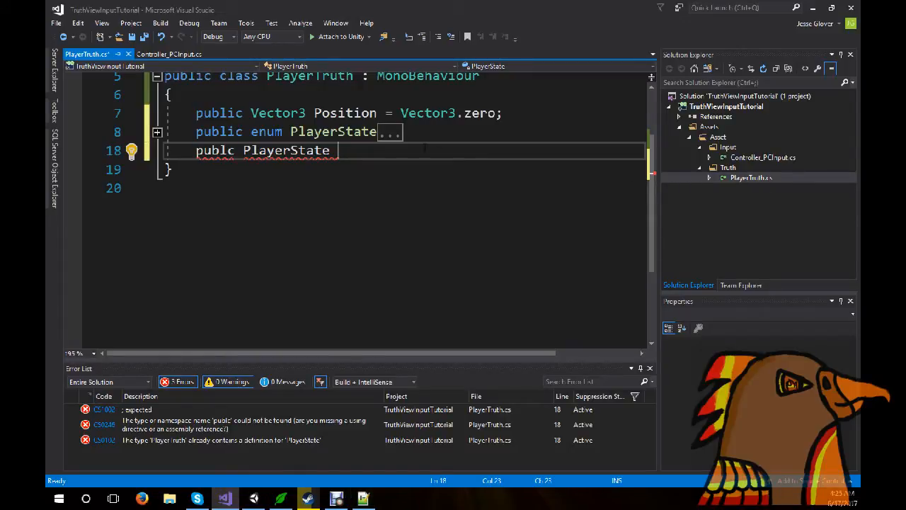
{"action": "type", "text": "State"}
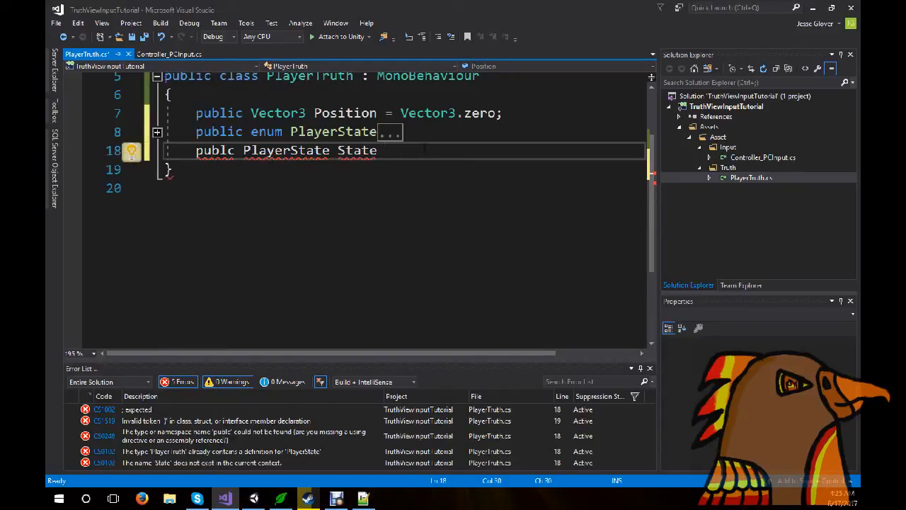
{"action": "type", "text": "{get"}
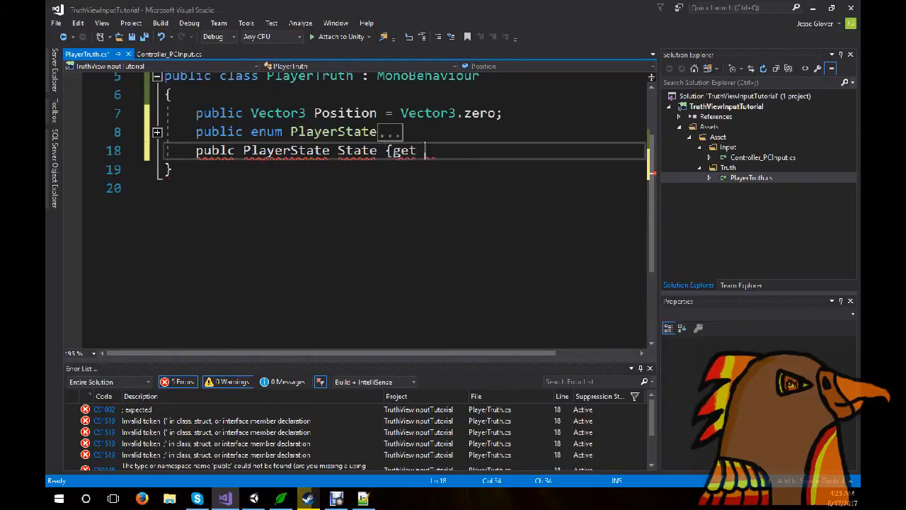
{"action": "type", "text": "{return"}
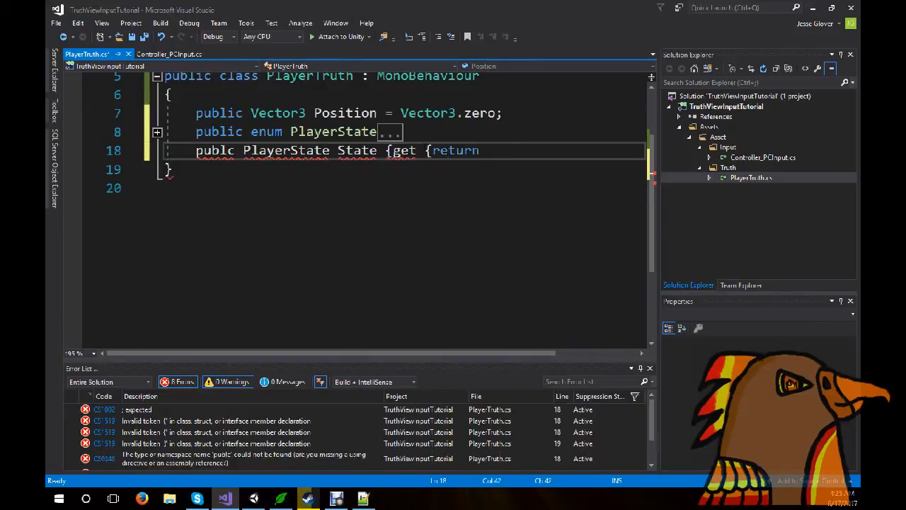
{"action": "type", "text": "_state;"}
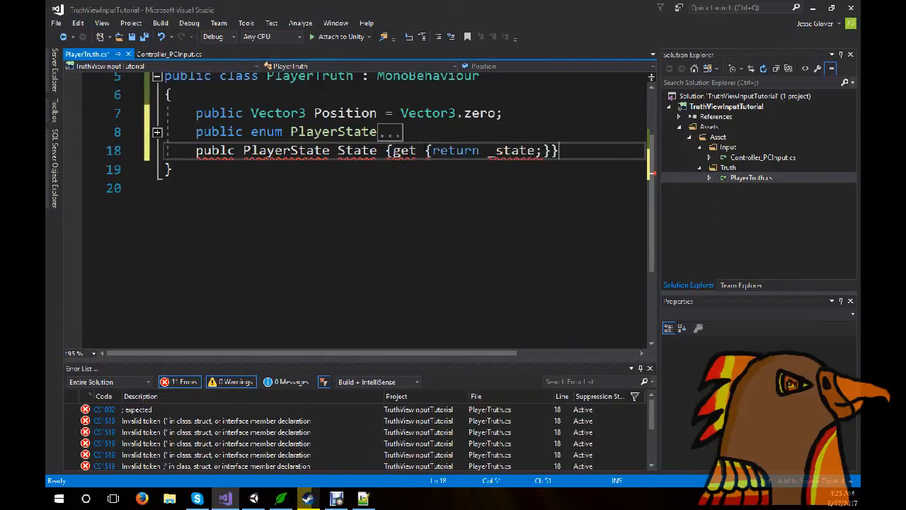
{"action": "type", "text": "i"}
{"action": "key", "text": "enter"}
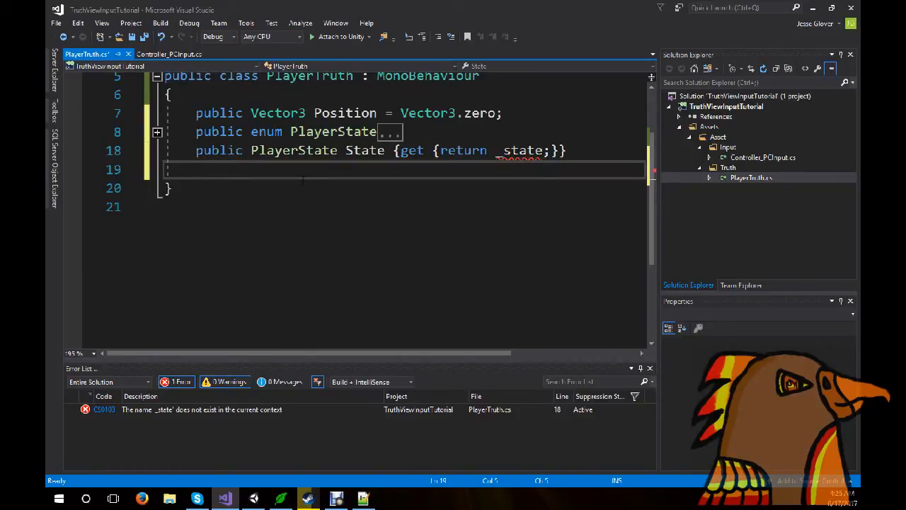
Write 'private PlayerState _state = PlayerState.Stop;' as the backing field and begin the next private field.
{"action": "type", "text": "private PlayerState"}
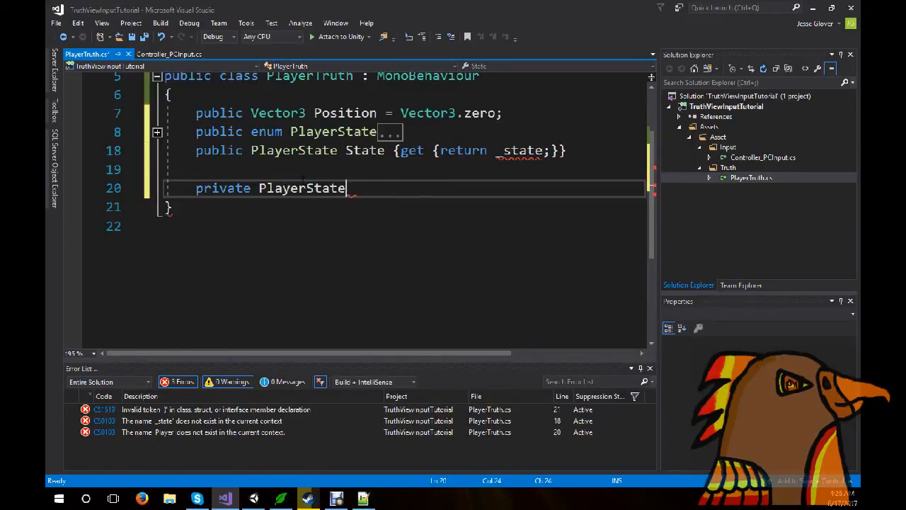
{"action": "type", "text": "_state"}
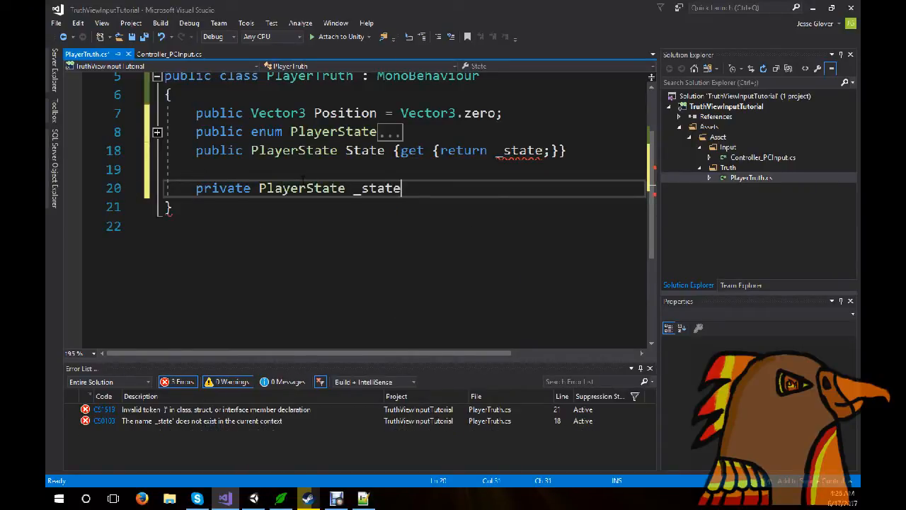
{"action": "type", "text": "= St"}
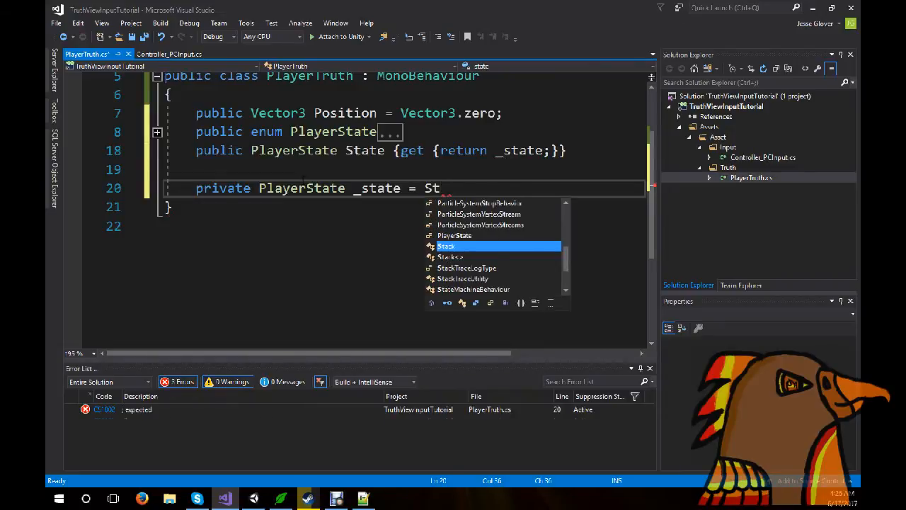
{"action": "type", "text": "PlayerState."}
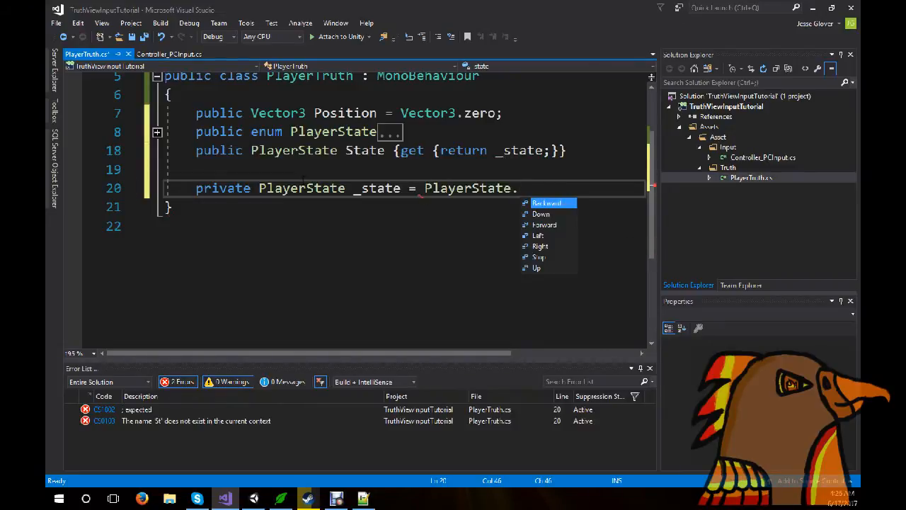
{"action": "type", "text": "Stop;"}
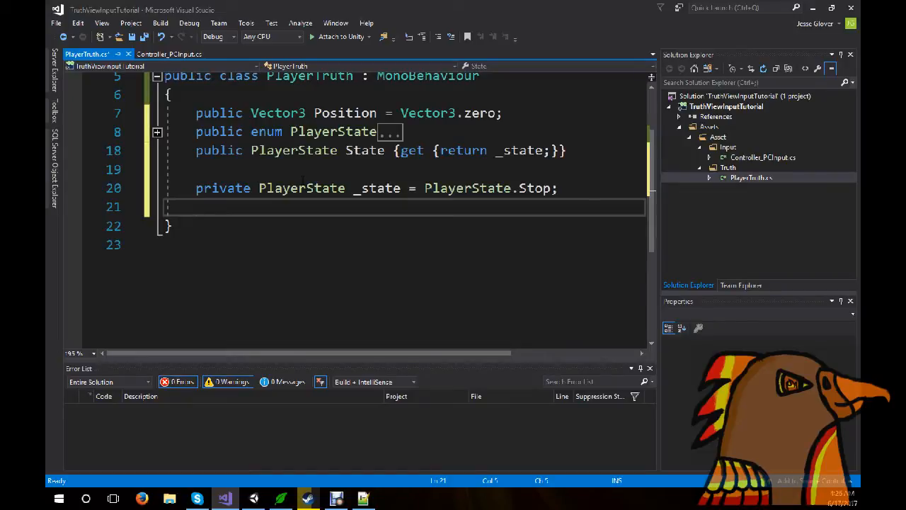
{"action": "type", "text": "private flat"}
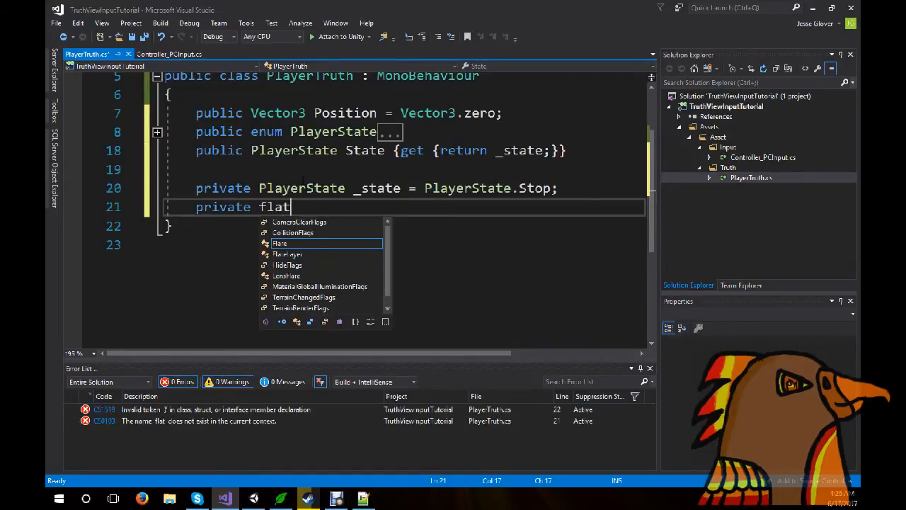
Write 'private float _speed = 0.5f;', correcting 'flat' to 'float', and begin the MovePlayer method.
{"action": "type", "text": "l"}
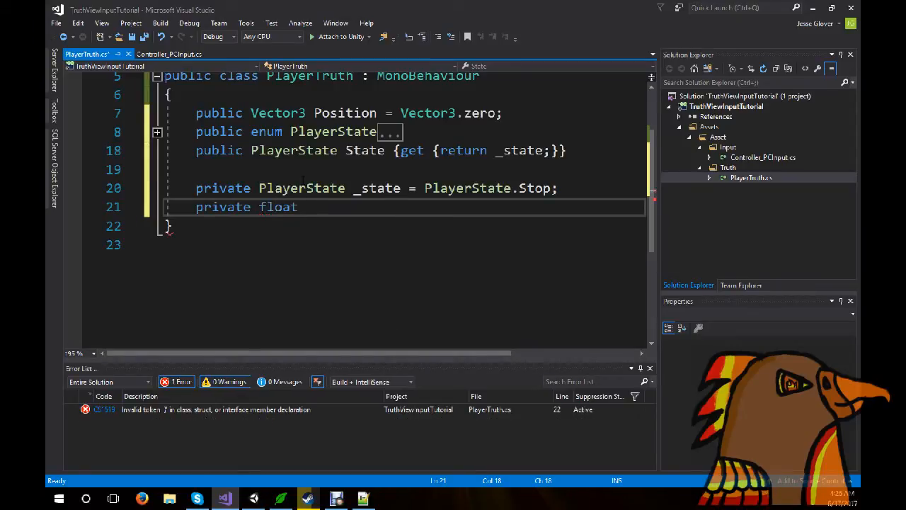
{"action": "double_click", "coordinate": [278, 207]}
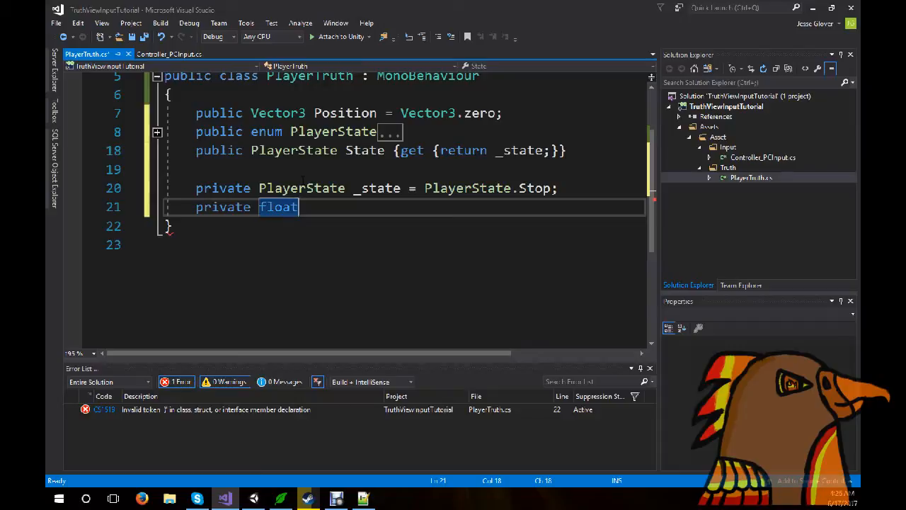
{"action": "type", "text": "_speed = ."}
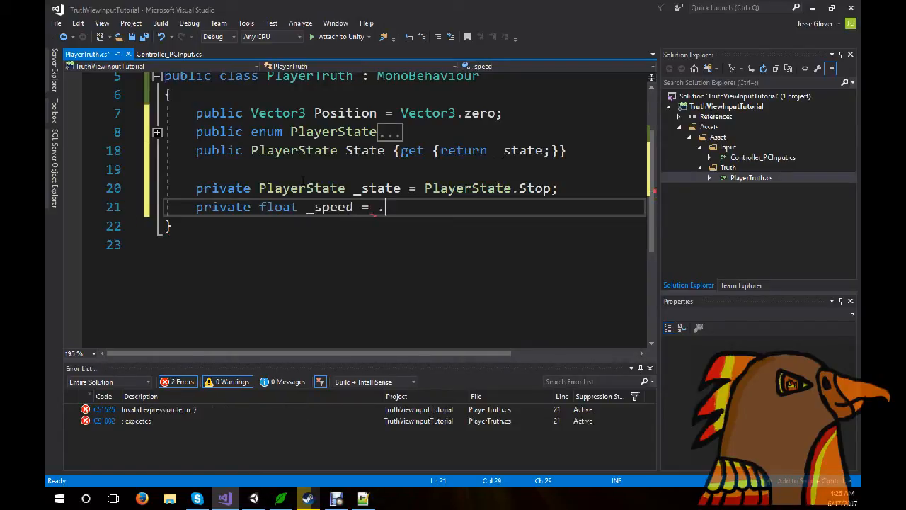
{"action": "type", "text": "0.5f;"}
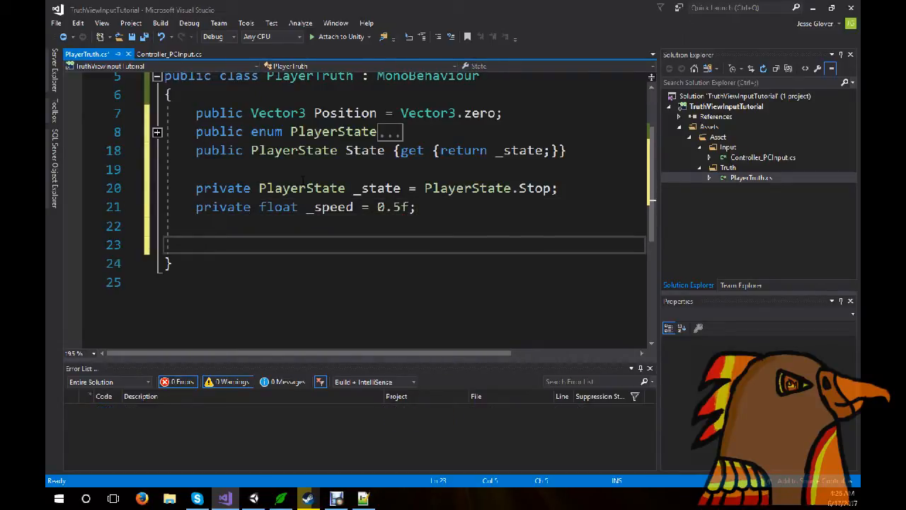
{"action": "type", "text": "private void MovePlayer("}
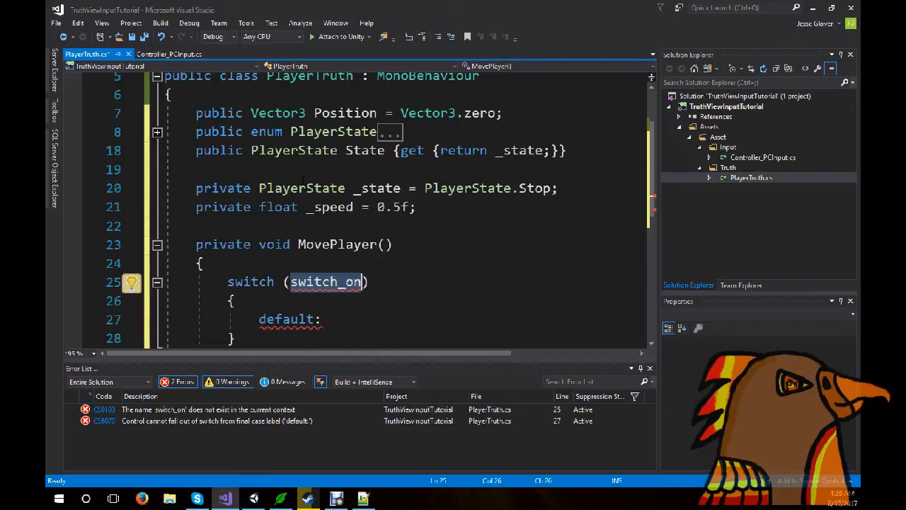
Set the MovePlayer switch expression to _state with case/break entries for each PlayerState.
{"action": "type", "text": "_st"}
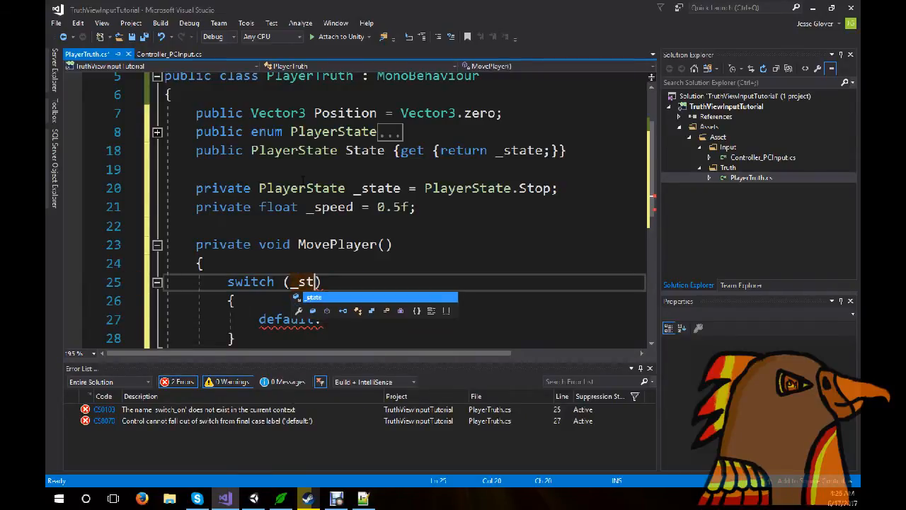
{"action": "type", "text": "ate"}
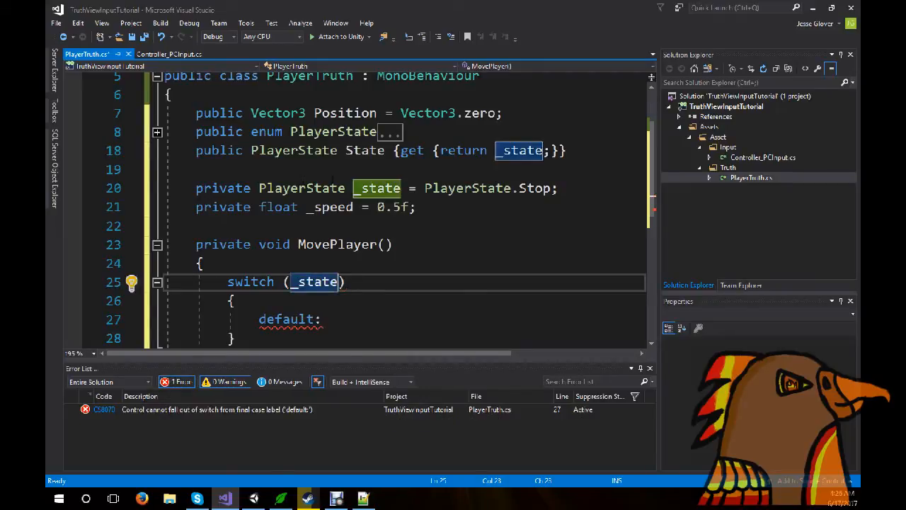
{"action": "scroll", "scroll_direction": "down", "scroll_amount": 3}
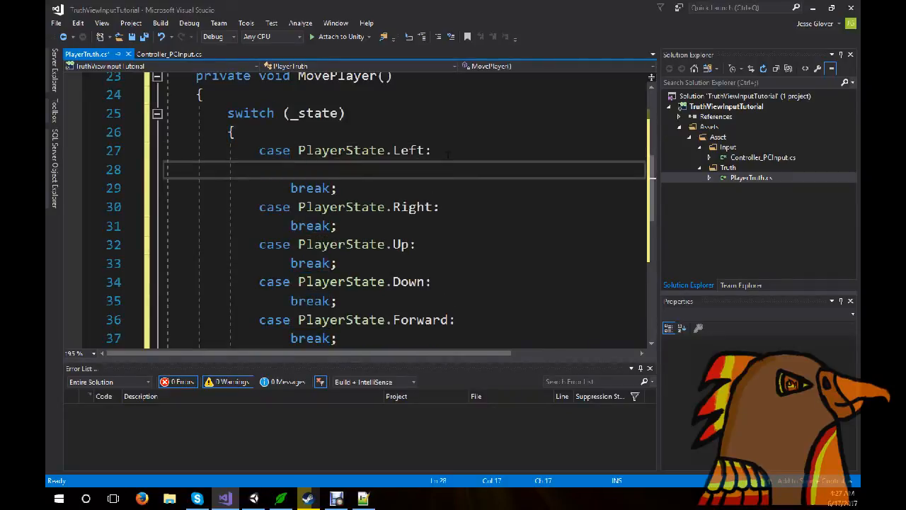
Write 'Position.x -= _speed;' in the Left case and 'Position.x += _speed;' in the Right case.
{"action": "type", "text": "Po"}
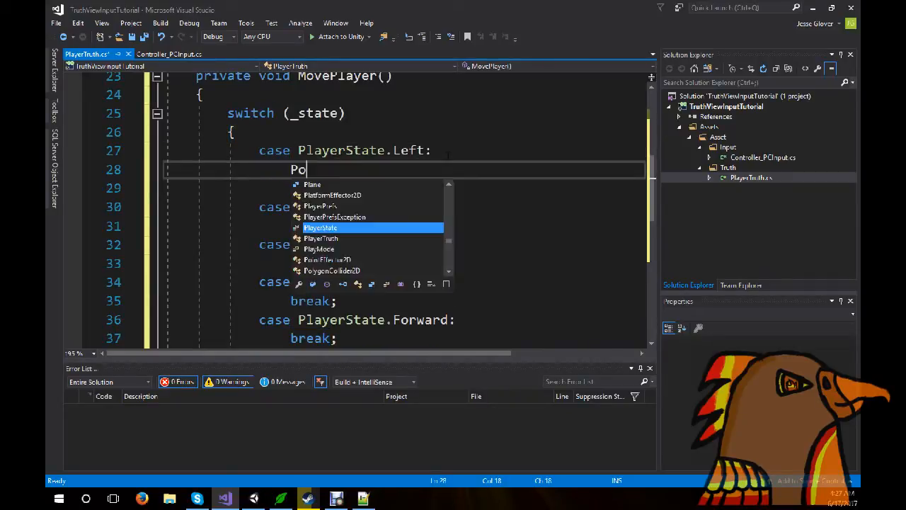
{"action": "type", "text": "sition."}
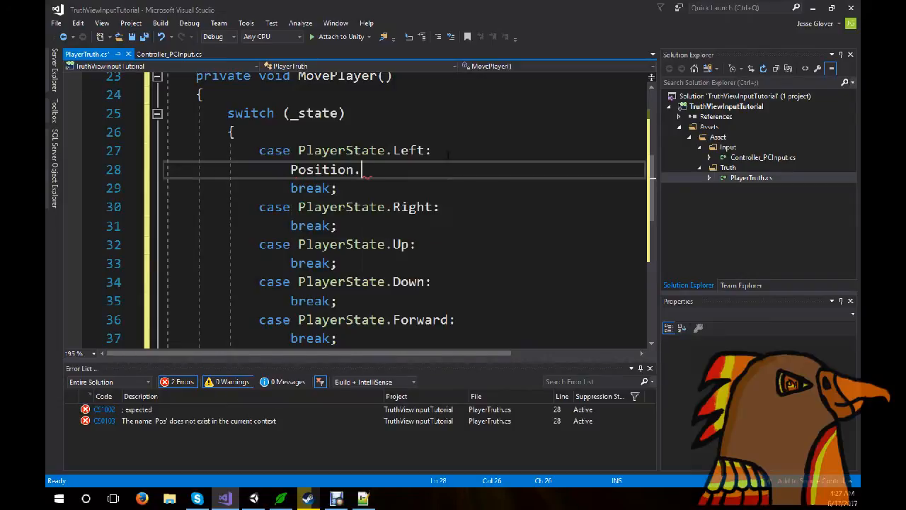
{"action": "type", "text": "x"}
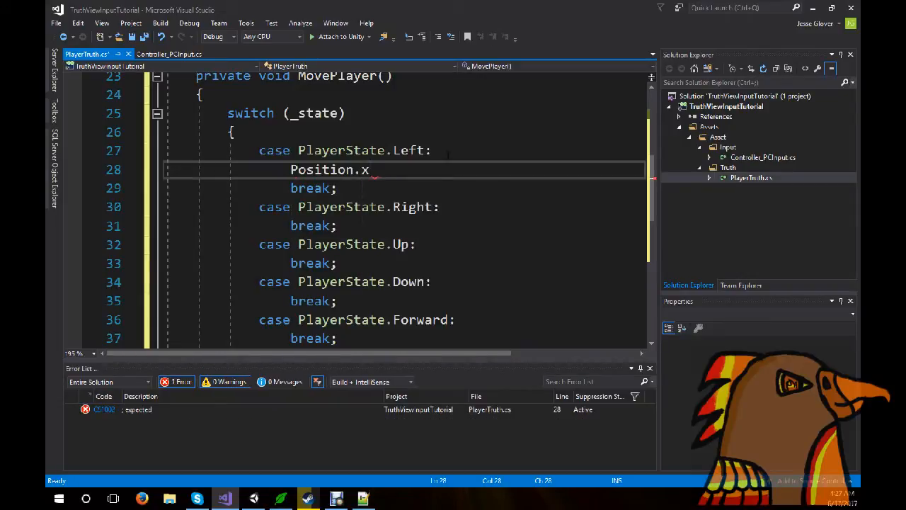
{"action": "type", "text": "-="}
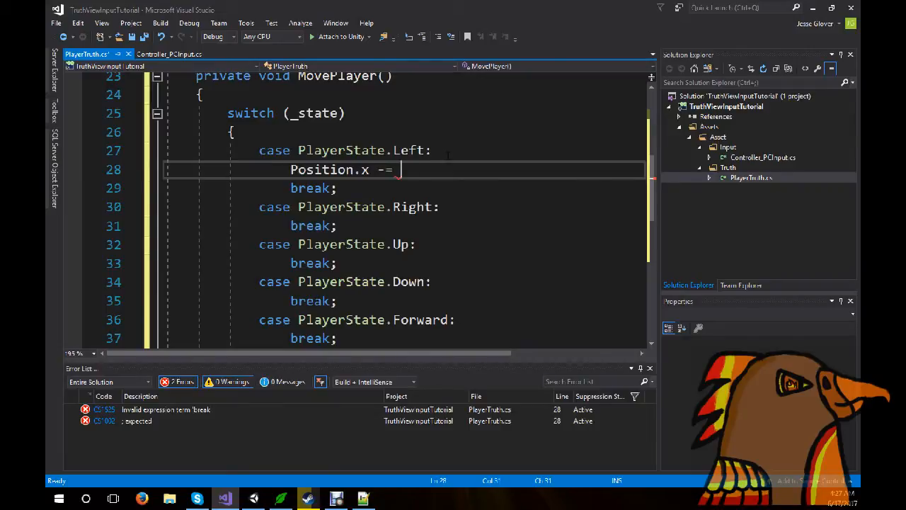
{"action": "type", "text": "_speed;"}
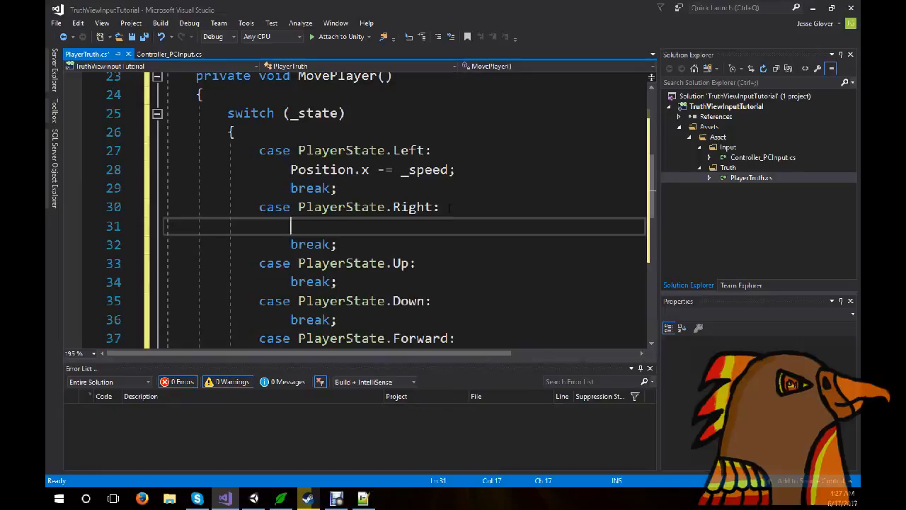
{"action": "type", "text": "Position."}
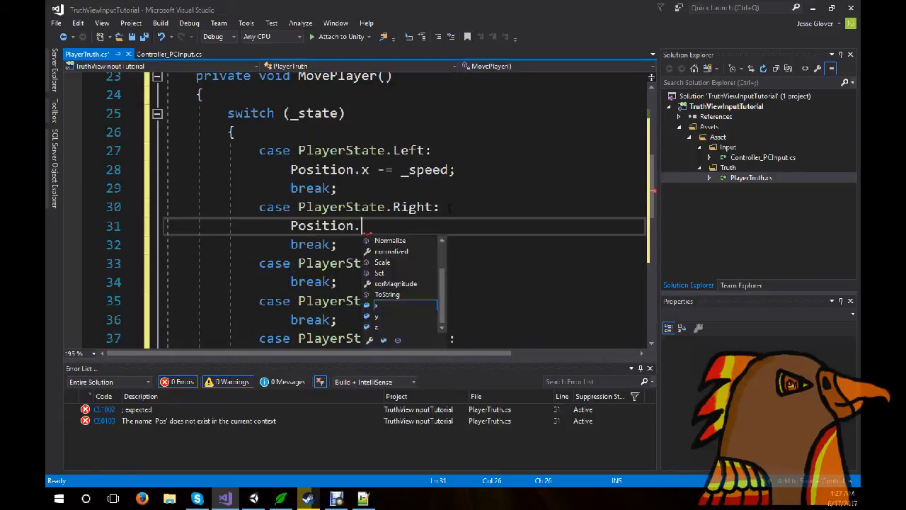
{"action": "type", "text": "x +="}
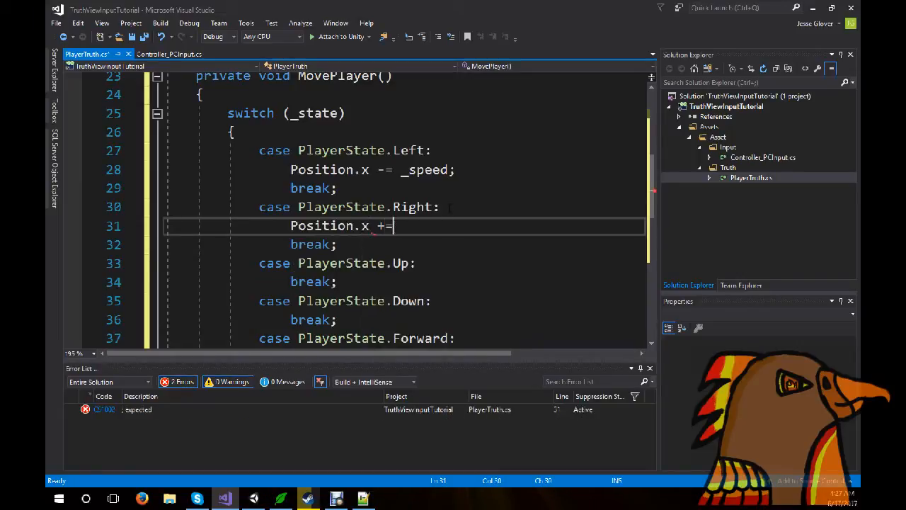
{"action": "type", "text": "_speed;"}
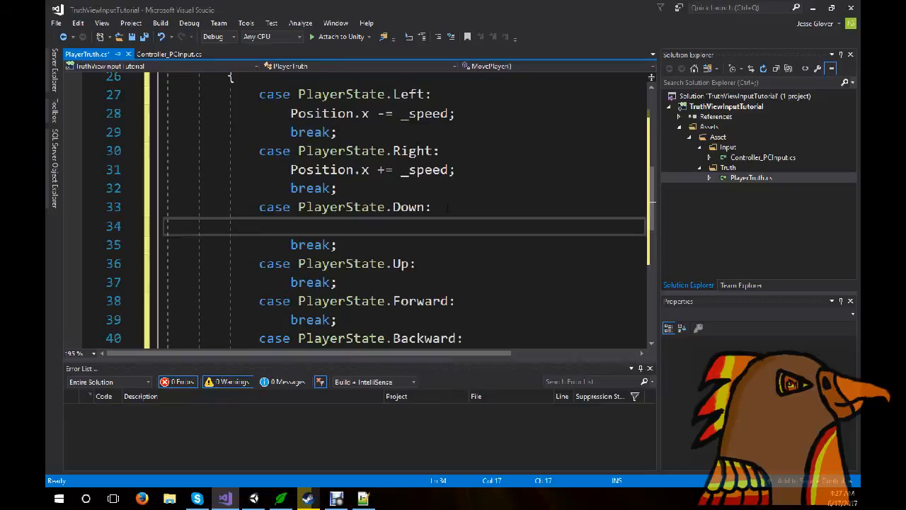
Write 'Position.y -= _speed;' in the Down case and 'Position.y += _speed;' in the Up case.
{"action": "type", "text": "Position"}
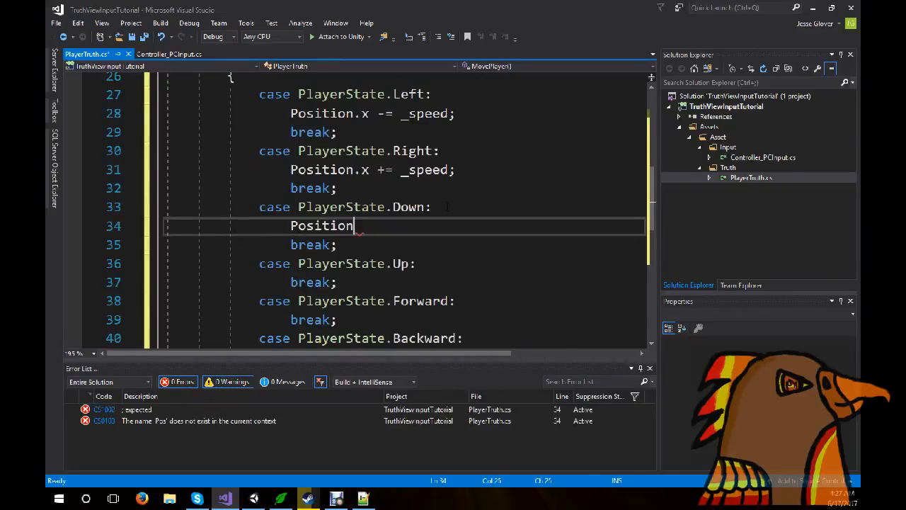
{"action": "type", "text": "."}
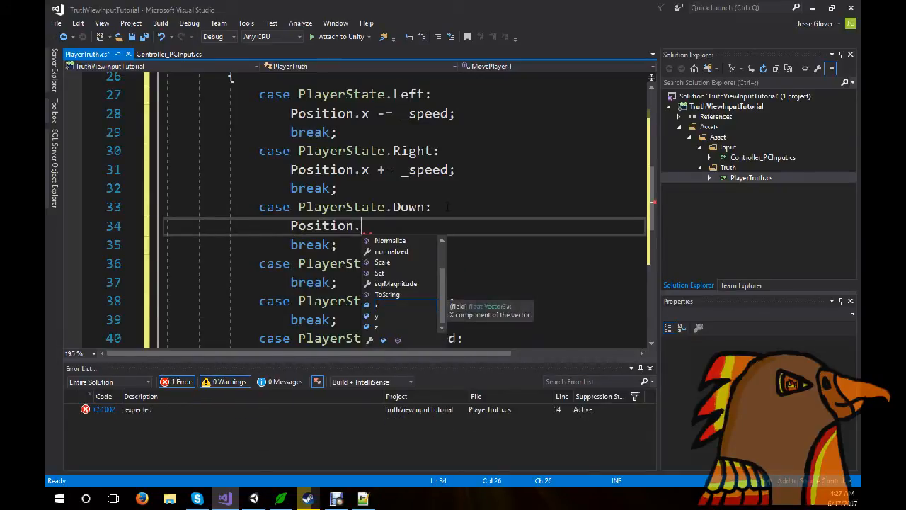
{"action": "type", "text": "y -= _speed;"}
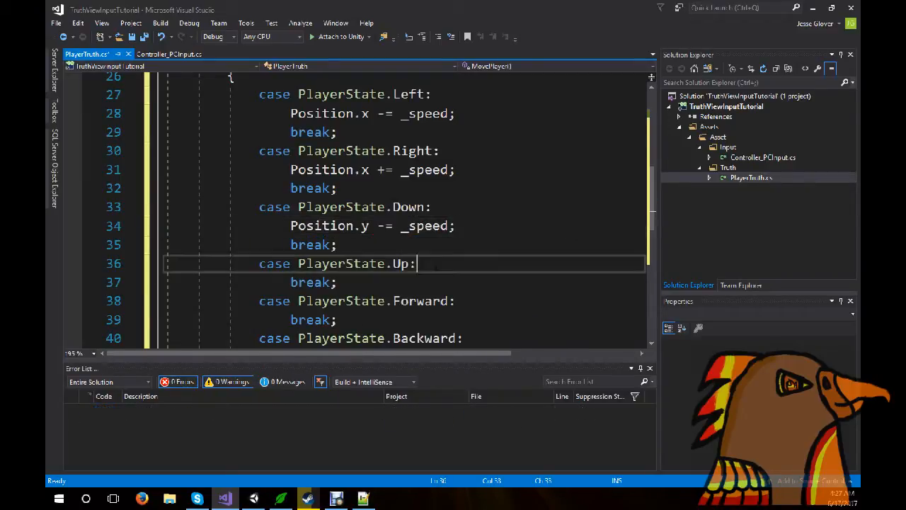
{"action": "type", "text": "Po"}
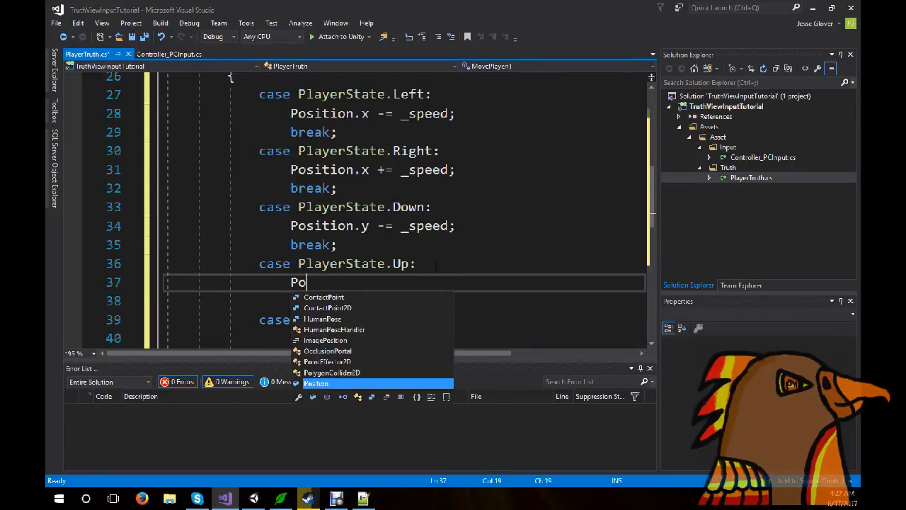
{"action": "type", "text": "sition.y"}
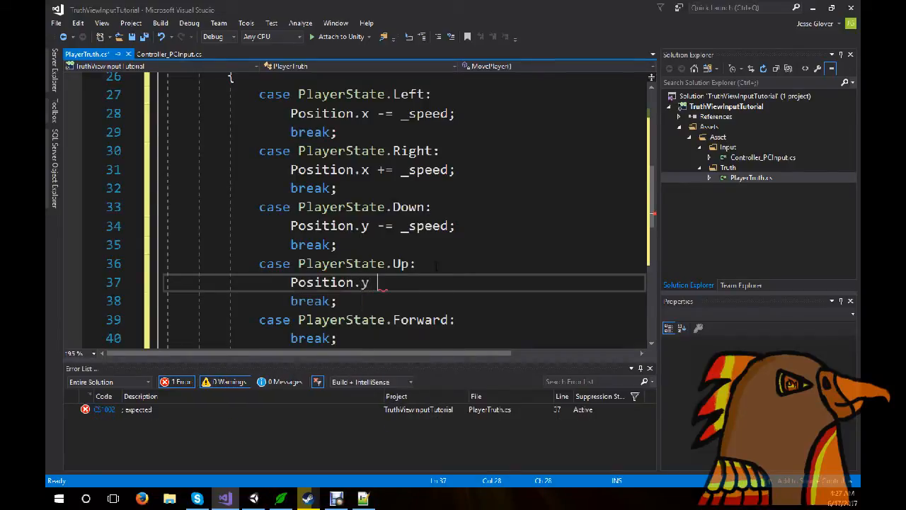
{"action": "type", "text": "+="}
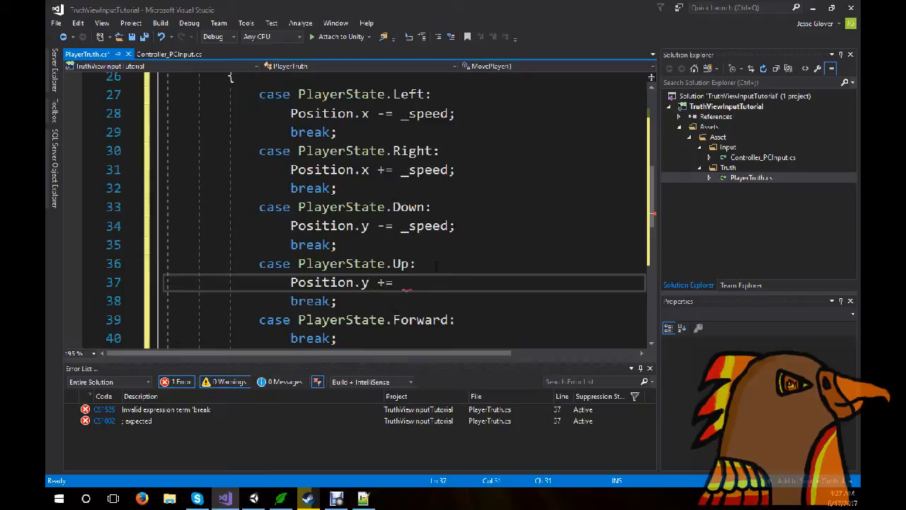
{"action": "type", "text": "_speed;"}
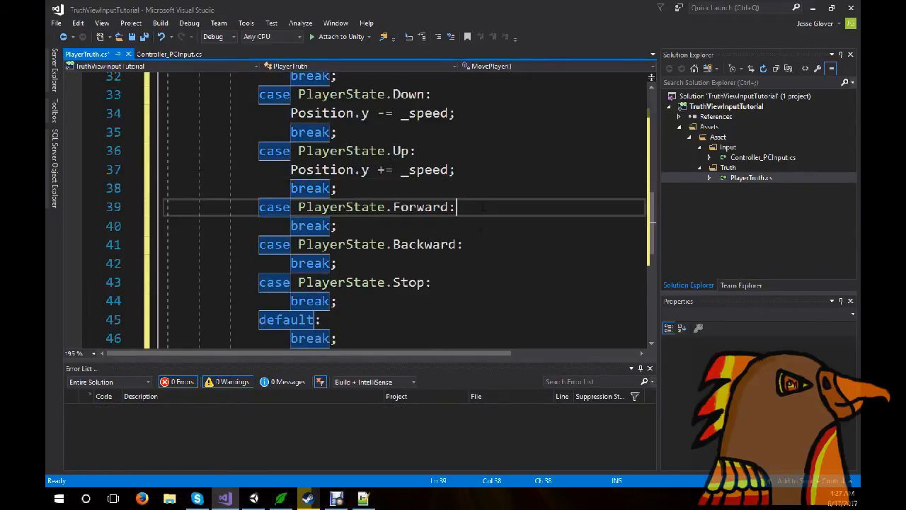
Write Position.z += _speed; in the Forward case and Position.z -= _speed; in Backward.
{"action": "type", "text": "Po"}
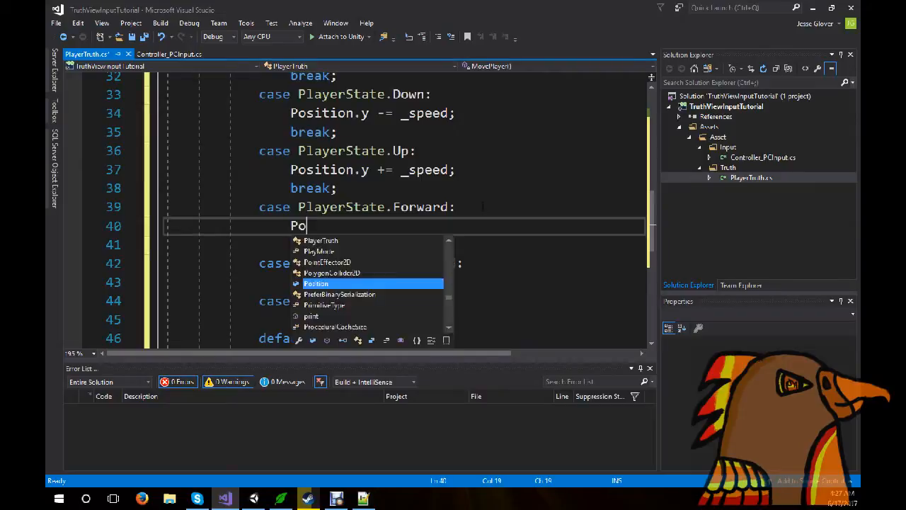
{"action": "type", "text": "sition."}
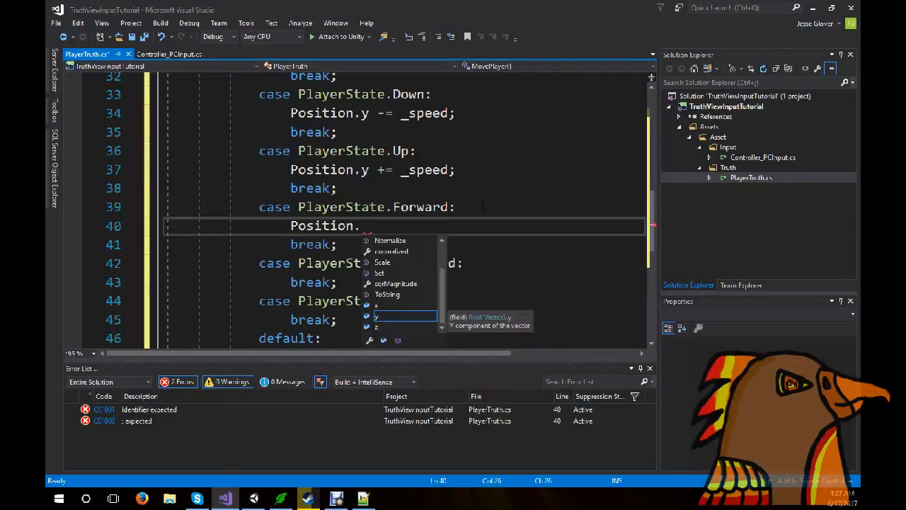
{"action": "type", "text": "z"}
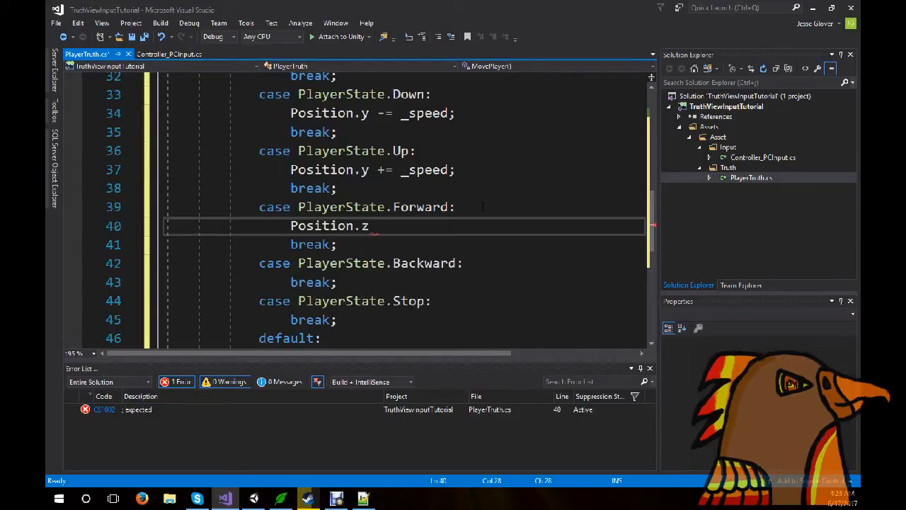
{"action": "type", "text": "+= _"}
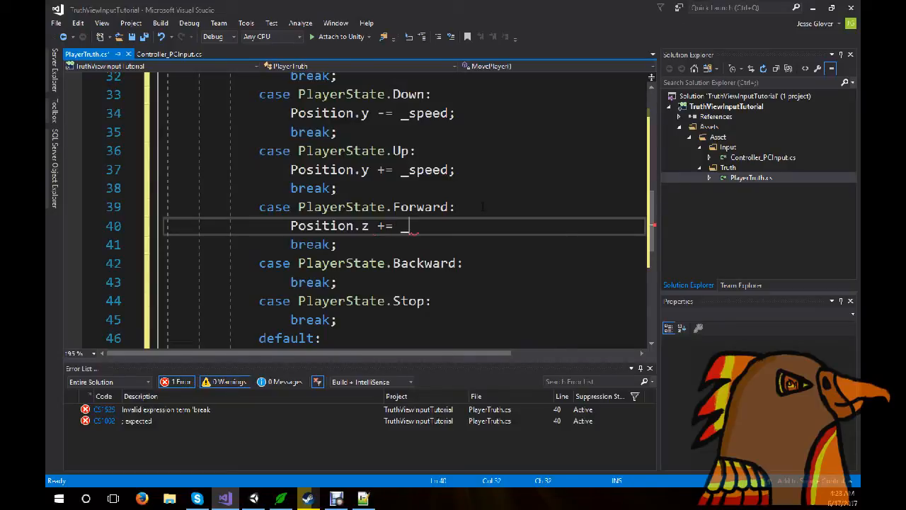
{"action": "type", "text": "speed;"}
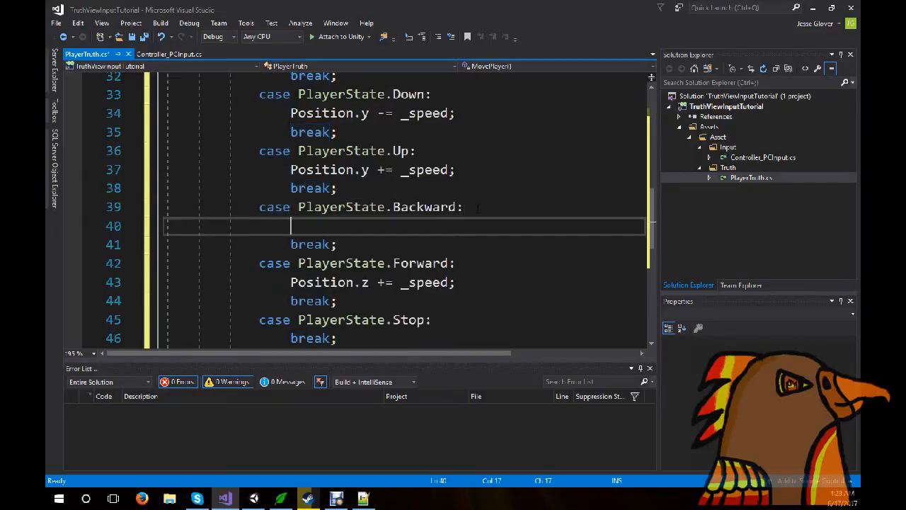
{"action": "type", "text": "Position.z"}
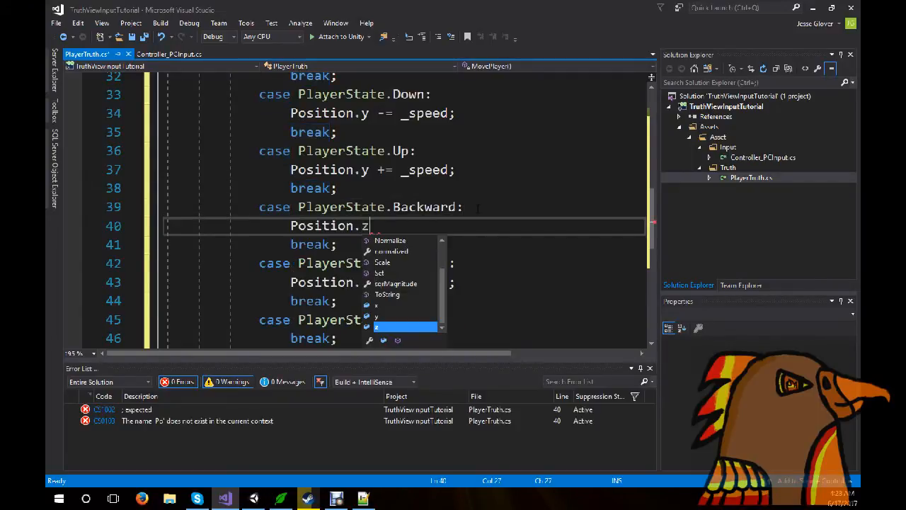
{"action": "type", "text": "-= _speed;"}
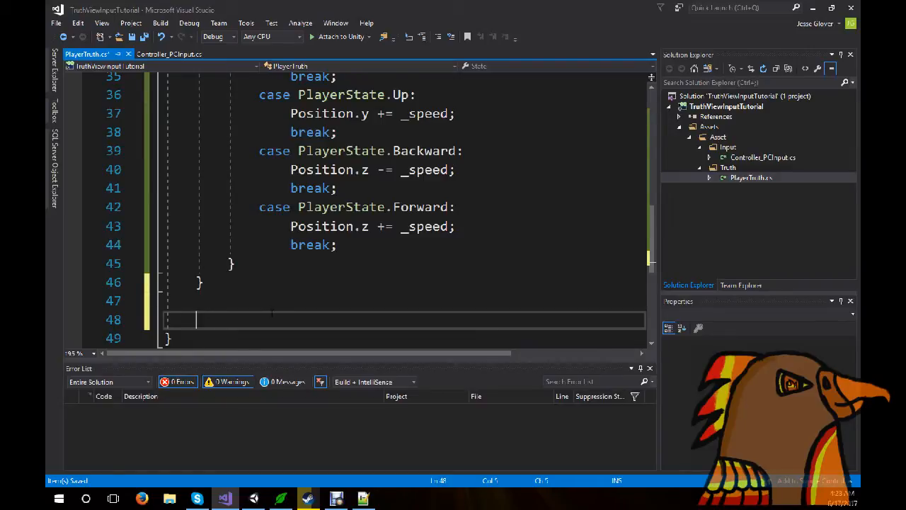
Add public void MoveLeft() setting _state = PlayerState.Left; and an empty public void MoveRight().
{"action": "type", "text": "public void MoveLef"}
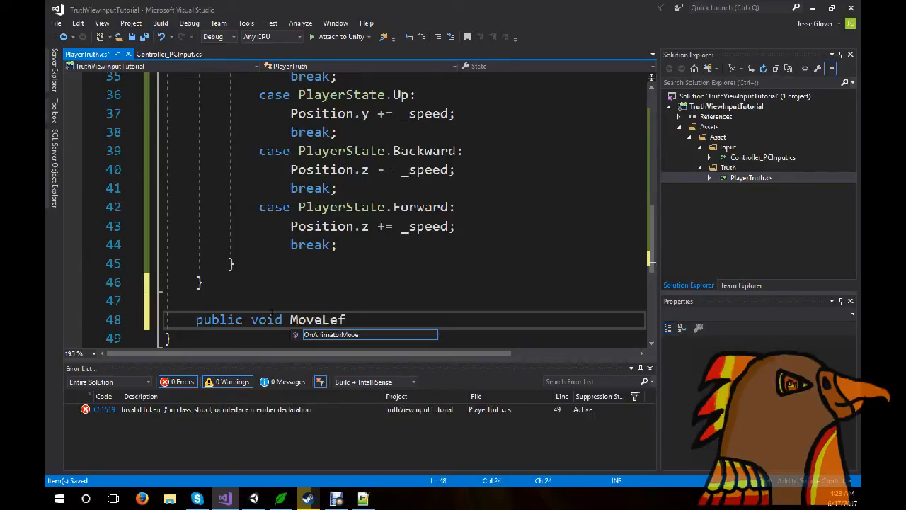
{"action": "type", "text": "t()"}
{"action": "type", "text": "_"}
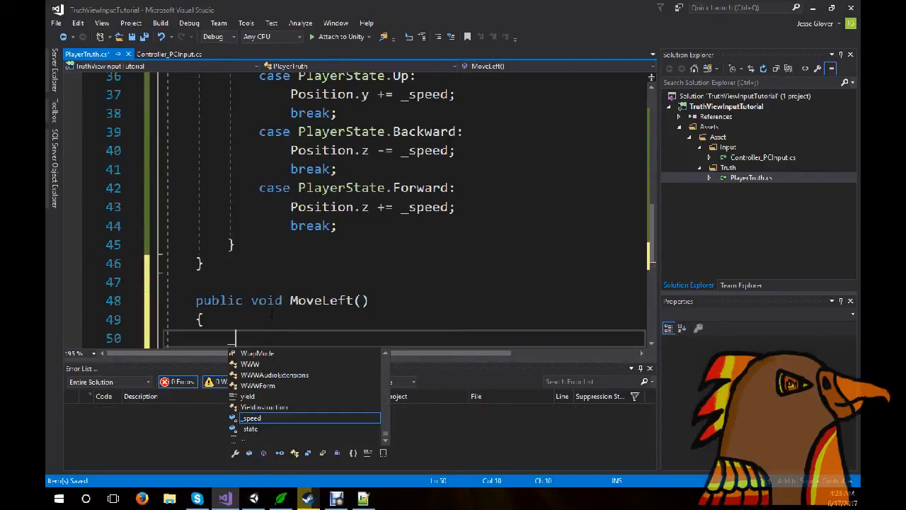
{"action": "type", "text": "state = PlayerState"}
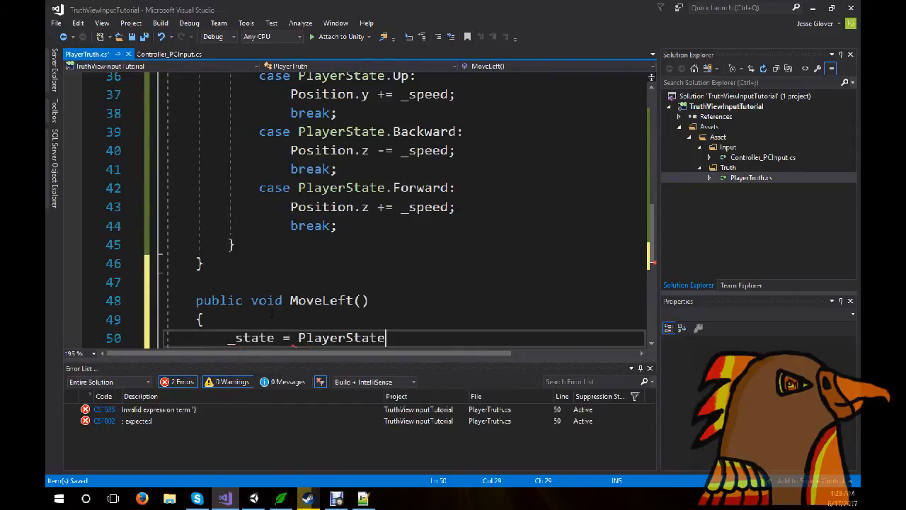
{"action": "type", "text": ".Left"}
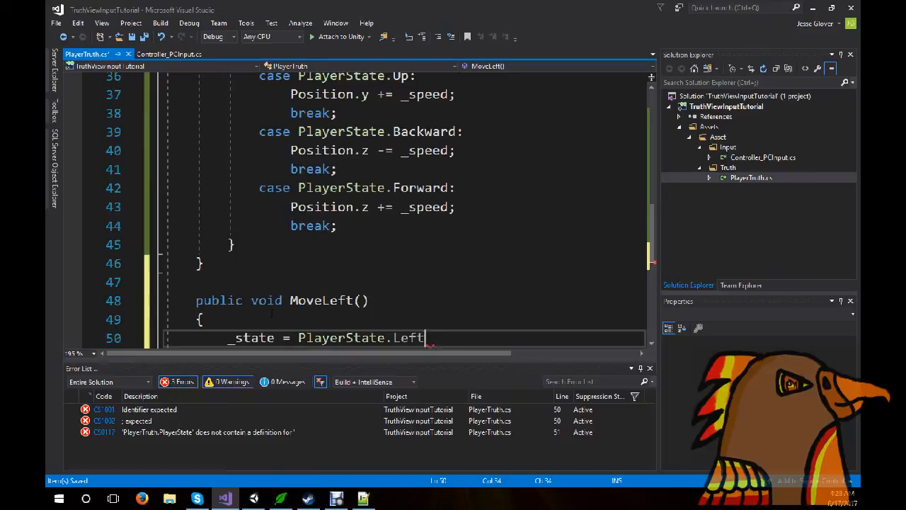
{"action": "type", "text": ";"}
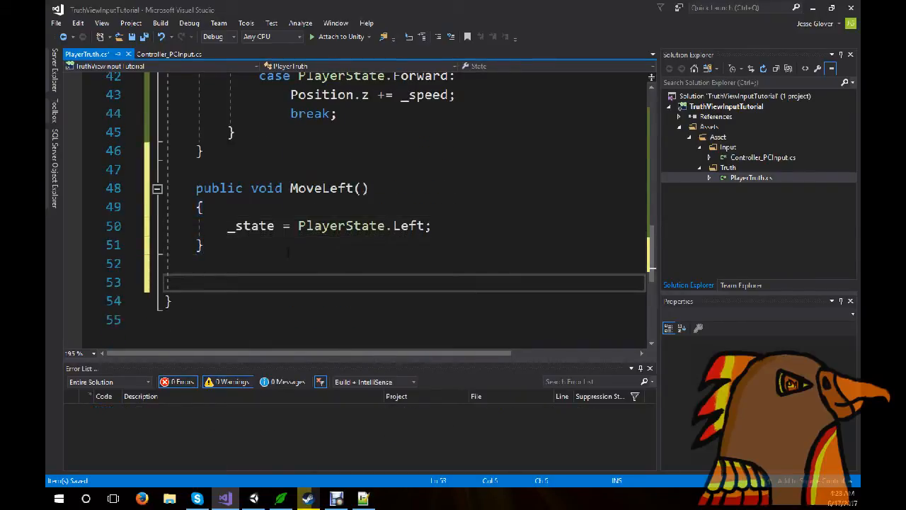
{"action": "type", "text": "public void"}
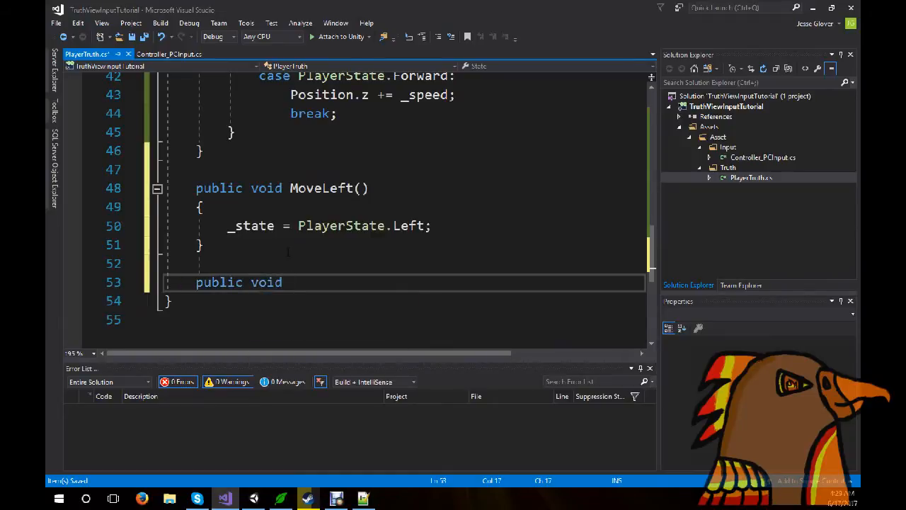
{"action": "type", "text": "MoveRight()"}
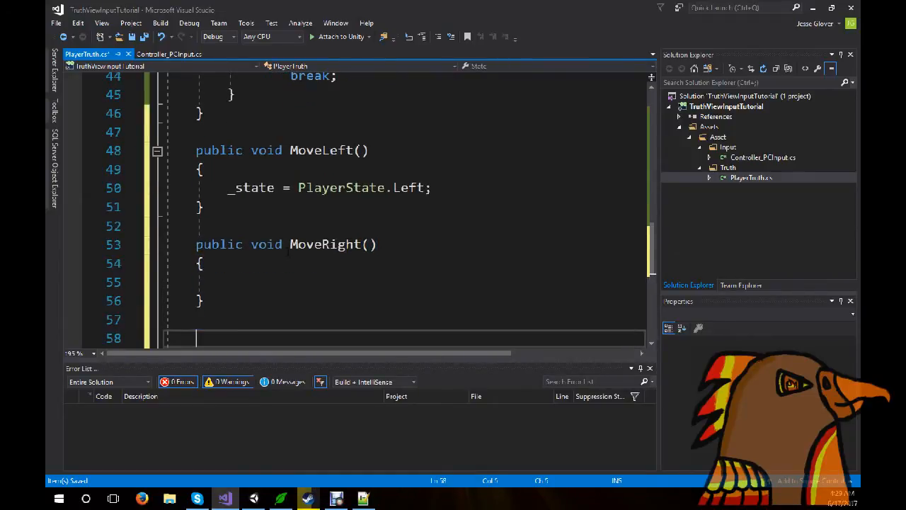
Add empty public void MoveDown(), MoveUp() and MoveBackward() methods and begin MoveForward.
{"action": "type", "text": "public void MoveUp"}
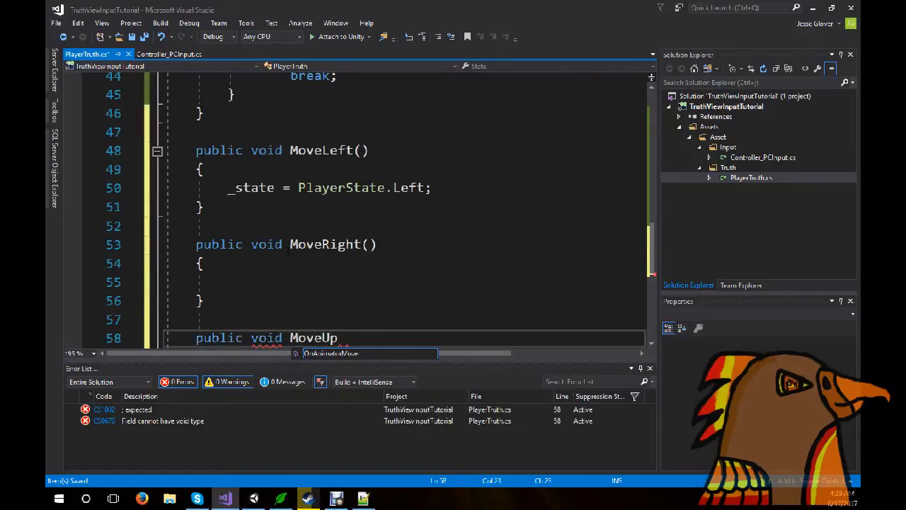
{"action": "type", "text": "()"}
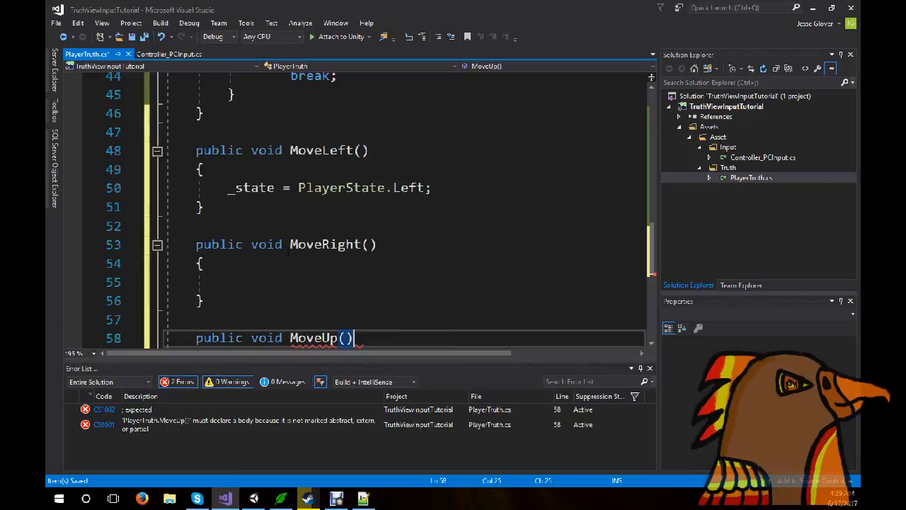
{"action": "key", "text": "BackSpace"}
{"action": "type", "text": "Down"}
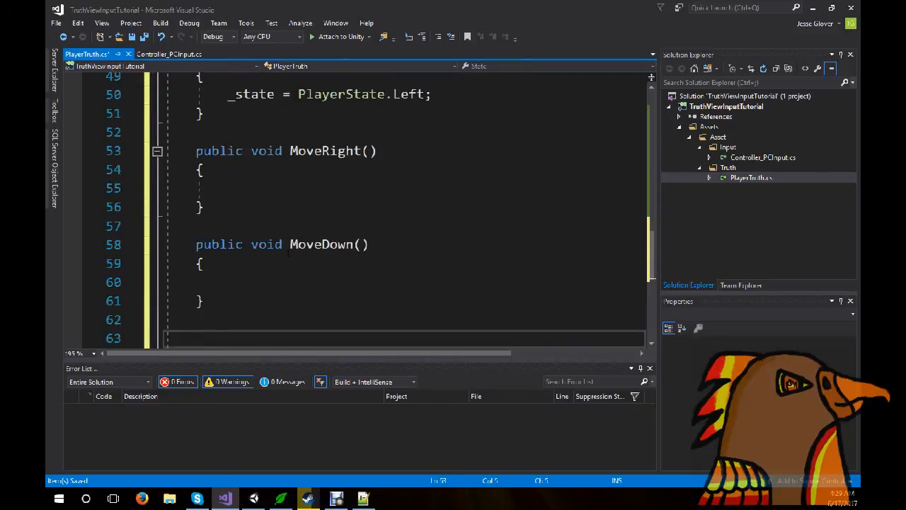
{"action": "type", "text": "public void MoveUp("}
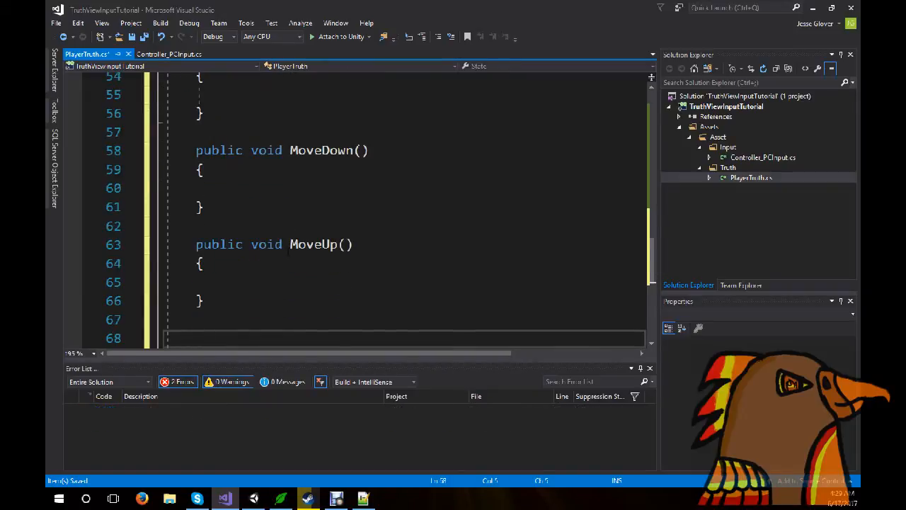
{"action": "type", "text": "public void"}
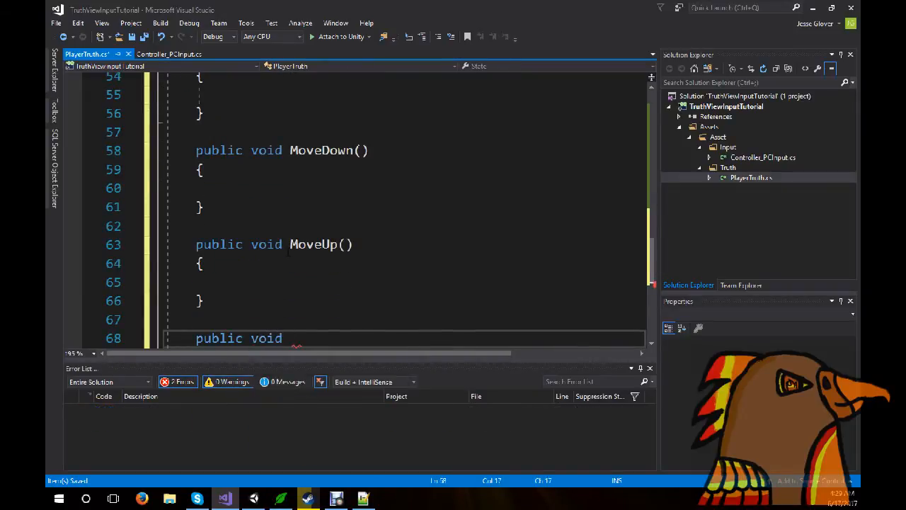
{"action": "type", "text": "MoveDow"}
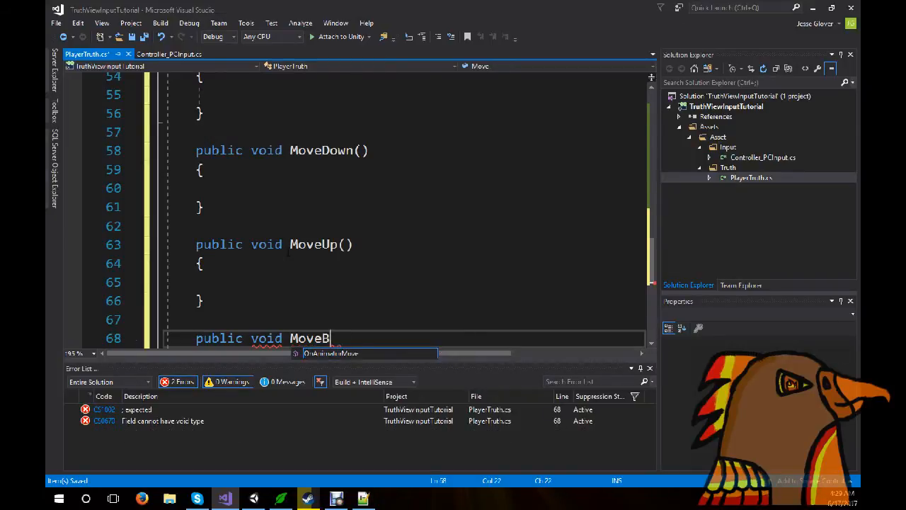
{"action": "type", "text": "ackward"}
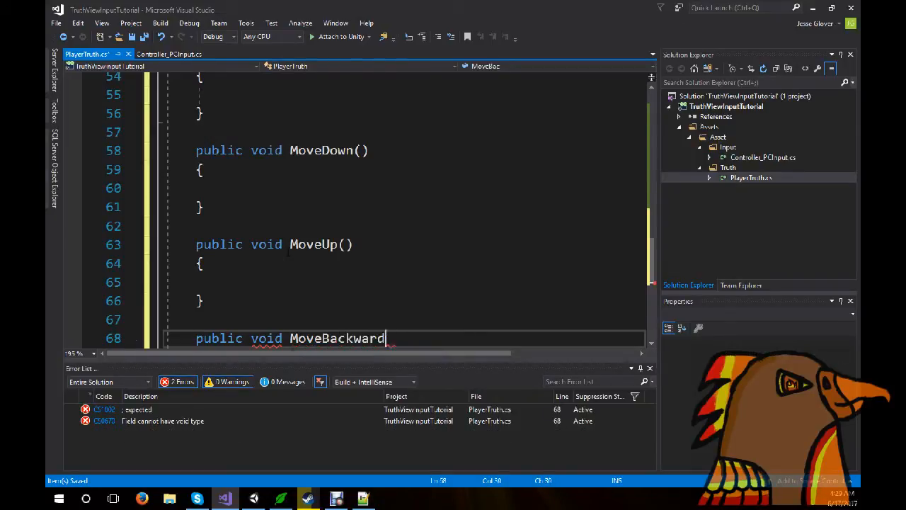
{"action": "type", "text": "()"}
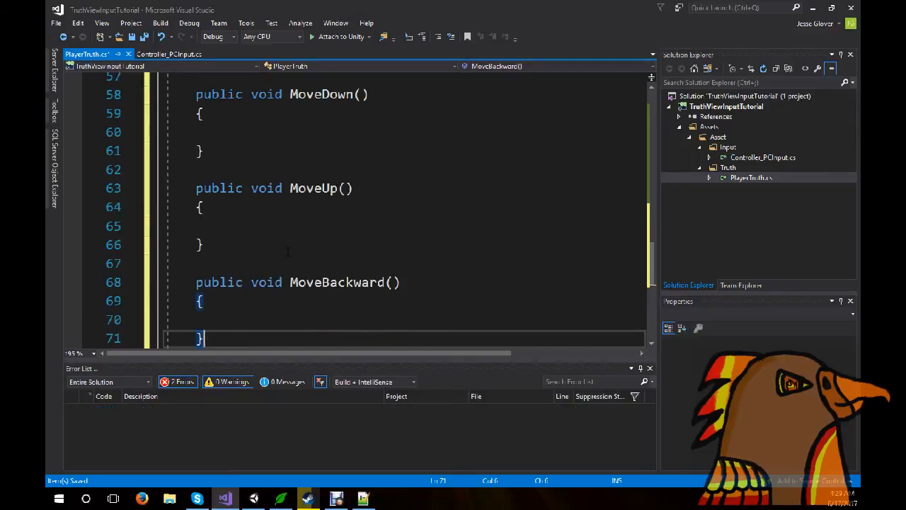
{"action": "type", "text": "public v"}
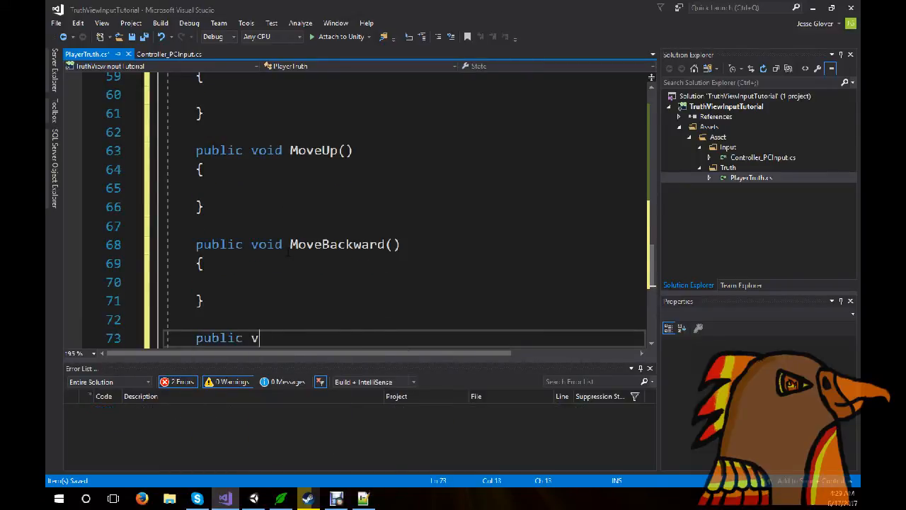
{"action": "type", "text": "oid MoveForwar"}
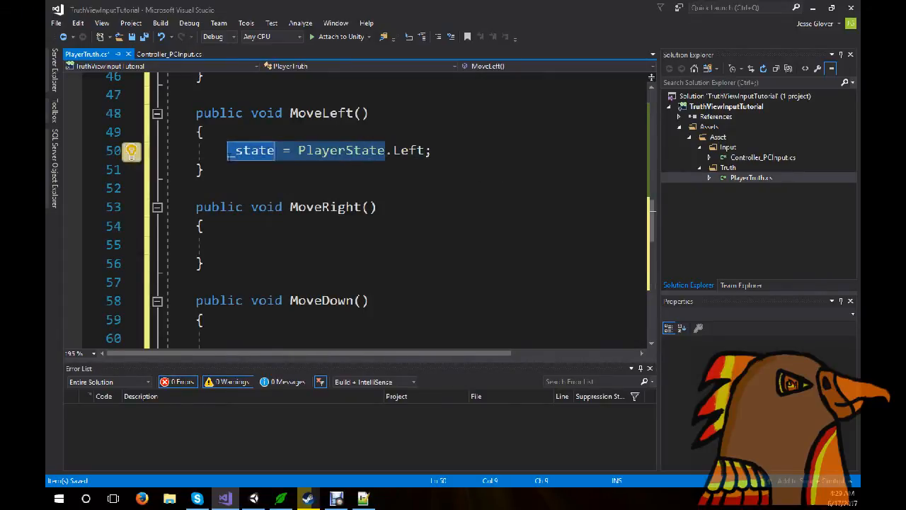
Fill each Move method with _state = PlayerState.Right/Down/Up/Backward/Forward and save PlayerTruth.
{"action": "type", "text": "_state = PlayerState.Right;"}
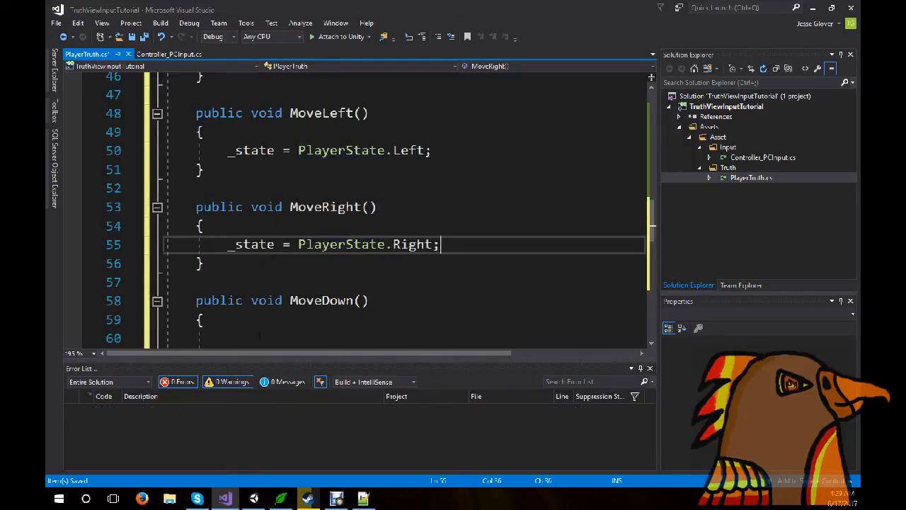
{"action": "type", "text": "PlayerState.Down;"}
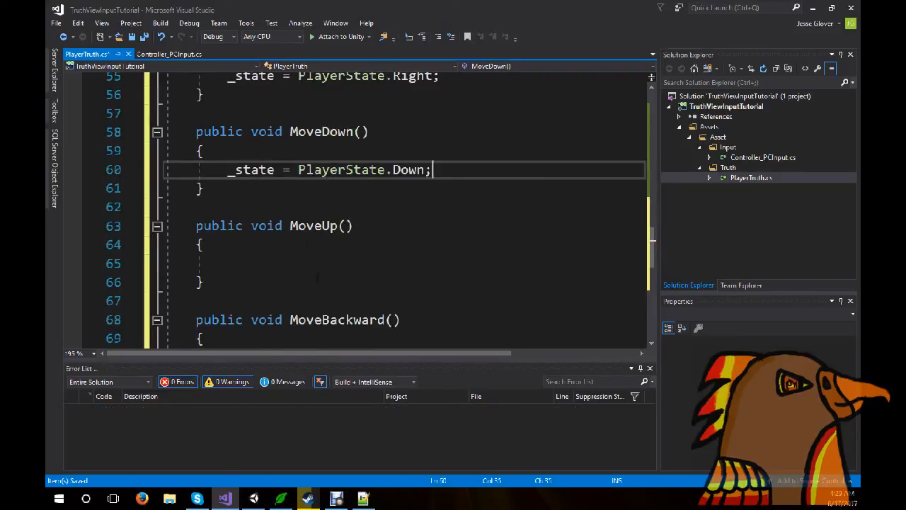
{"action": "type", "text": "_state = PlayerState.Up;"}
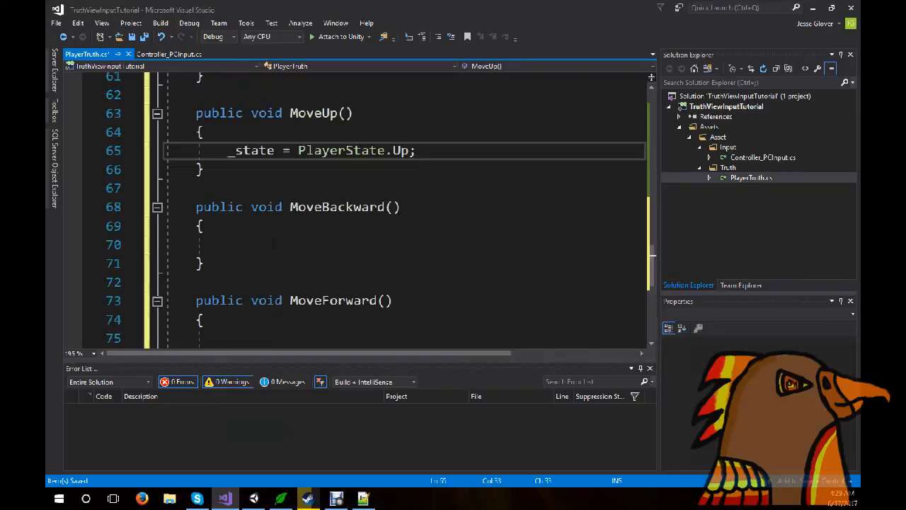
{"action": "type", "text": "_state = PlayerState.Backward;"}
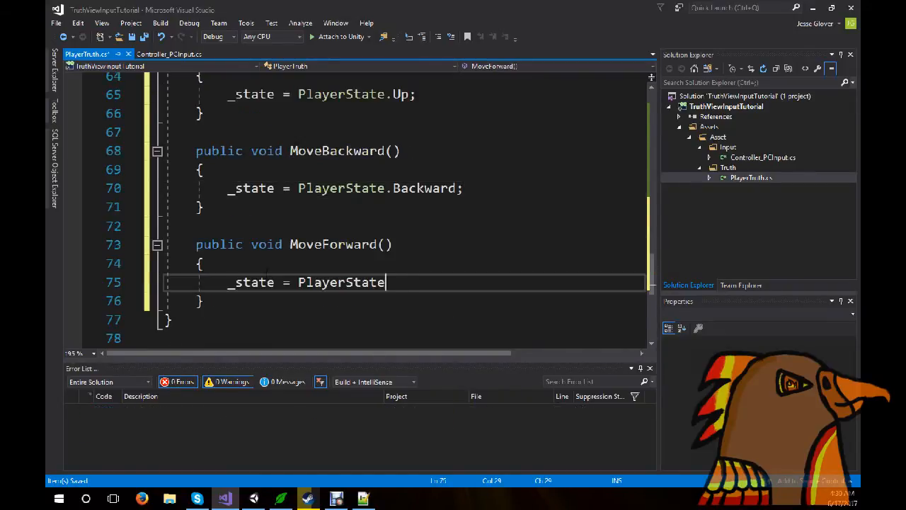
{"action": "type", "text": ".Forward;"}
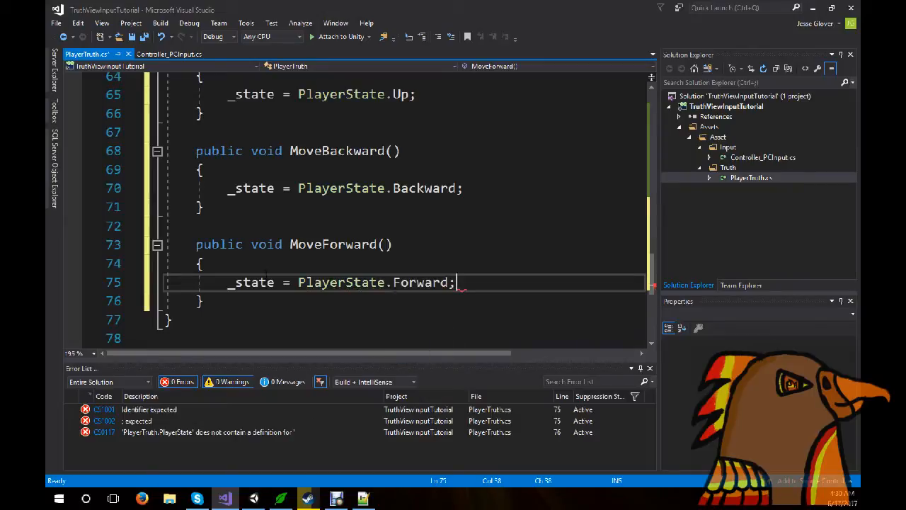
{"action": "key", "text": "ctrl+s"}
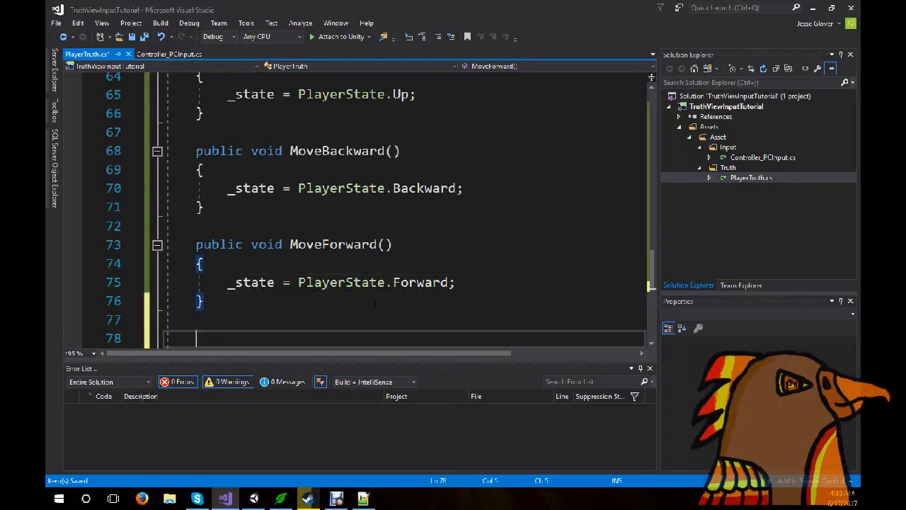
Add StopMove() setting _state = PlayerState.Stop; and an Update() that calls MovePlayer().
{"action": "type", "text": "public void"}
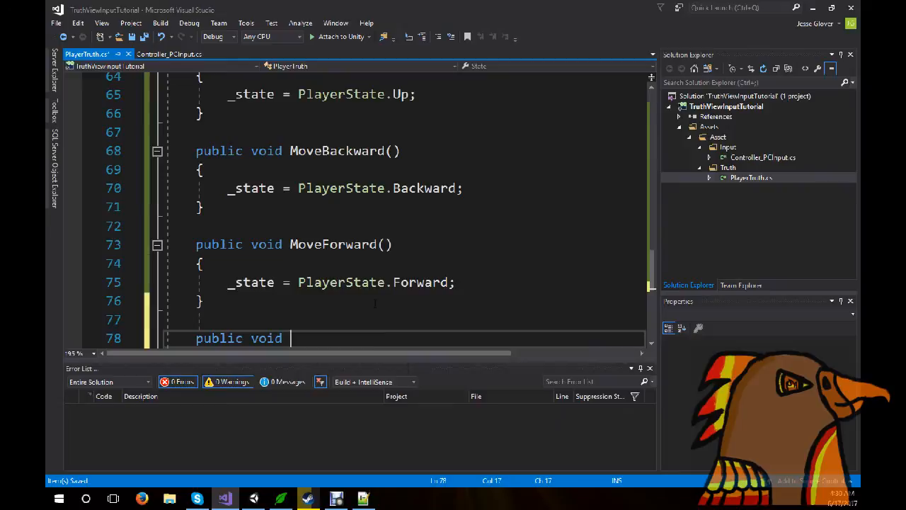
{"action": "type", "text": "St"}
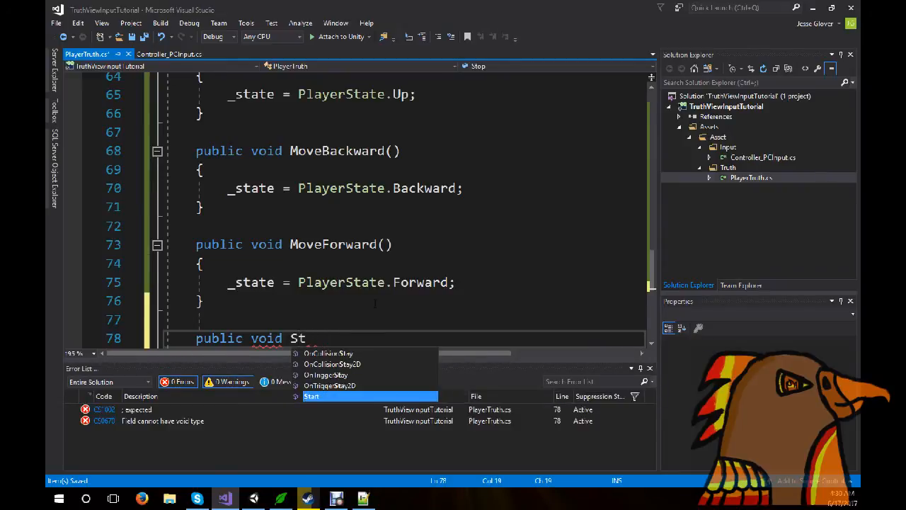
{"action": "type", "text": "opMove("}
{"action": "type", "text": "{ "}
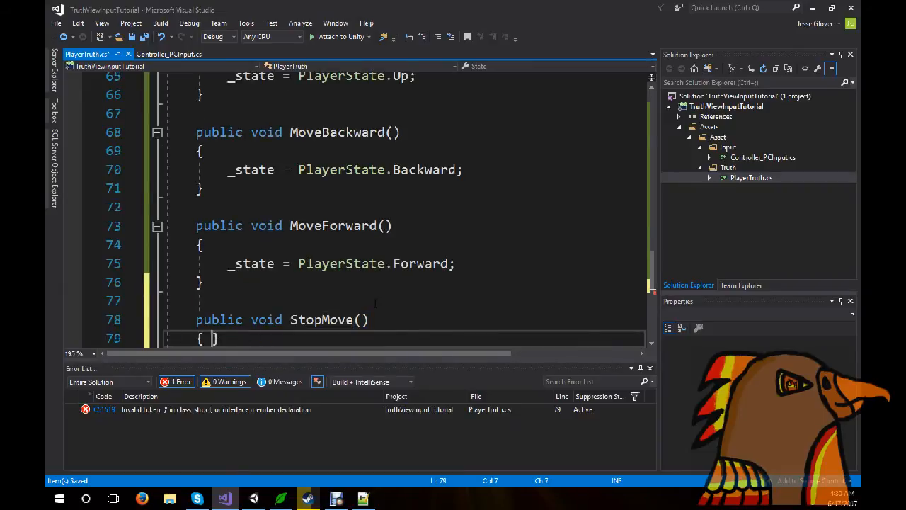
{"action": "type", "text": "_state = PlayerState.Stop;"}
{"action": "type", "text": "private void Update("}
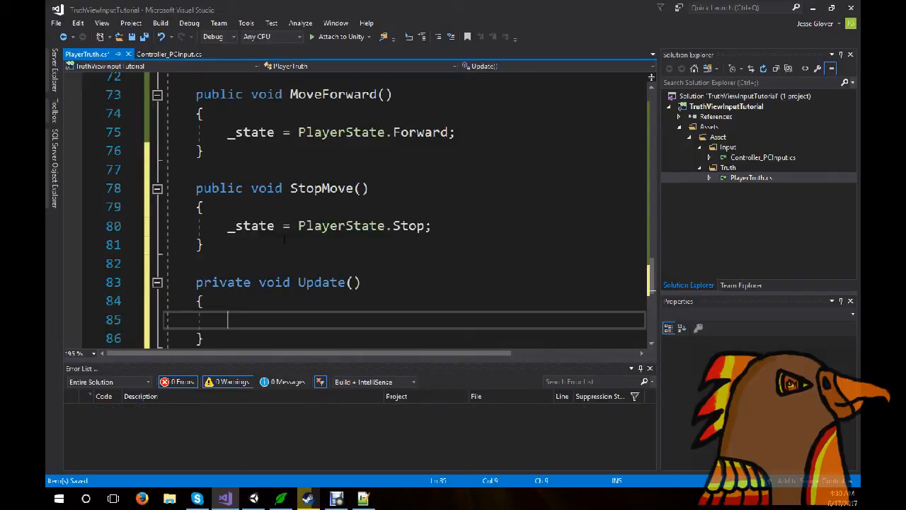
{"action": "type", "text": "MovePlayer();"}
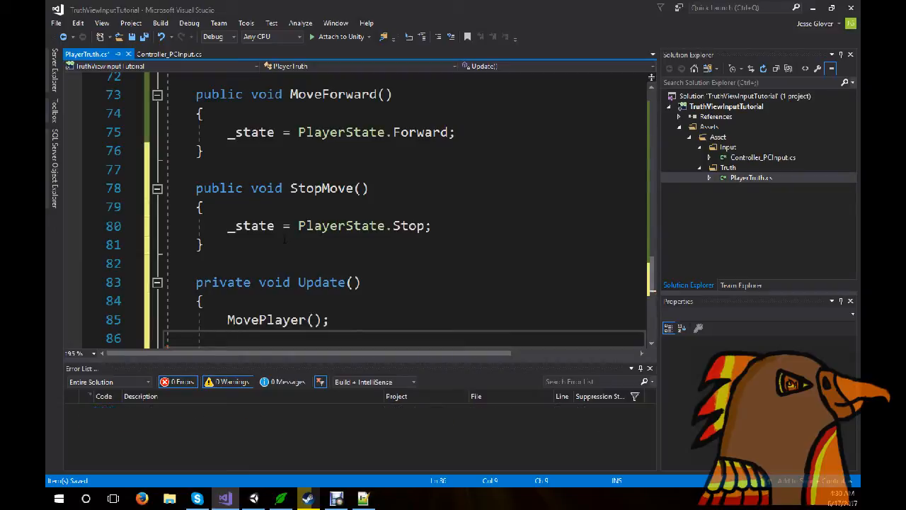
{"action": "type", "text": "_state = PlayerState.S"}
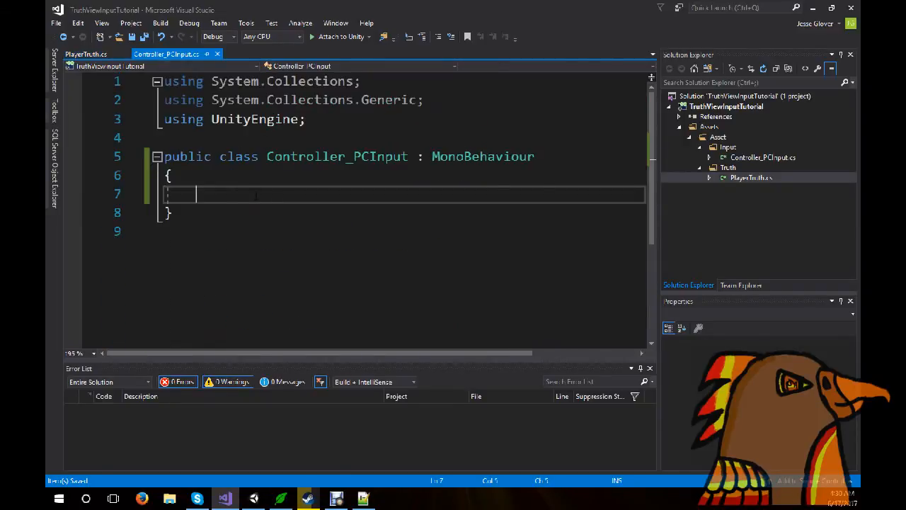
Declare a PlayerTruth _truth; field in Controller_PCInput.
{"action": "type", "text": "St"}
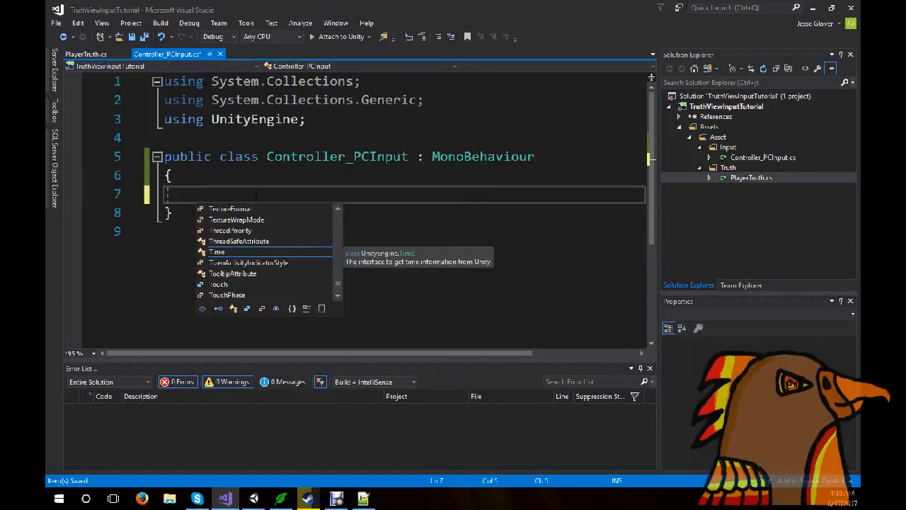
{"action": "type", "text": "Player"}
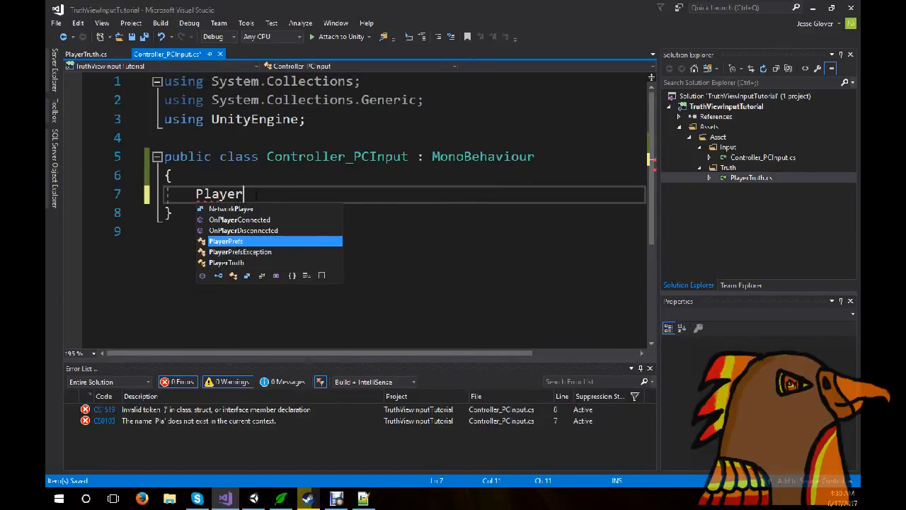
{"action": "type", "text": "Truth _t"}
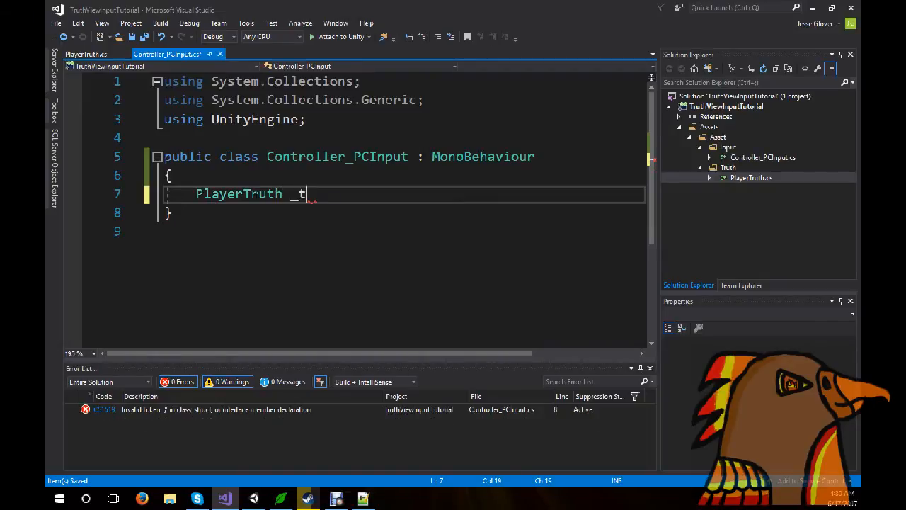
{"action": "type", "text": "ruth;"}
{"action": "left_click", "coordinate": [405, 231]}
{"action": "type", "text": "private void Start("}
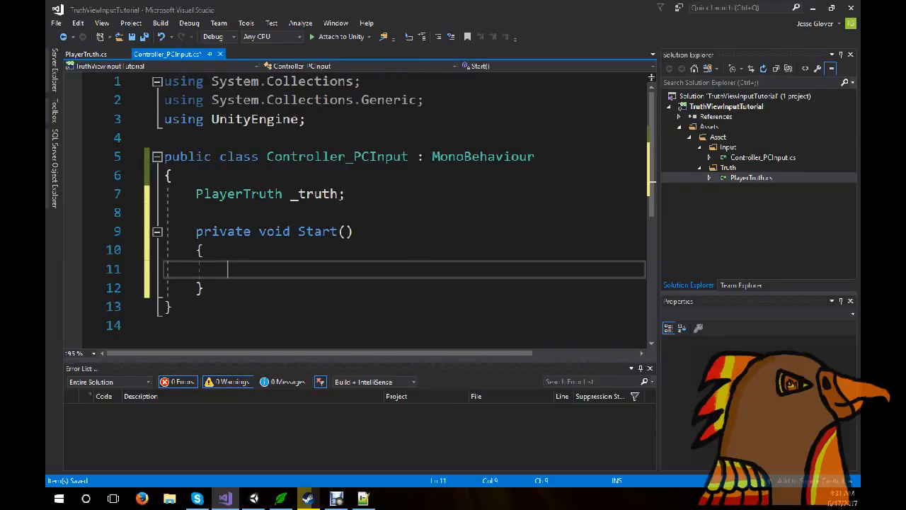
In Start, assign _truth = GetComponent<PlayerTruth>();.
{"action": "type", "text": "t"}
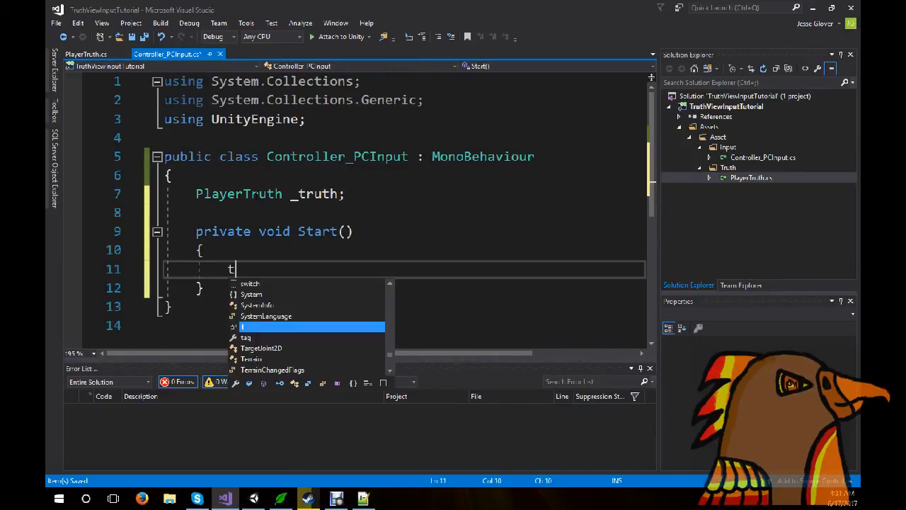
{"action": "type", "text": "_truth"}
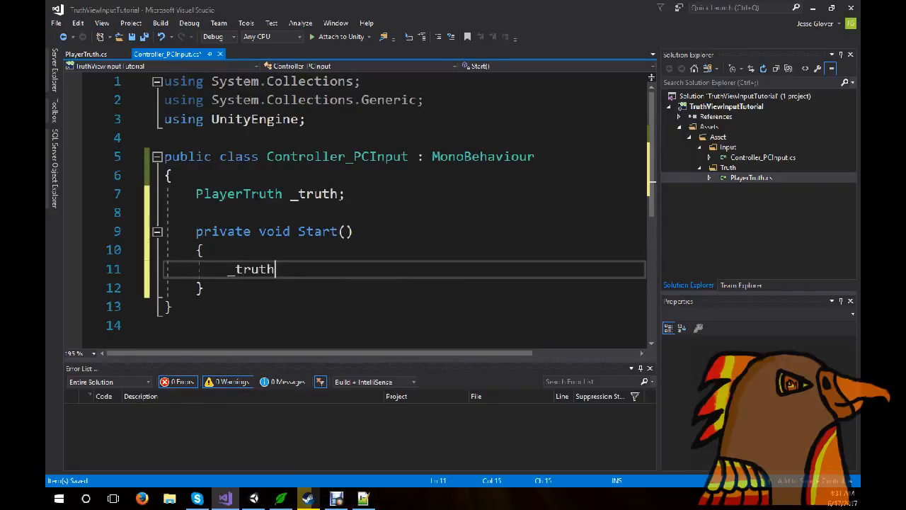
{"action": "type", "text": "= Get"}
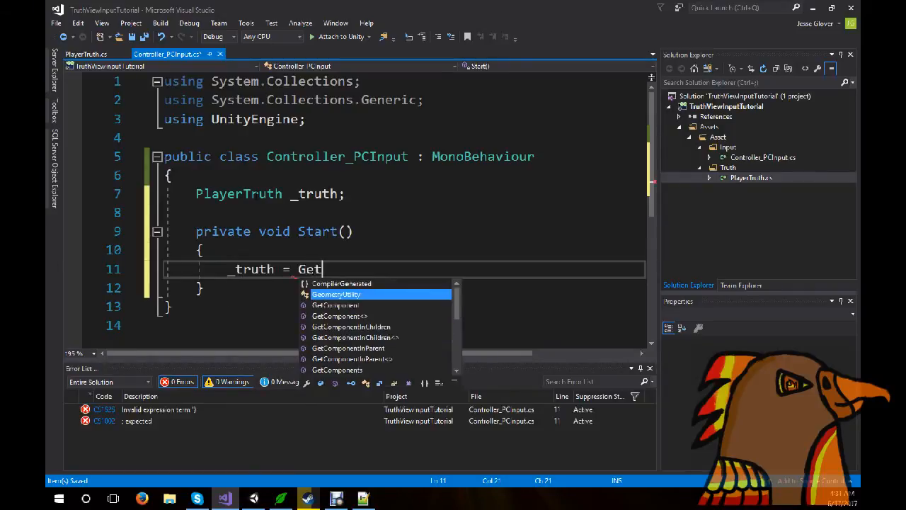
{"action": "type", "text": "Component<PlayerTruth>();"}
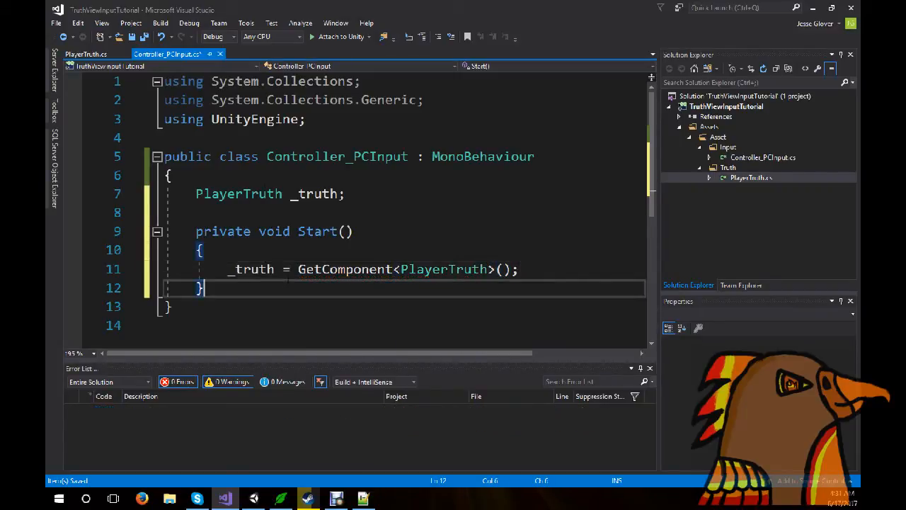
{"action": "type", "text": "Update("}
{"action": "type", "text": "if (Input.GetAxis(\""}
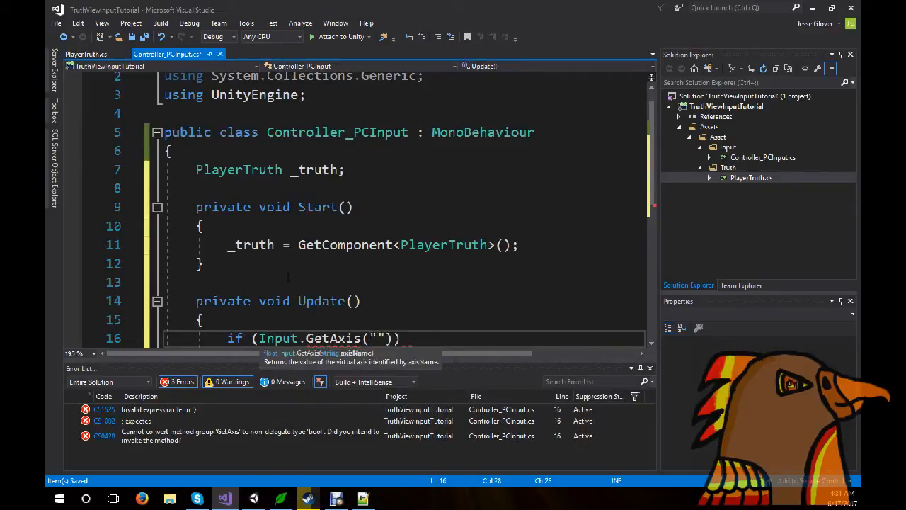
Add Horizontal axis checks against 0 calling _truth.MoveLeft() and _truth.MoveRight().
{"action": "type", "text": "Horizontal"}
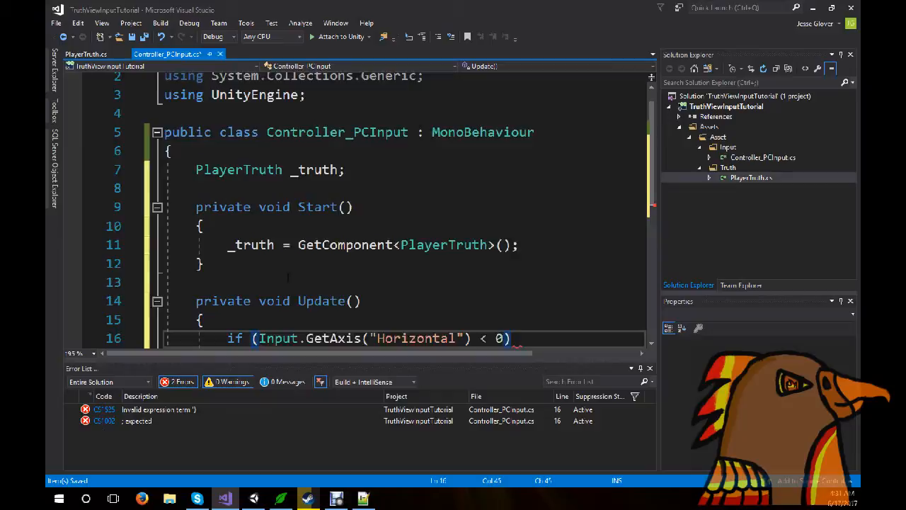
{"action": "type", "text": "_truth.MoveLeft();"}
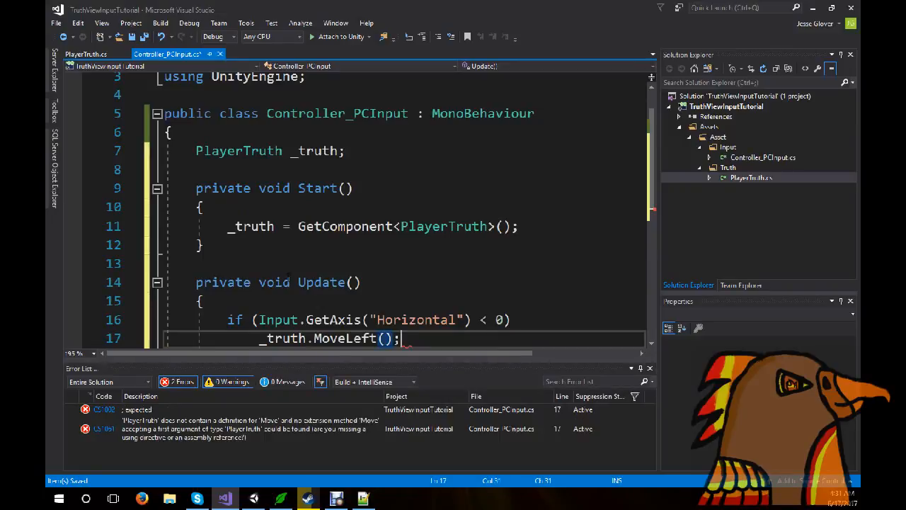
{"action": "type", "text": "if (Input.GetAxis(\"Horizontal"}
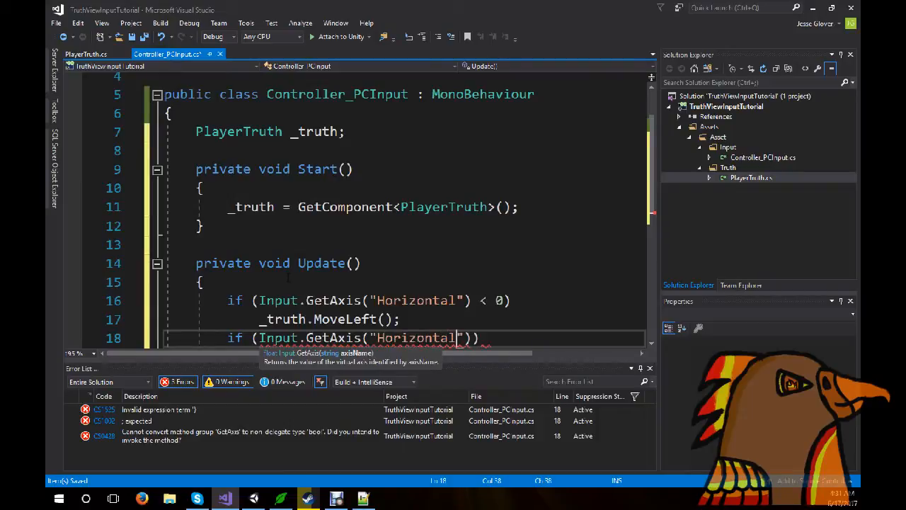
{"action": "type", "text": "> 0"}
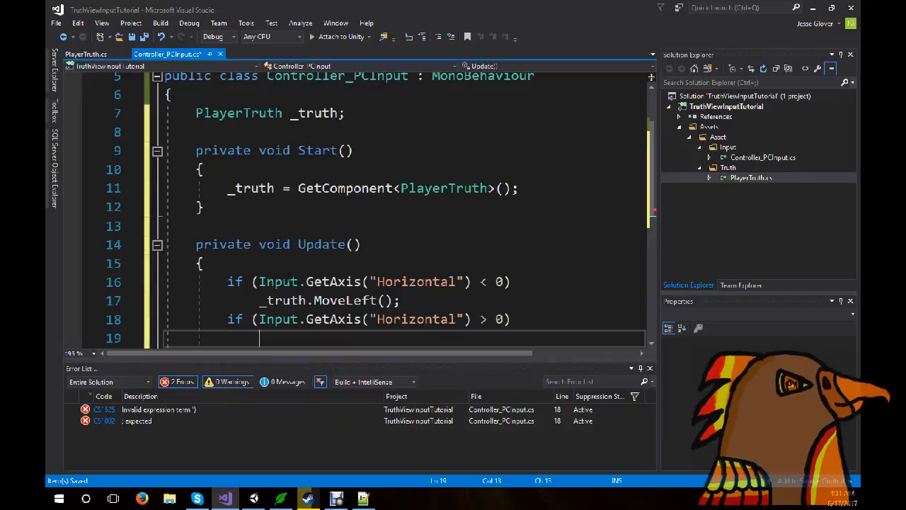
{"action": "type", "text": "truth"}
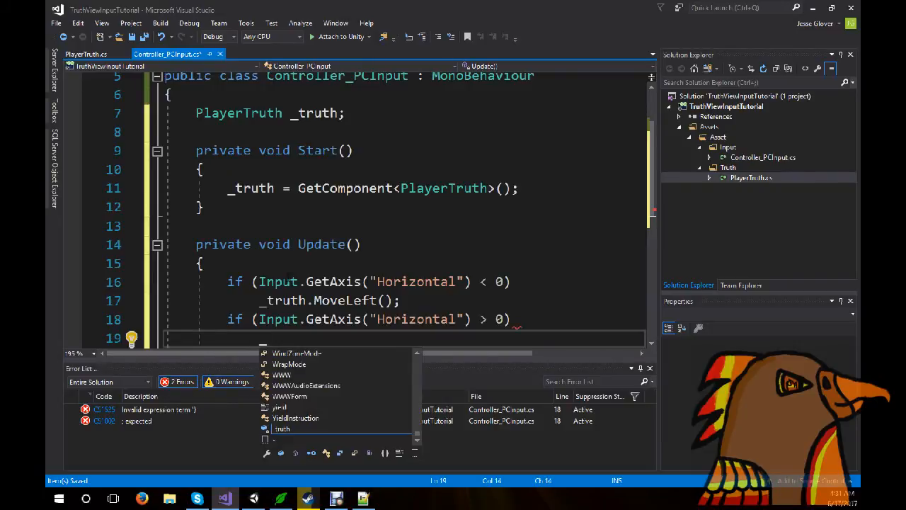
{"action": "type", "text": "_truth.MoveRight();"}
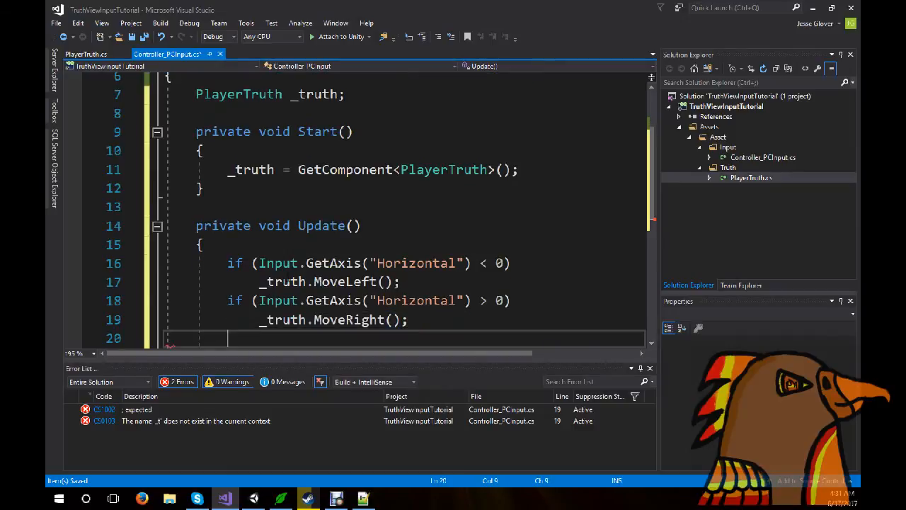
Add Vertical axis checks against 0 calling _truth.MoveDown() and _truth.MoveUp().
{"action": "type", "text": "if (Input.GetAxis(\"Vertical\") < 0"}
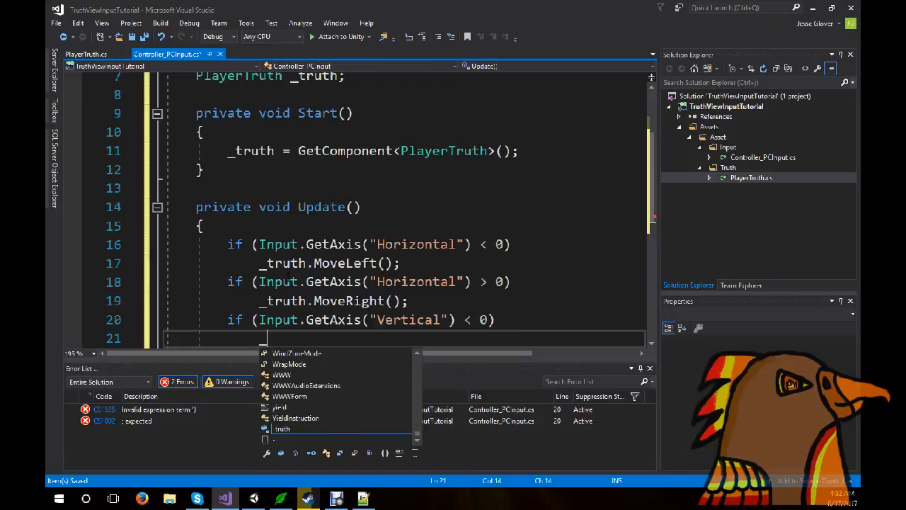
{"action": "type", "text": "_truth."}
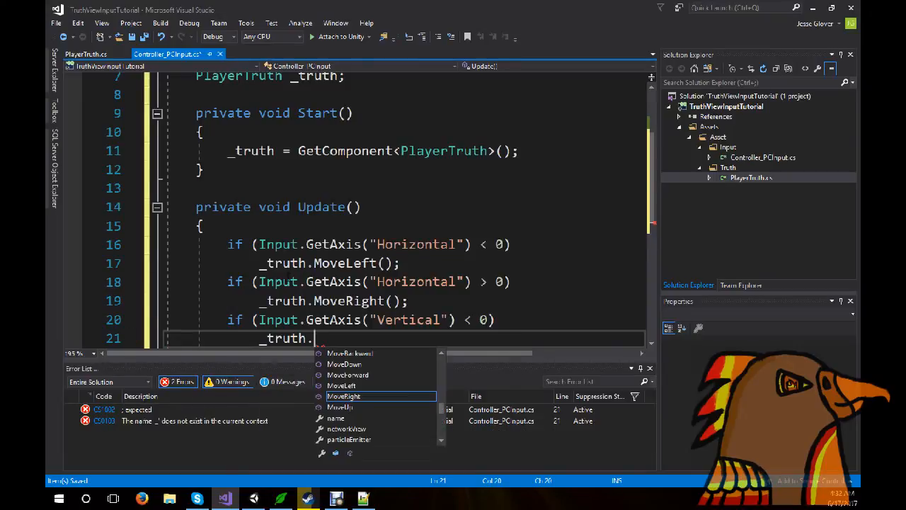
{"action": "type", "text": "MoveDown()"}
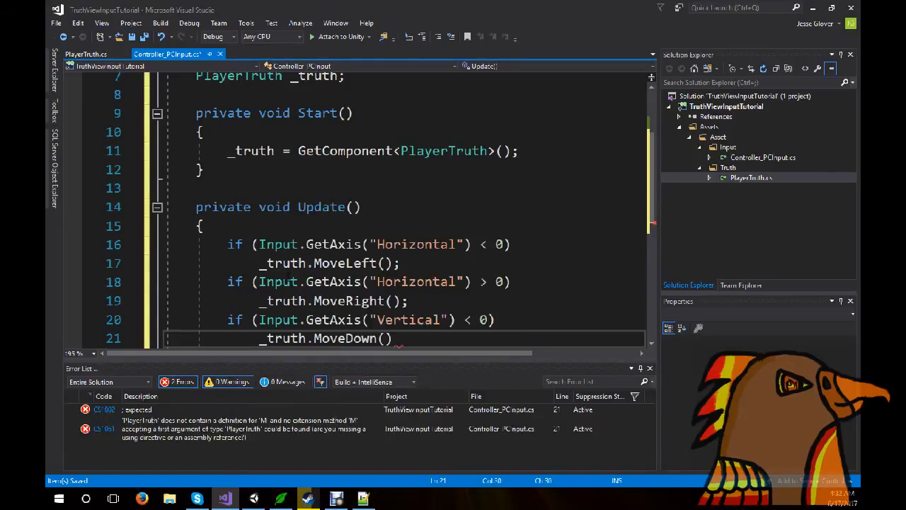
{"action": "type", "text": "if (Input.GetAxis(\""}
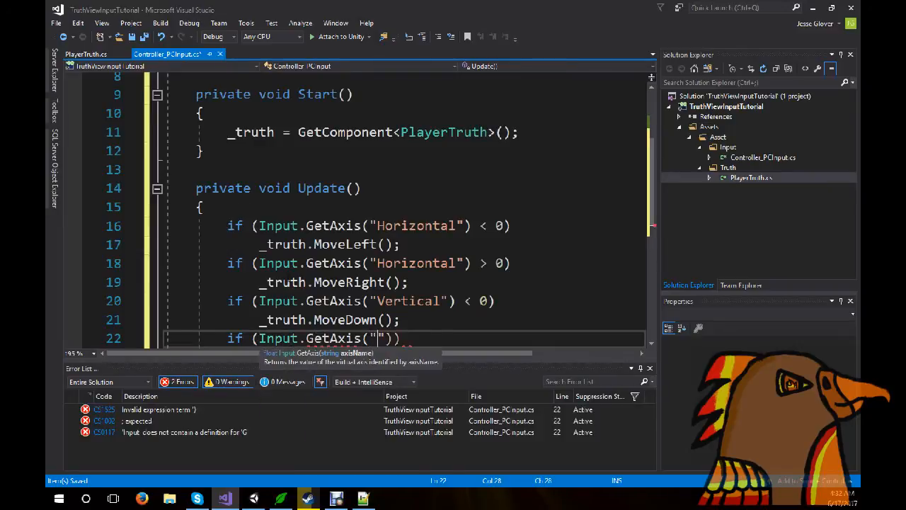
{"action": "type", "text": "Vertical"}
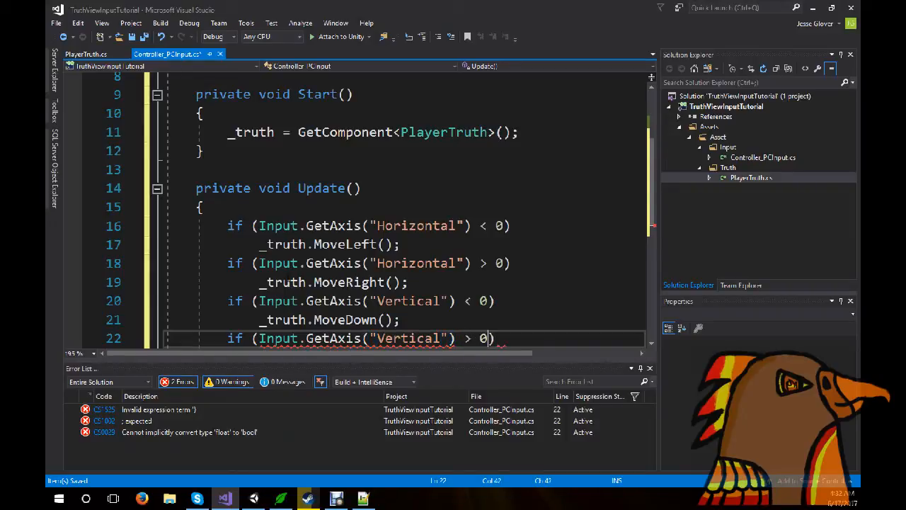
{"action": "key", "text": "enter"}
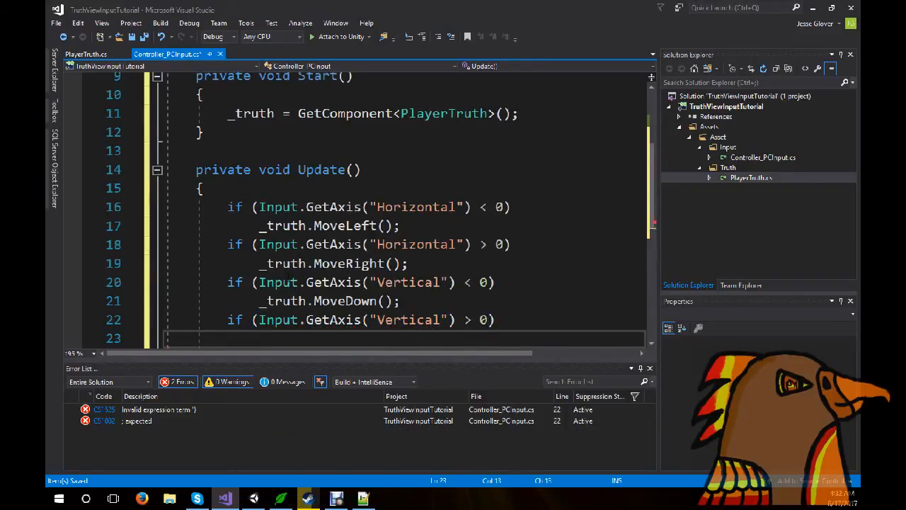
{"action": "type", "text": "_truth"}
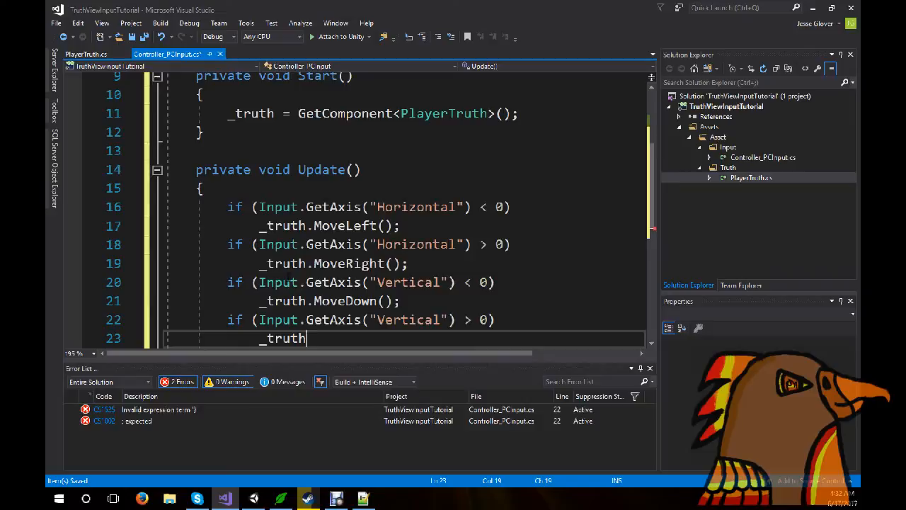
{"action": "type", "text": ".MoveU"}
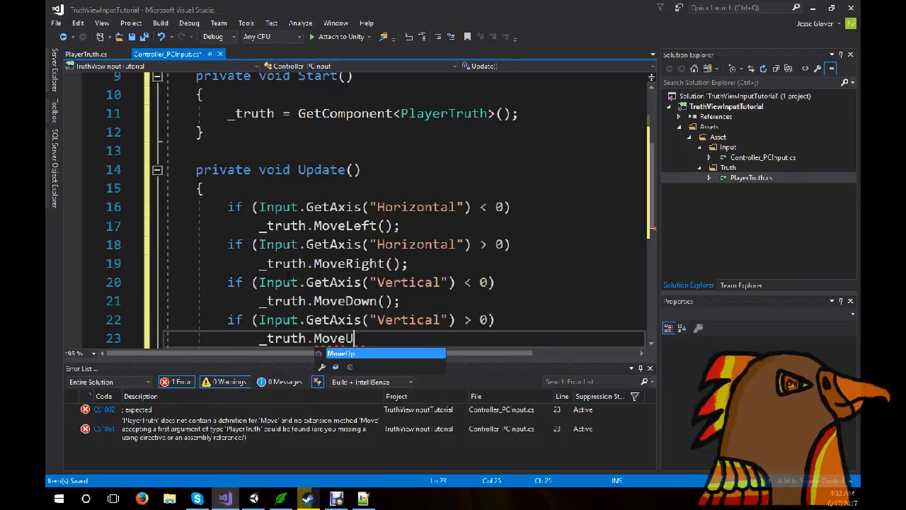
{"action": "type", "text": "p();"}
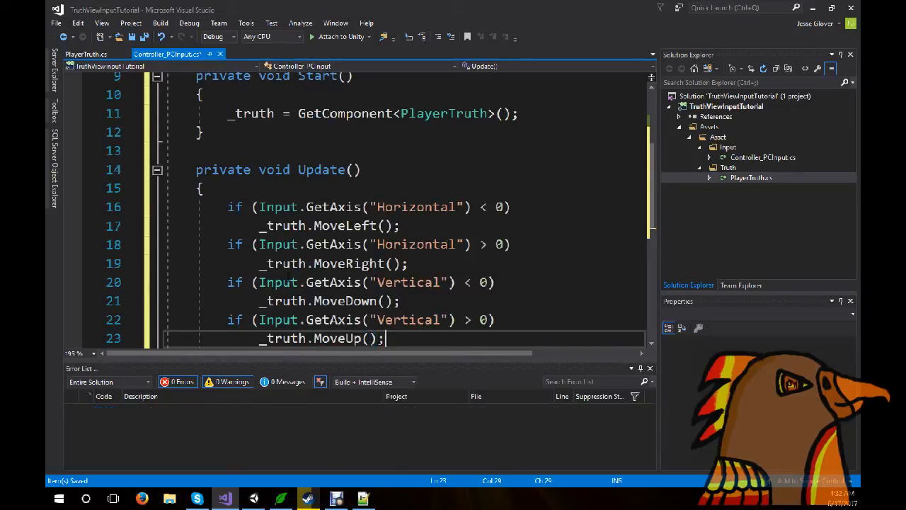
{"action": "scroll", "scroll_direction": "down", "scroll_amount": 3}
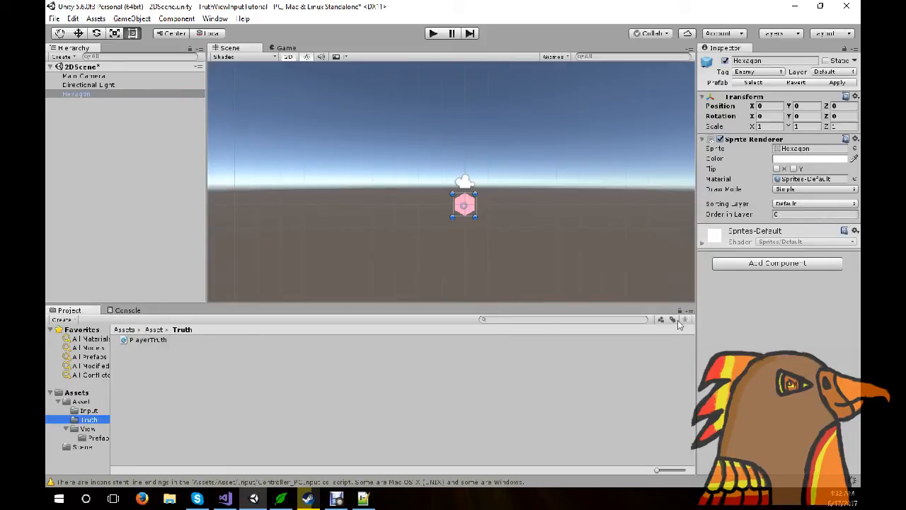
Drag PlayerTruth onto the Hexagon's Inspector and browse into the Input scripts folder.
{"action": "left_click", "coordinate": [148, 339]}
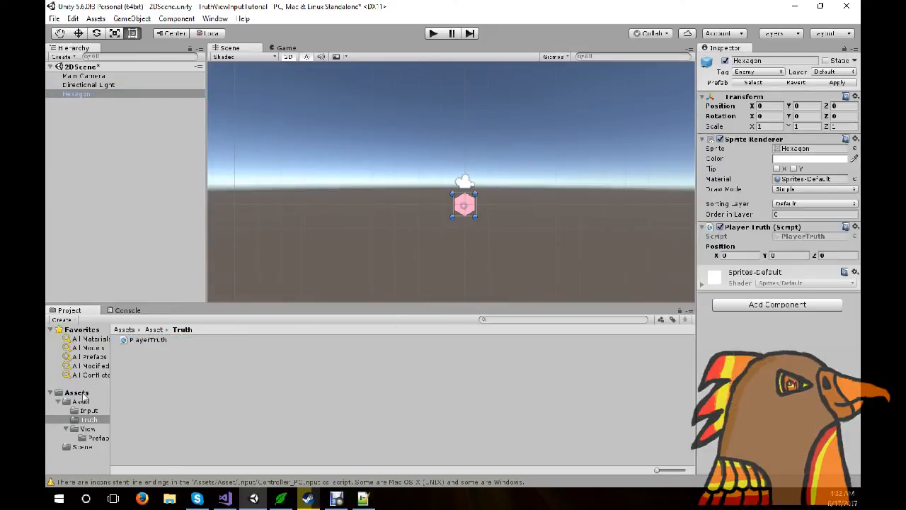
{"action": "left_click", "coordinate": [89, 410]}
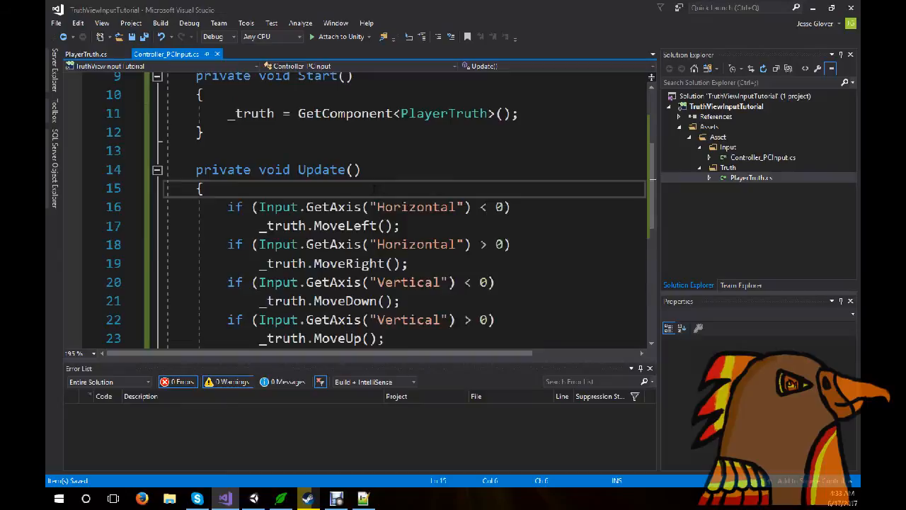
Begin Update with transform.position = _truth. to drive the object's position.
{"action": "type", "text": "tr"}
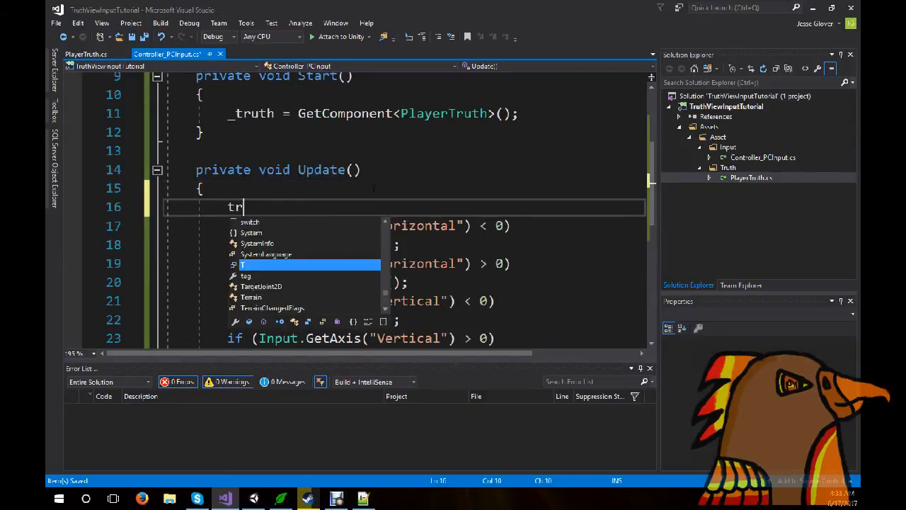
{"action": "type", "text": "ansform.Po"}
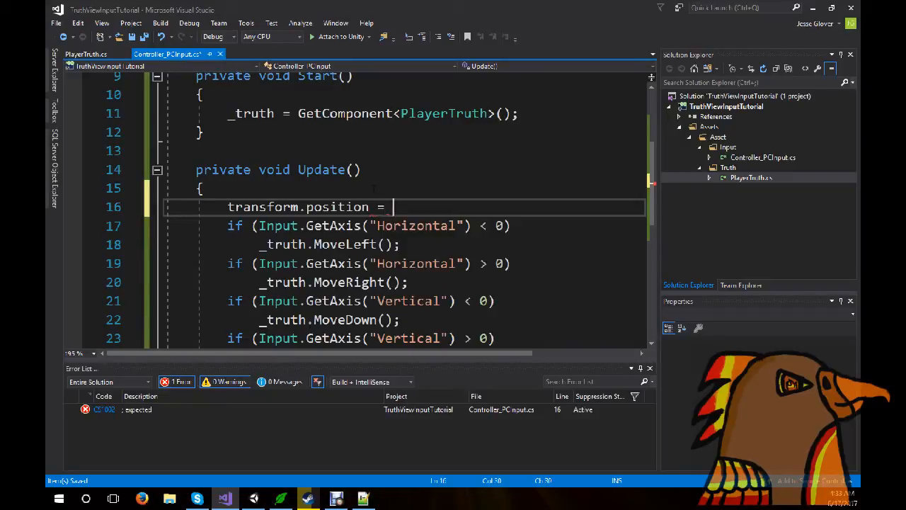
{"action": "type", "text": "_truth."}
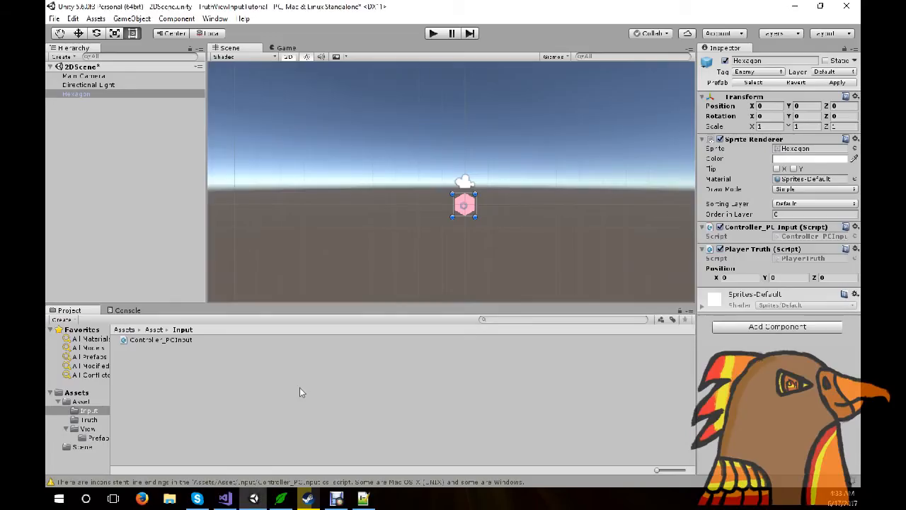
{"action": "mouse_move", "coordinate": [514, 297]}
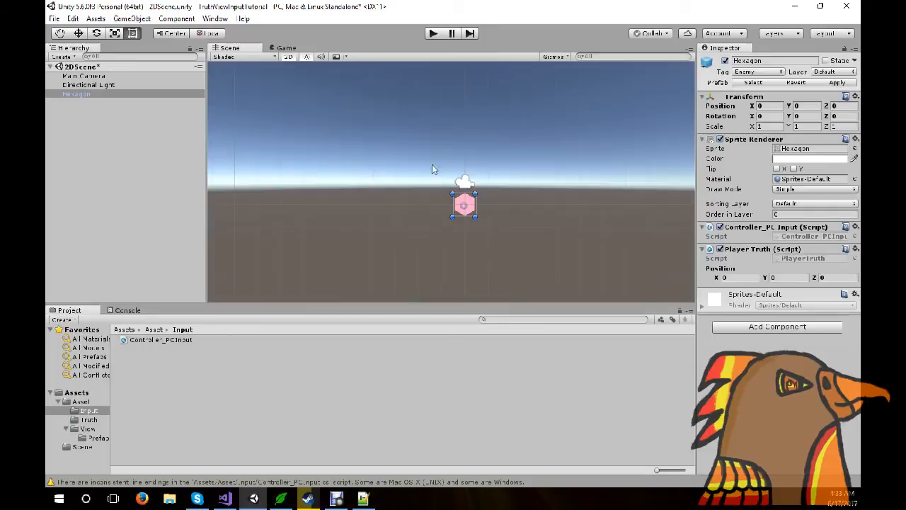
{"action": "mouse_move", "coordinate": [554, 240]}
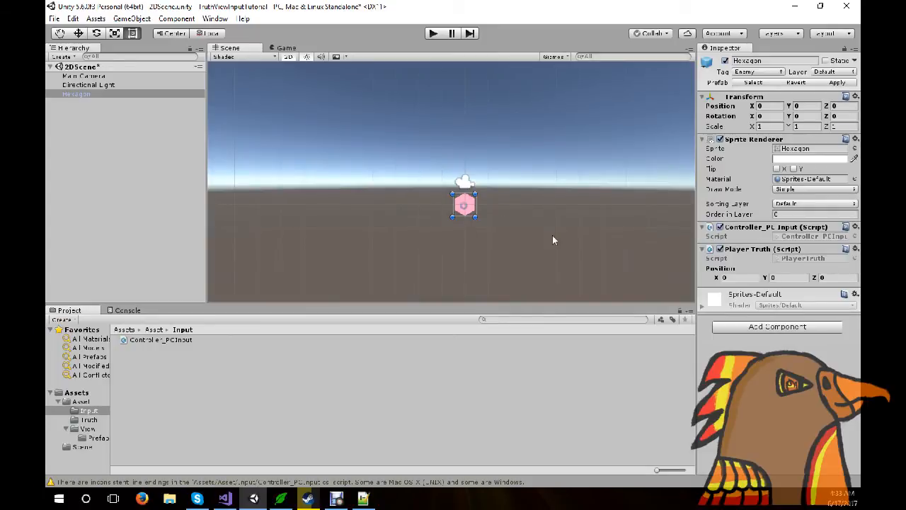
{"action": "mouse_move", "coordinate": [740, 265]}
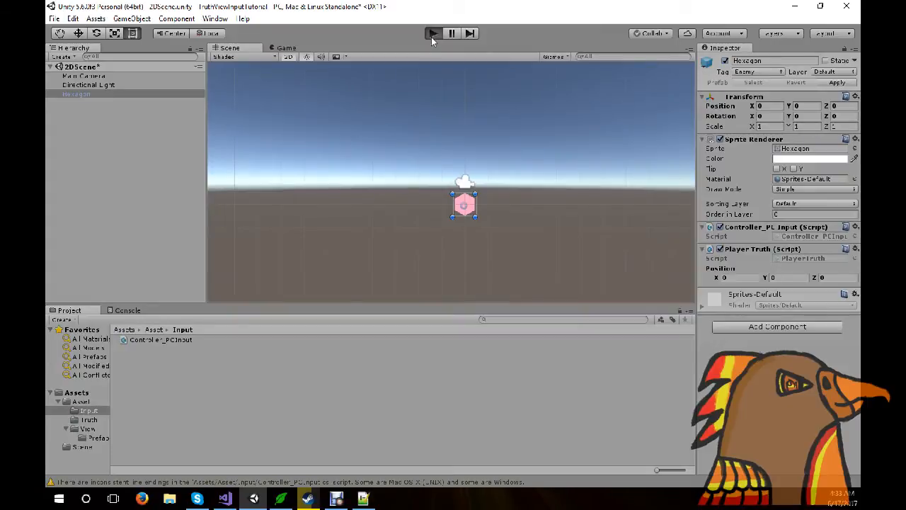
Press Play with both scripts on the Hexagon, then bring Visual Studio back to the front.
{"action": "left_click", "coordinate": [433, 33]}
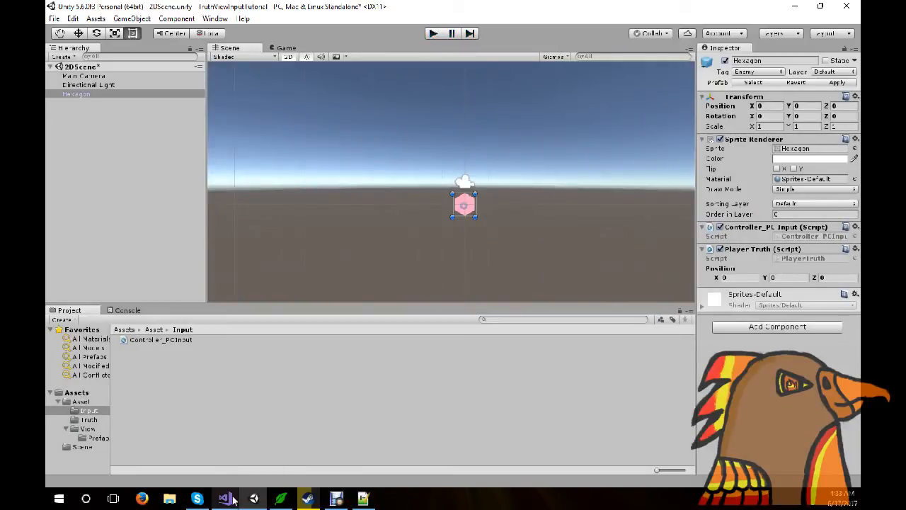
{"action": "left_click", "coordinate": [225, 498]}
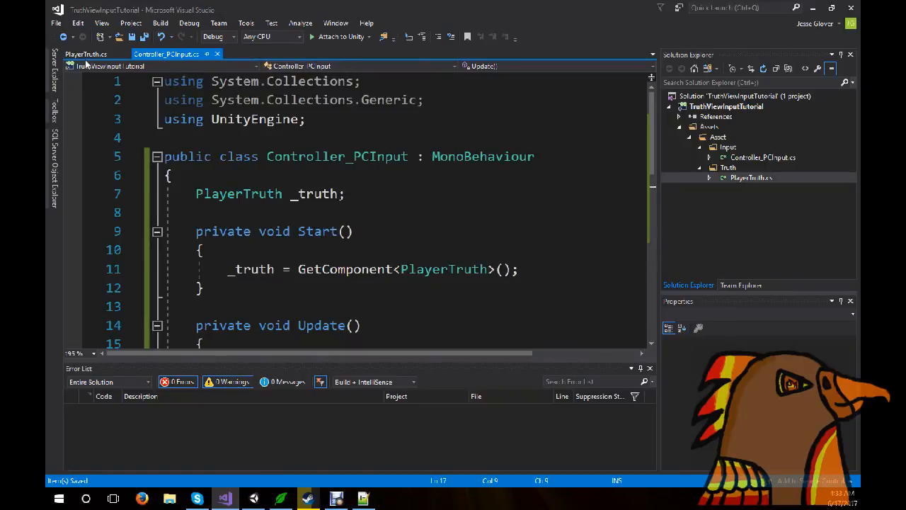
Declare private float _deltaTime = 0f; in PlayerTruth.
{"action": "left_click", "coordinate": [85, 54]}
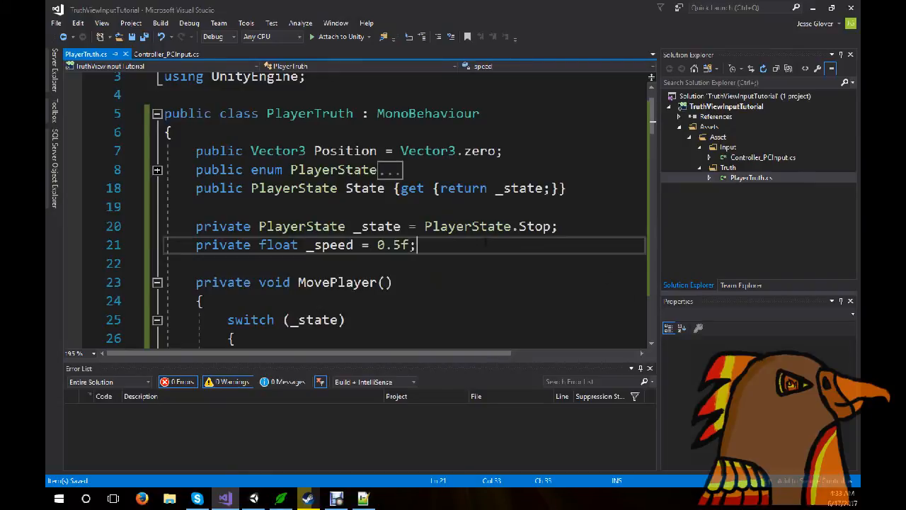
{"action": "type", "text": "private f"}
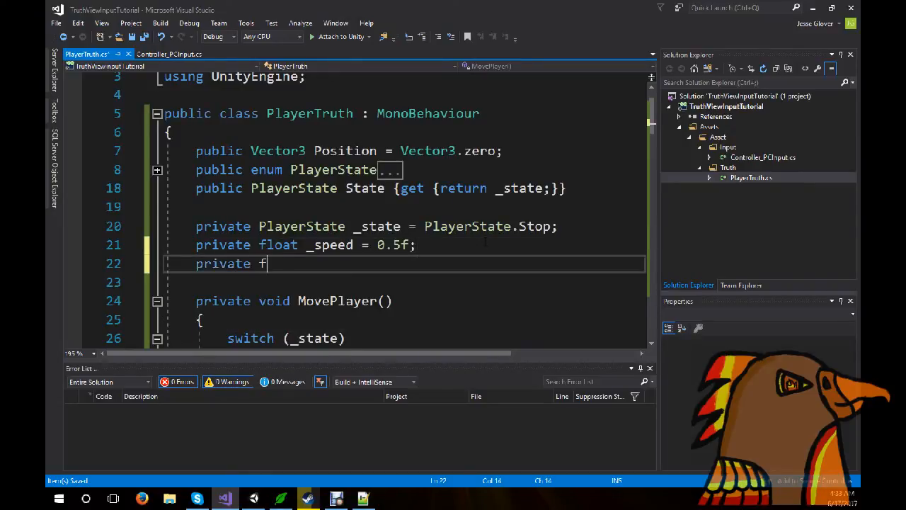
{"action": "type", "text": "loat"}
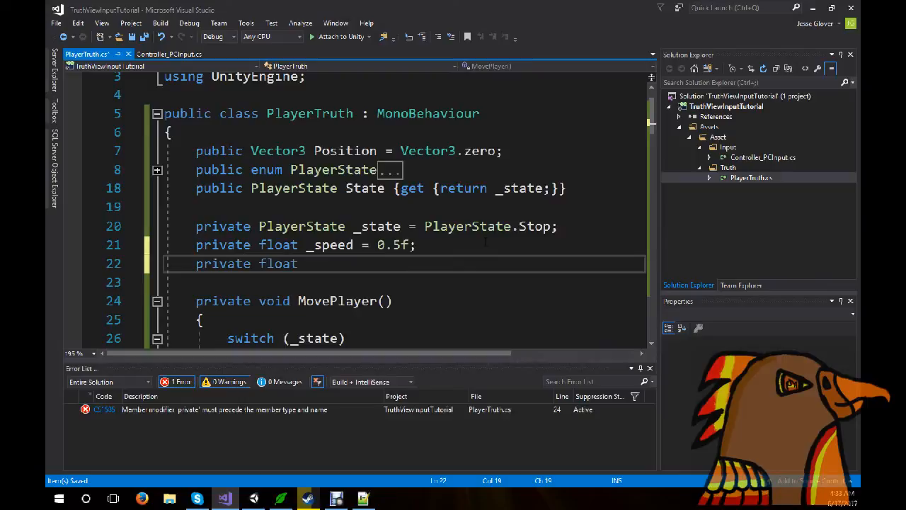
{"action": "type", "text": "_delt"}
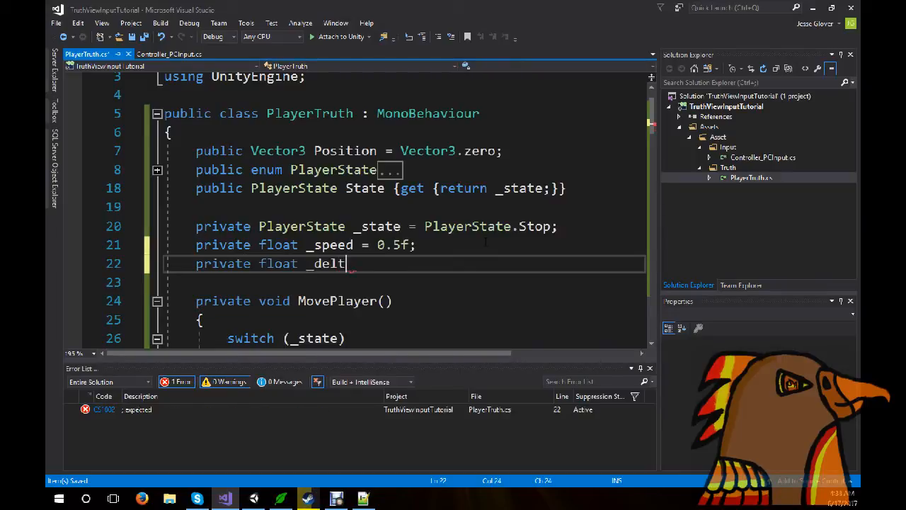
{"action": "type", "text": "aTime"}
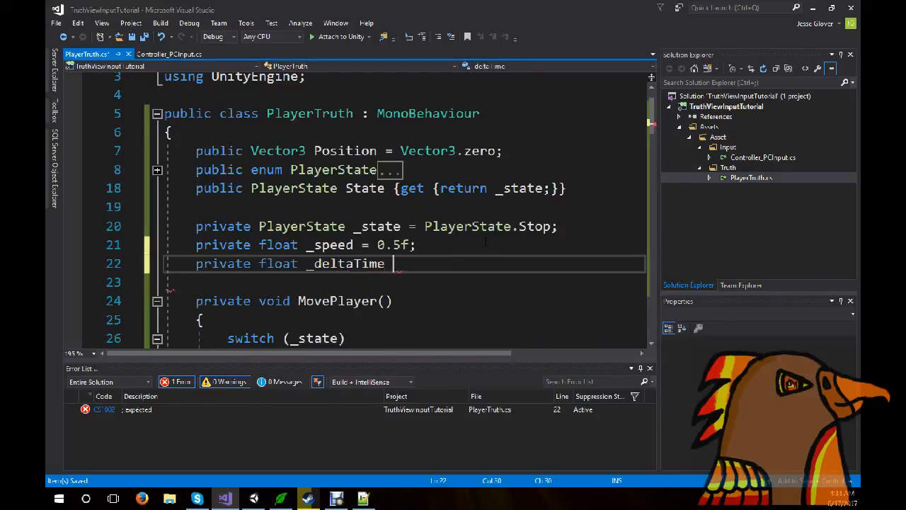
{"action": "type", "text": "= 0f;"}
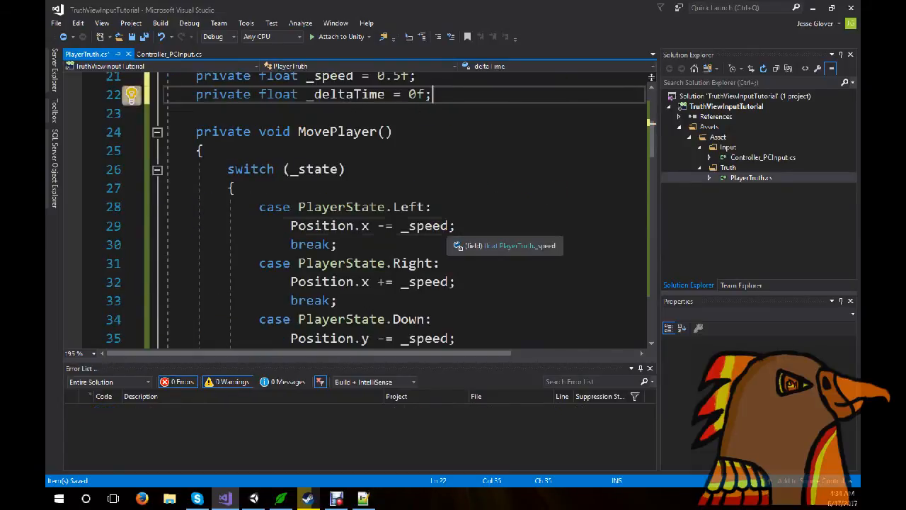
Multiply the movement case's _speed by _deltaTime in MovePlayer.
{"action": "type", "text": "*"}
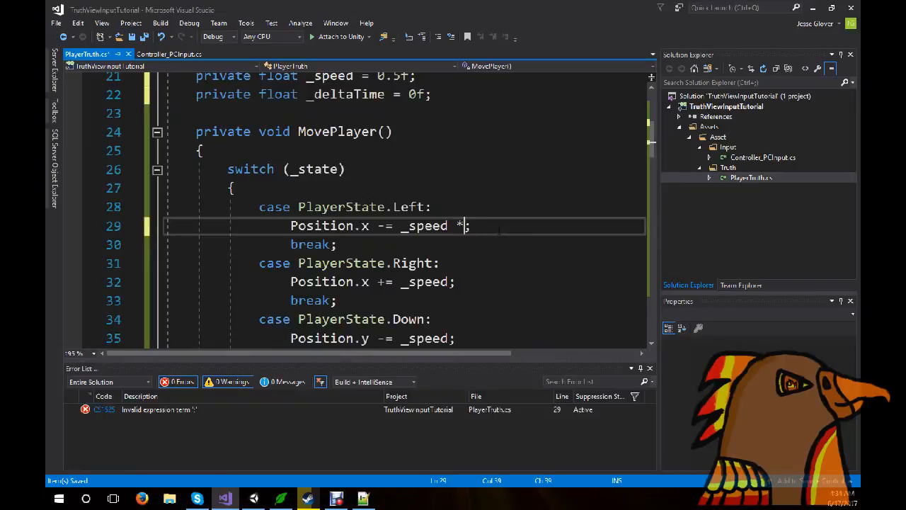
{"action": "type", "text": "_deltaTime;"}
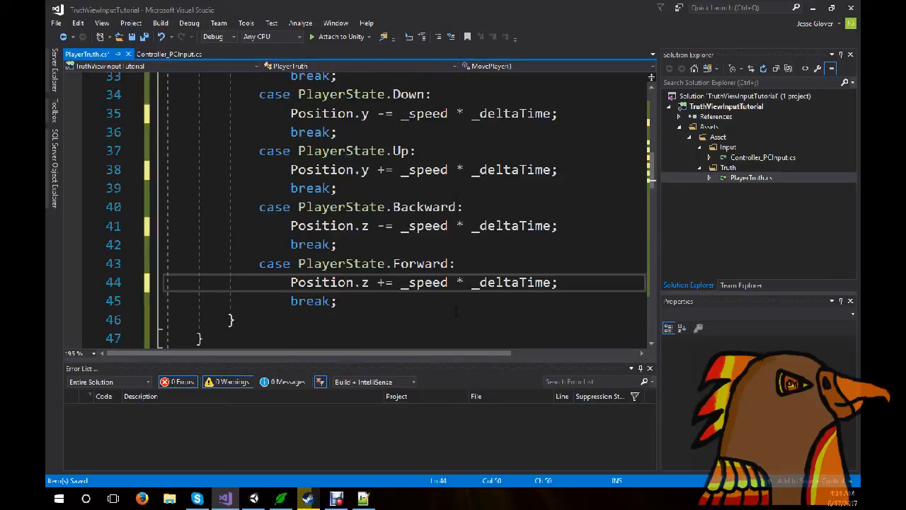
Give MoveLeft a float deltaTime parameter and store it in _deltaTime.
{"action": "double_click", "coordinate": [512, 282]}
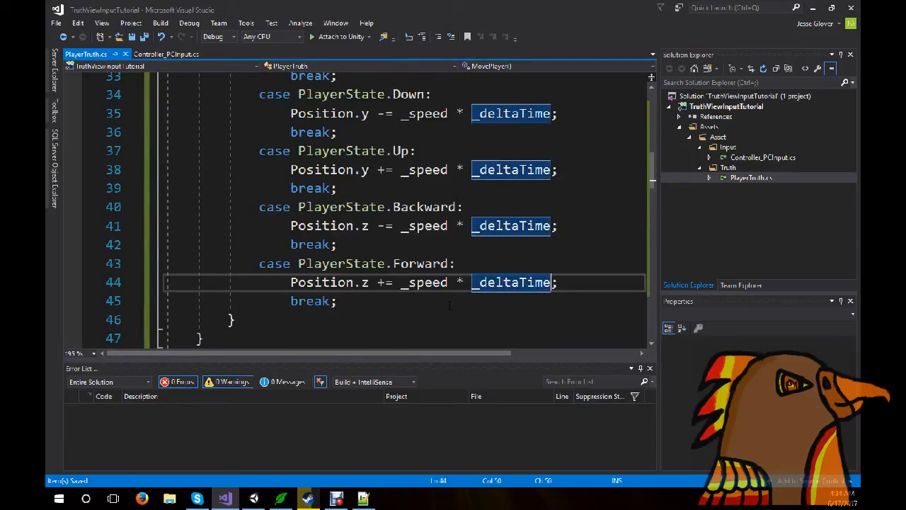
{"action": "scroll", "scroll_direction": "down", "scroll_amount": 3}
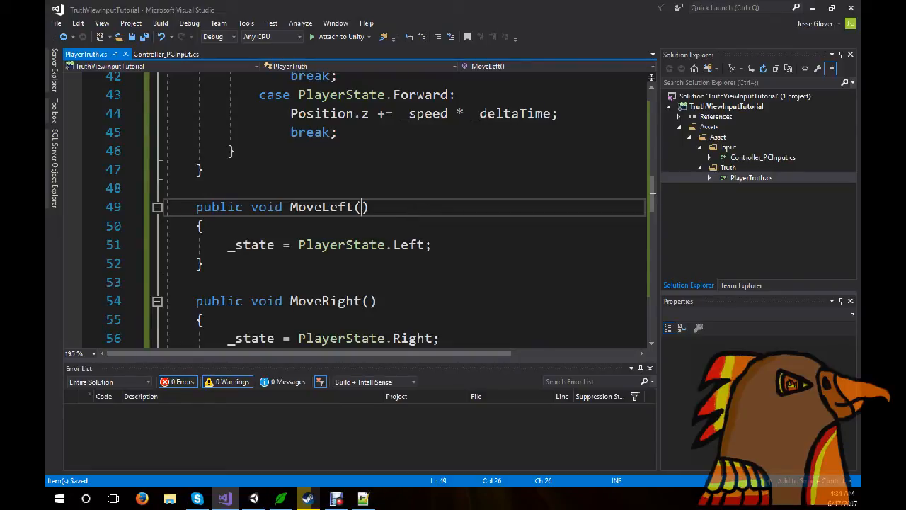
{"action": "type", "text": "float"}
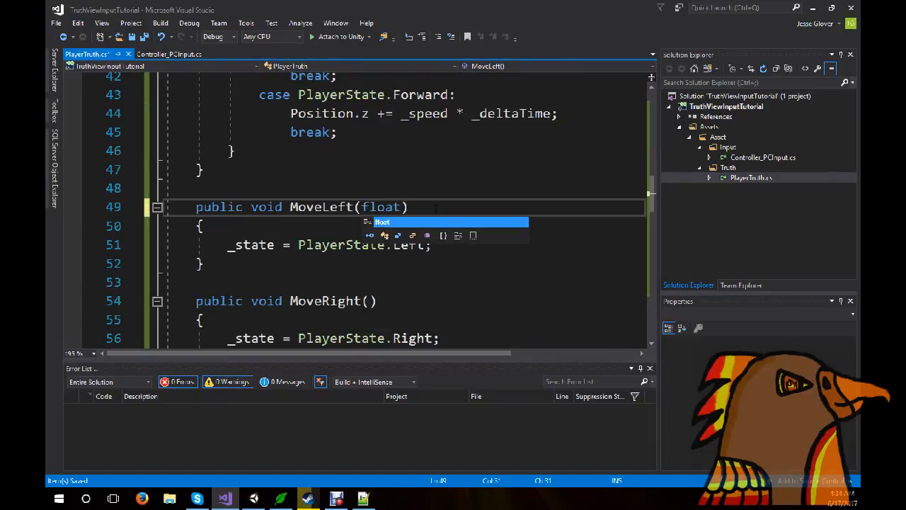
{"action": "type", "text": "deltaT"}
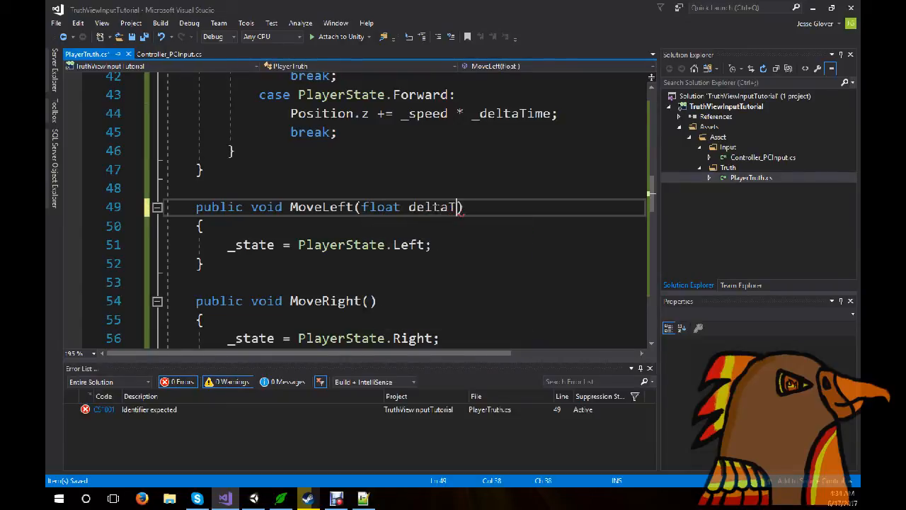
{"action": "type", "text": "ime"}
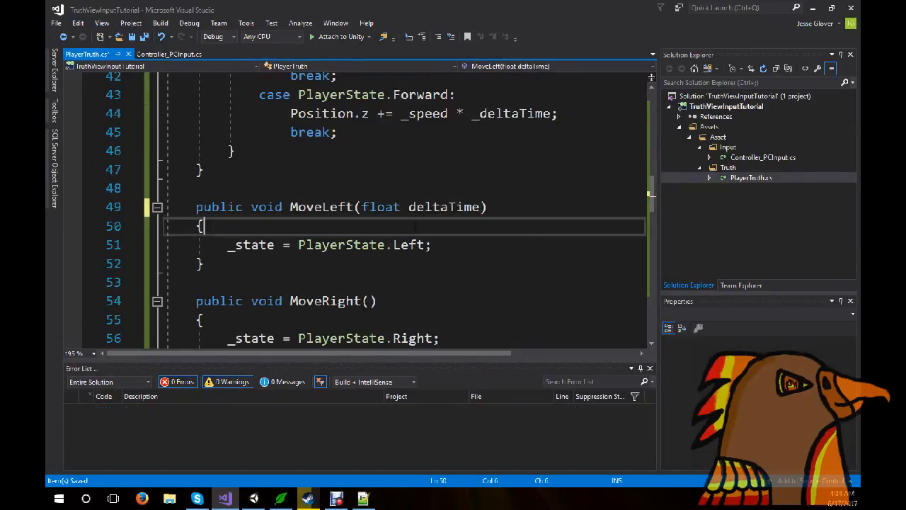
{"action": "key", "text": "enter"}
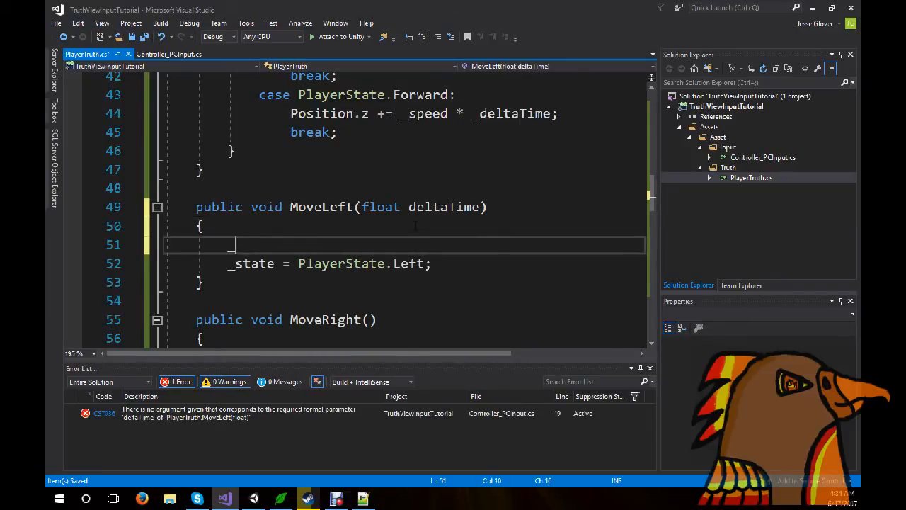
{"action": "type", "text": "_deltaTime"}
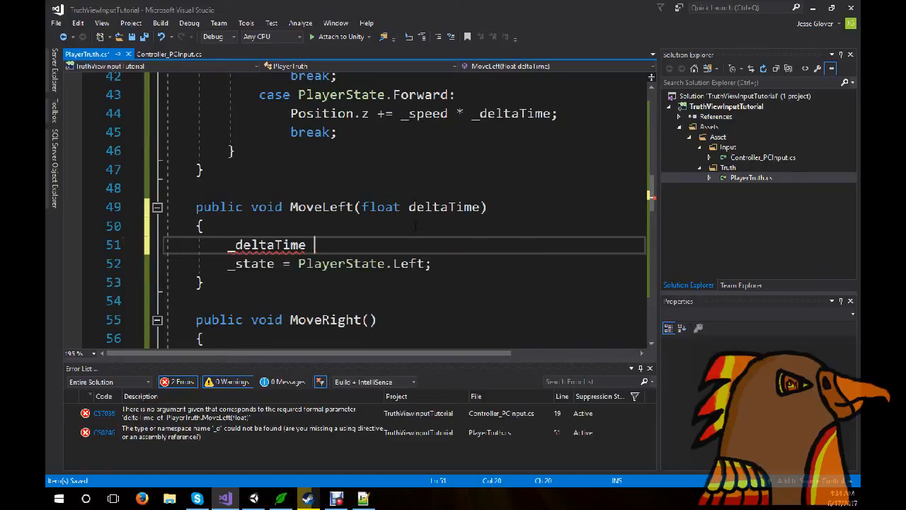
{"action": "type", "text": "= deltaTime"}
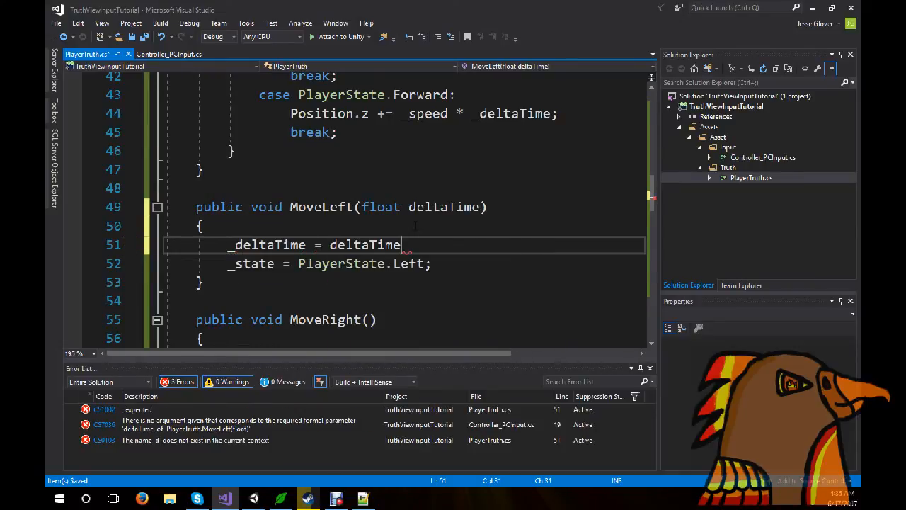
{"action": "type", "text": ";"}
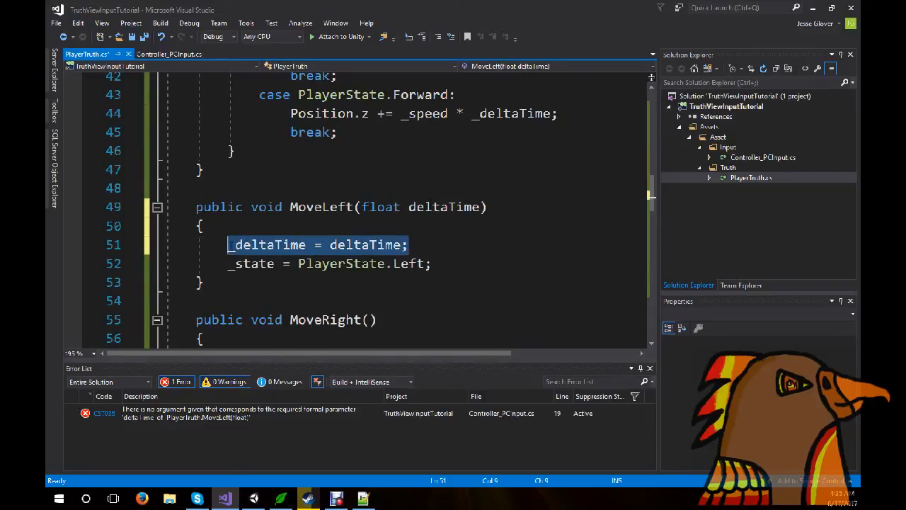
Store deltaTime in _deltaTime inside the next Move method as well.
{"action": "type", "text": "del"}
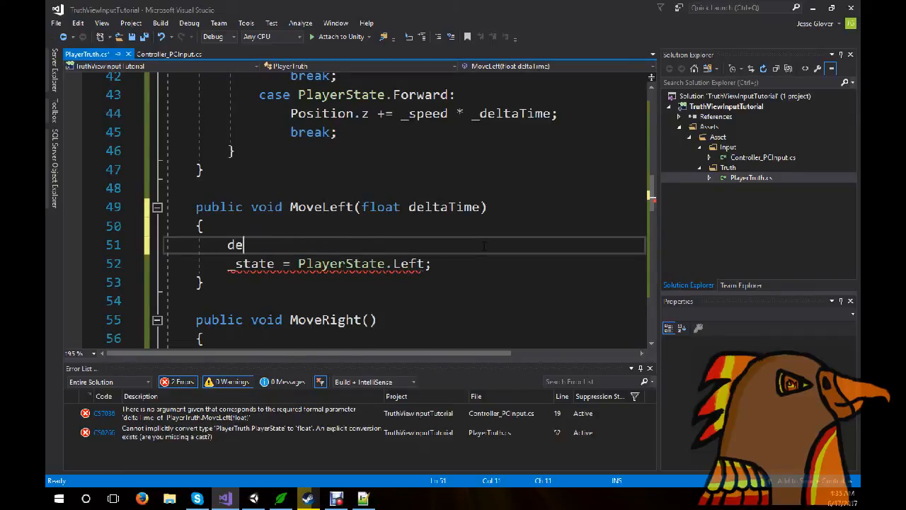
{"action": "key", "text": "Backspace"}
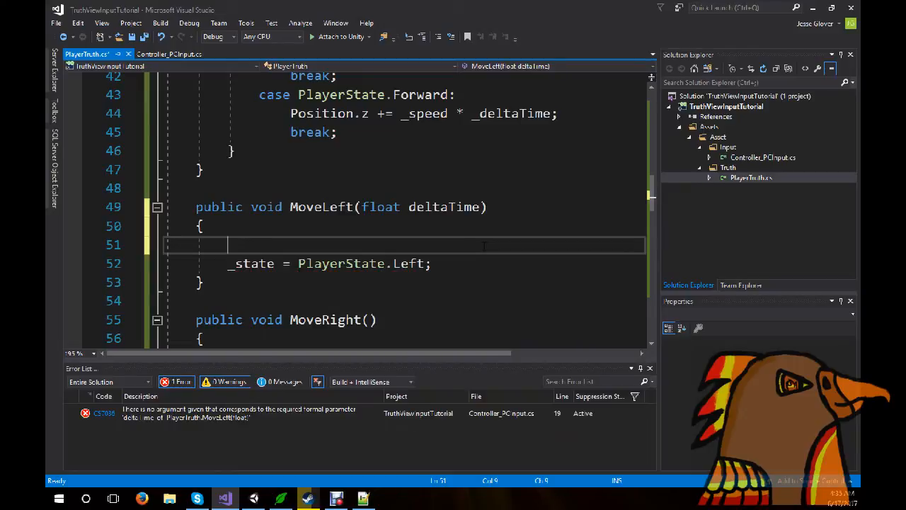
{"action": "type", "text": "_deltaTime ="}
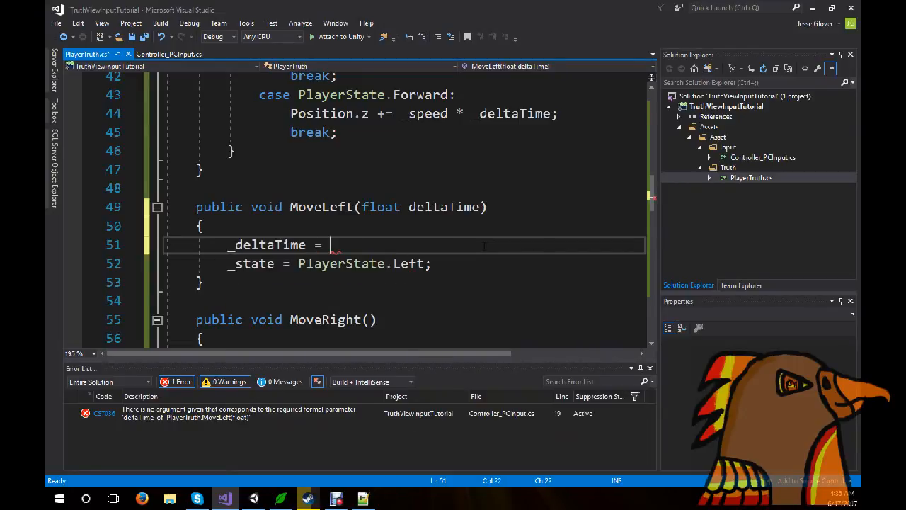
{"action": "type", "text": "deltaTime;"}
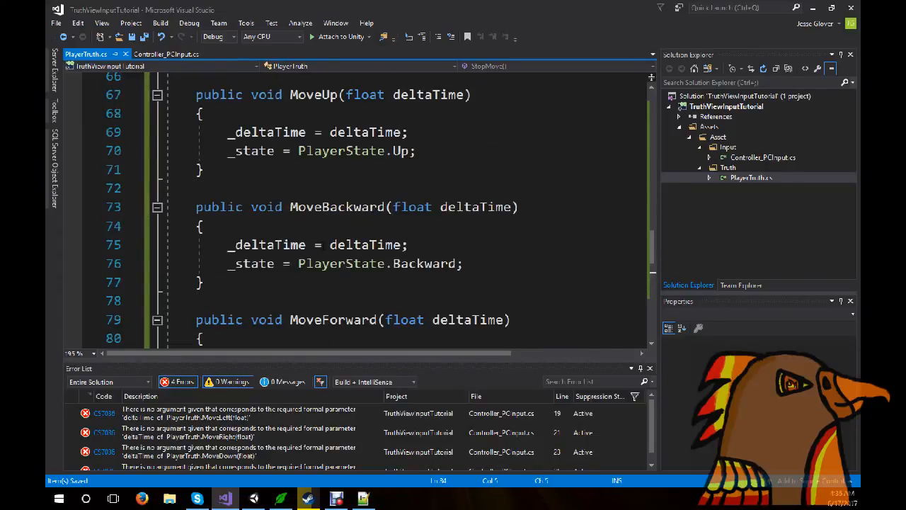
Pass Time.deltaTime into the Move calls in Controller_PCInput's Update.
{"action": "left_click", "coordinate": [165, 54]}
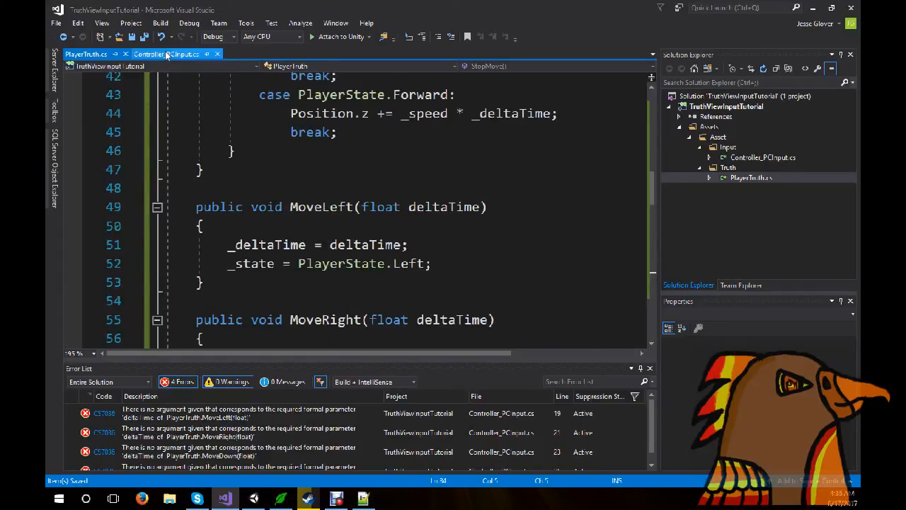
{"action": "left_click", "coordinate": [166, 54]}
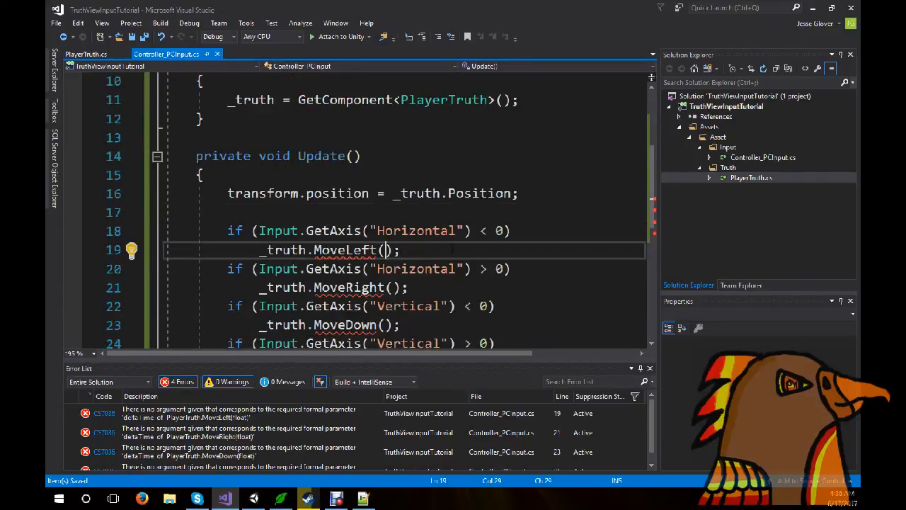
{"action": "type", "text": "Time.d"}
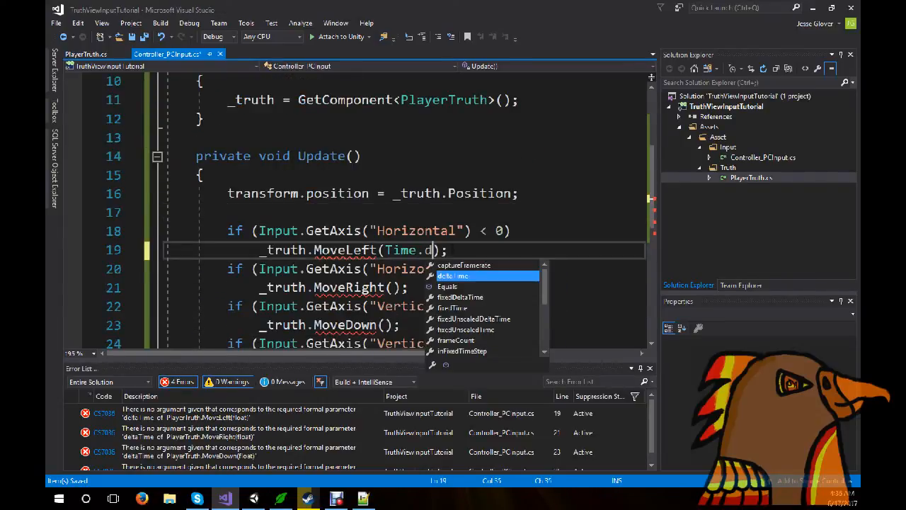
{"action": "type", "text": "deltaTime"}
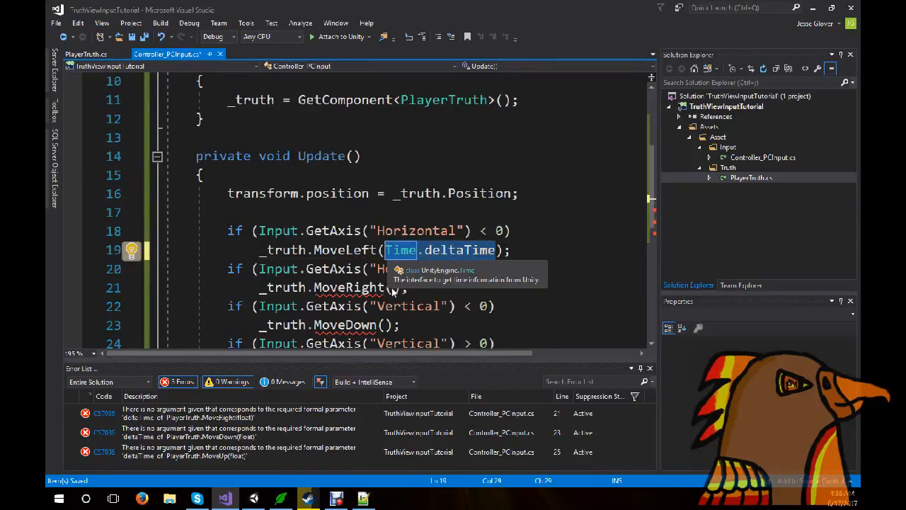
{"action": "type", "text": "Time.deltaTime"}
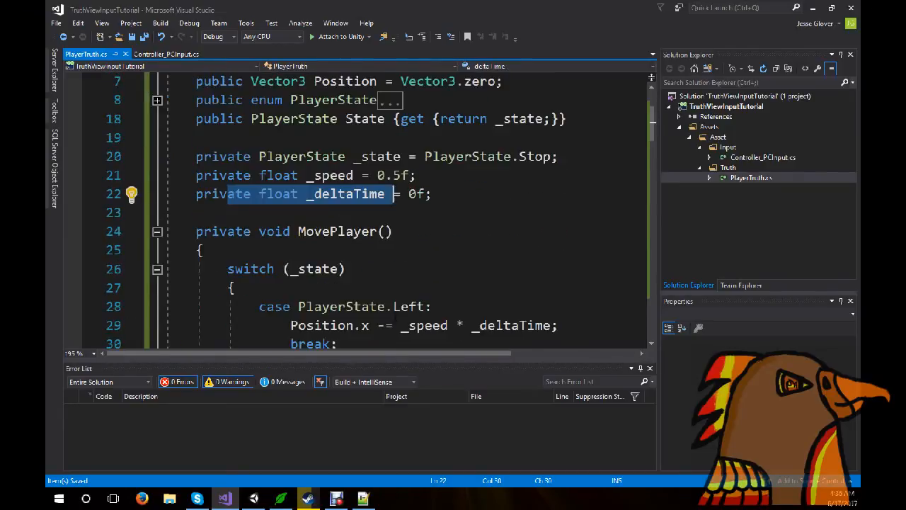
Review _deltaTime's uses in PlayerTruth, then return to Controller_PCInput.
{"action": "scroll", "scroll_direction": "down", "scroll_amount": 3}
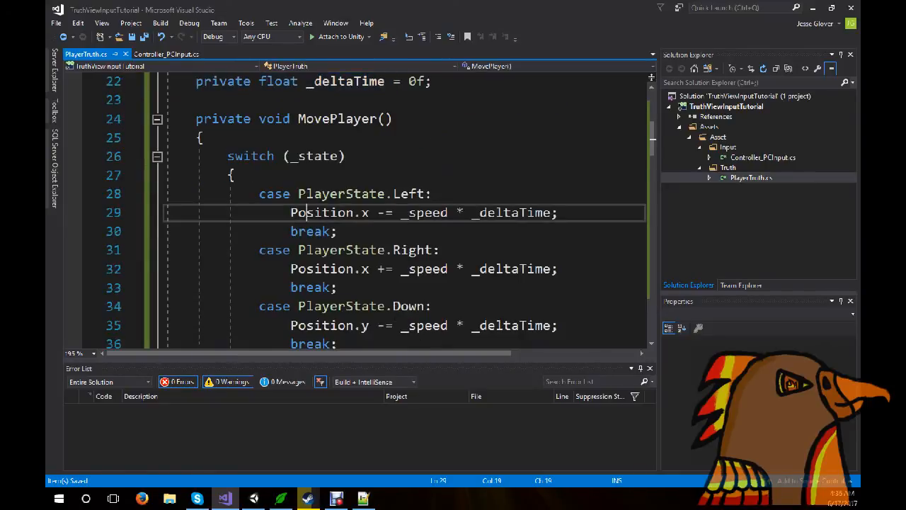
{"action": "double_click", "coordinate": [507, 212]}
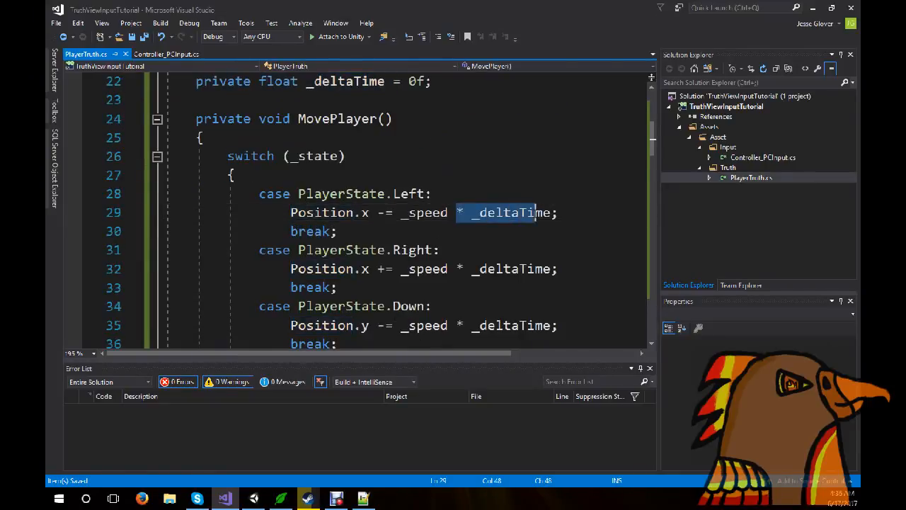
{"action": "left_click", "coordinate": [165, 54]}
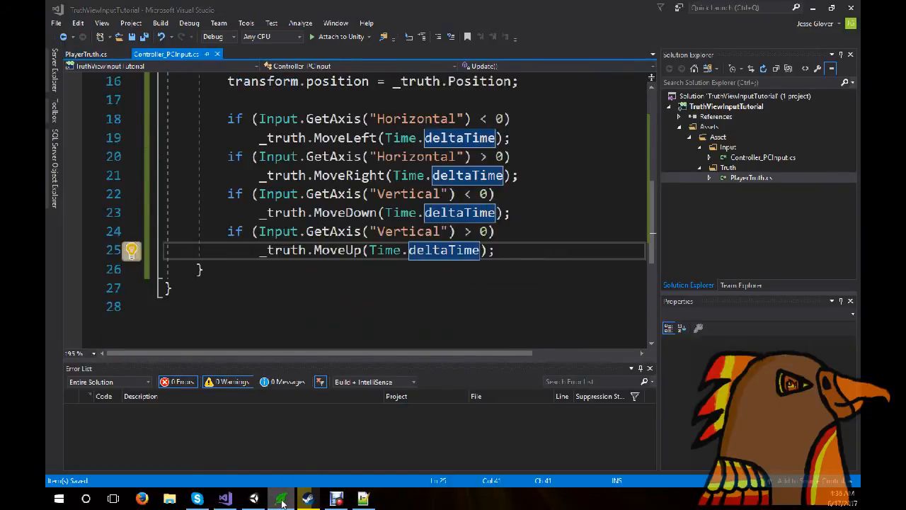
Play the 2D hexagon scene in Unity to test the movement.
{"action": "left_click", "coordinate": [281, 498]}
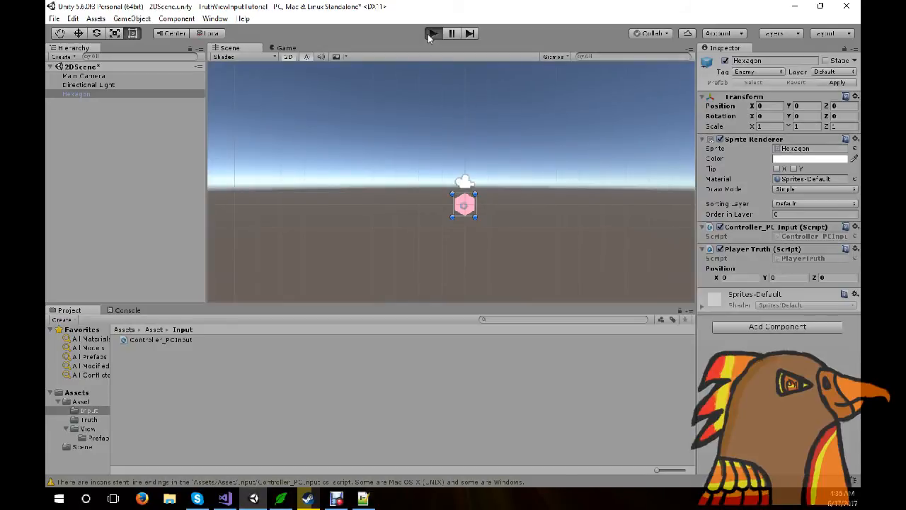
{"action": "left_click", "coordinate": [432, 33]}
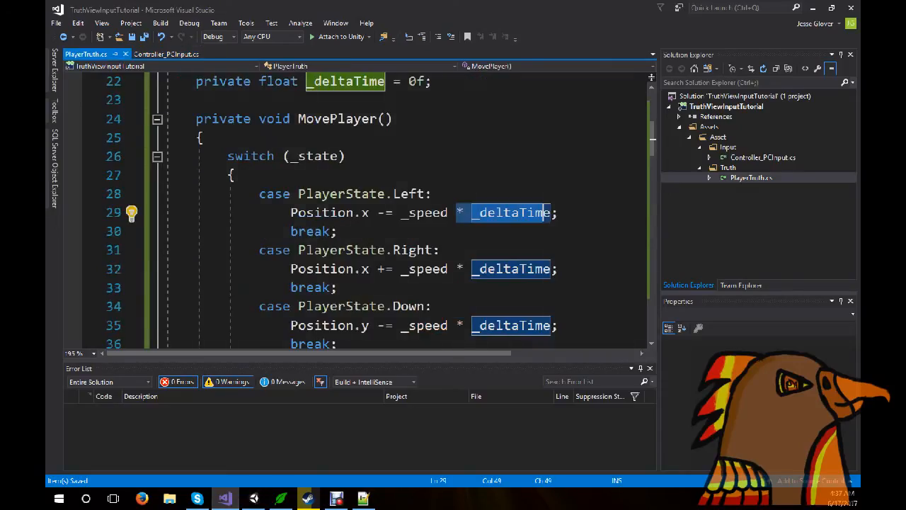
Change PlayerTruth's _speed initializer to 5f.
{"action": "scroll", "scroll_direction": "up", "scroll_amount": 3}
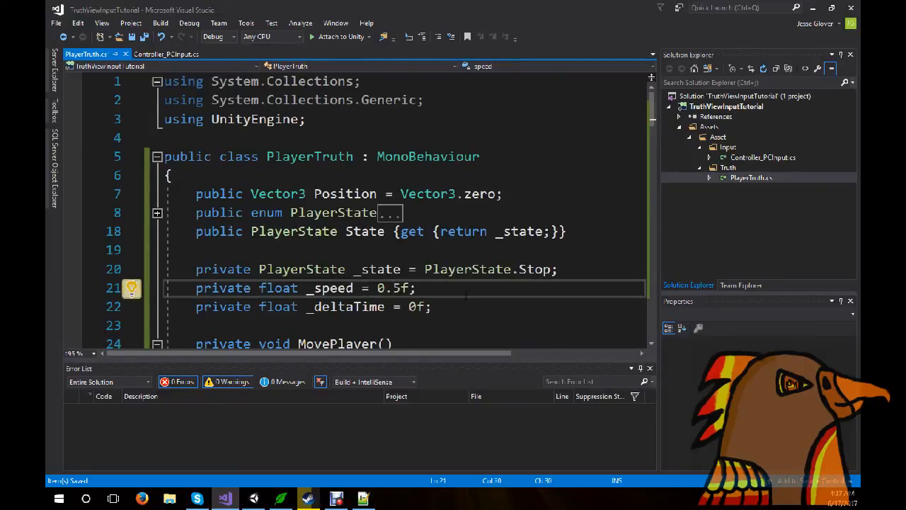
{"action": "type", "text": "5f"}
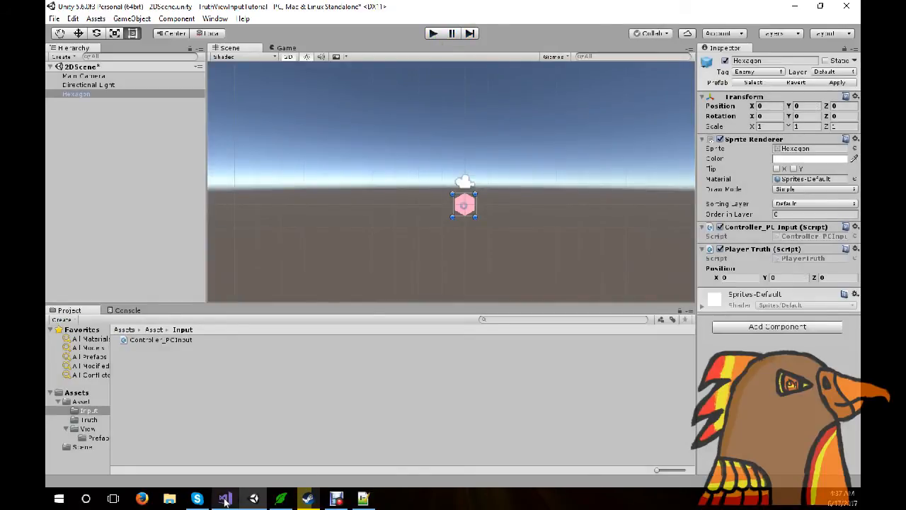
{"action": "left_click", "coordinate": [226, 499]}
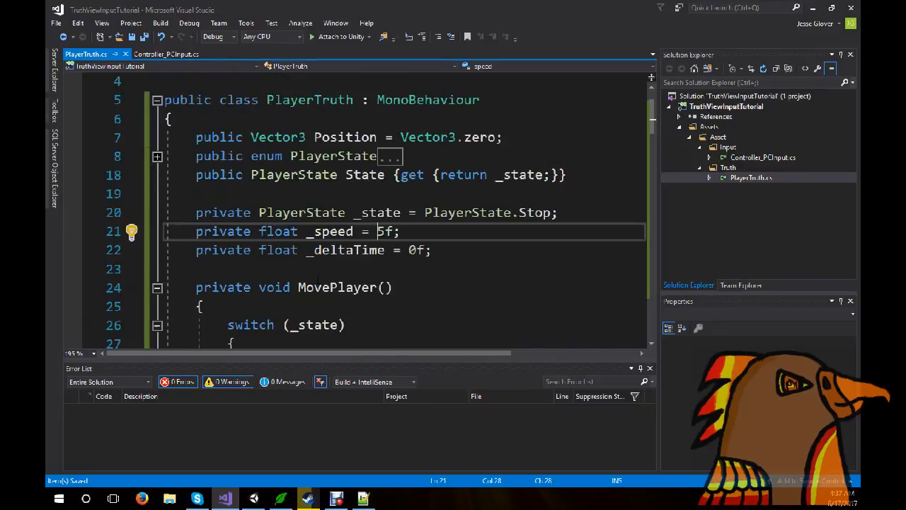
{"action": "scroll", "scroll_direction": "down", "scroll_amount": 3}
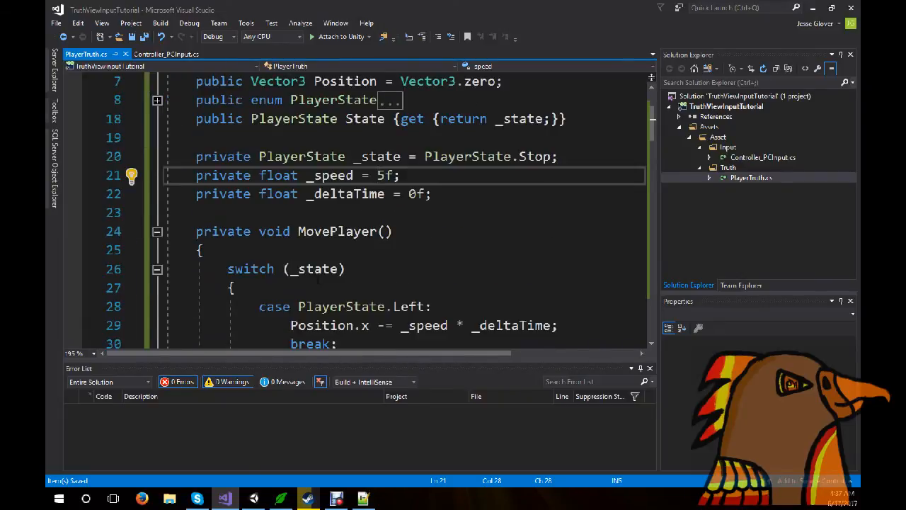
{"action": "scroll", "scroll_direction": "down", "scroll_amount": 3}
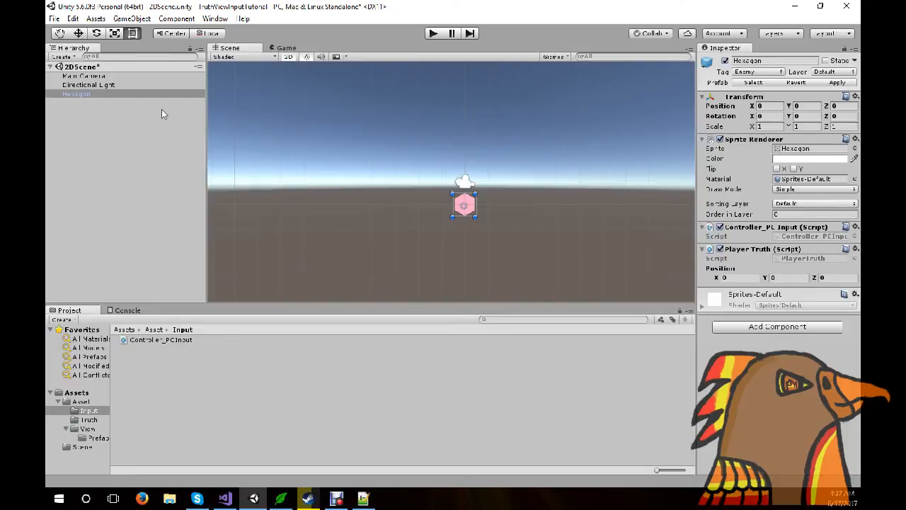
{"action": "mouse_move", "coordinate": [156, 83]}
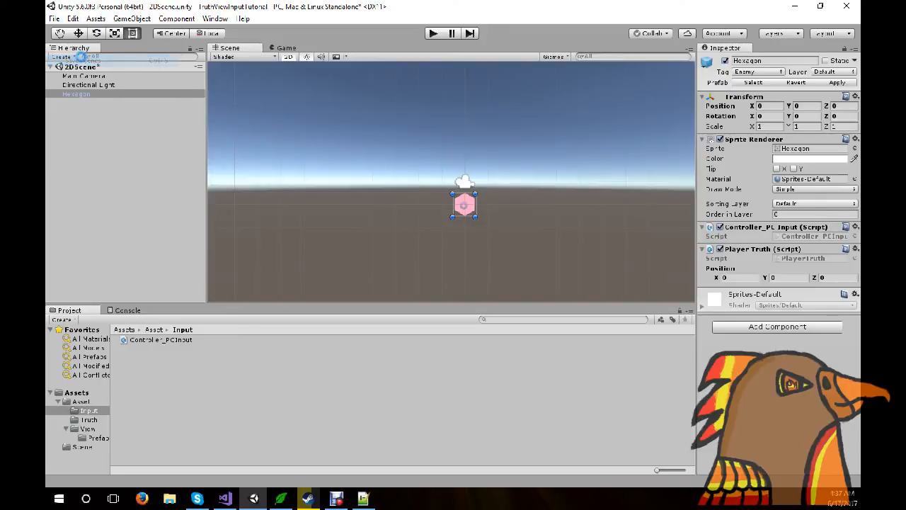
Open 3DScene from Assets/Scene and select its Main Camera.
{"action": "left_click", "coordinate": [83, 446]}
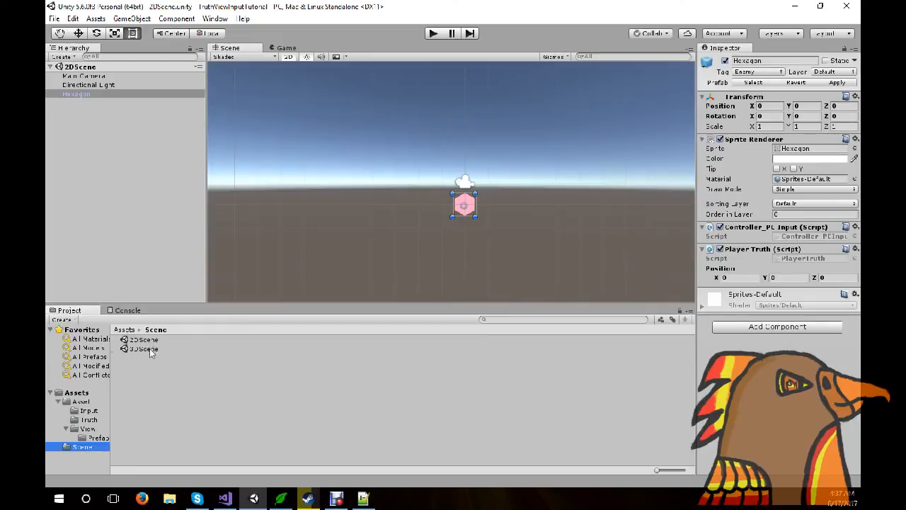
{"action": "double_click", "coordinate": [144, 349]}
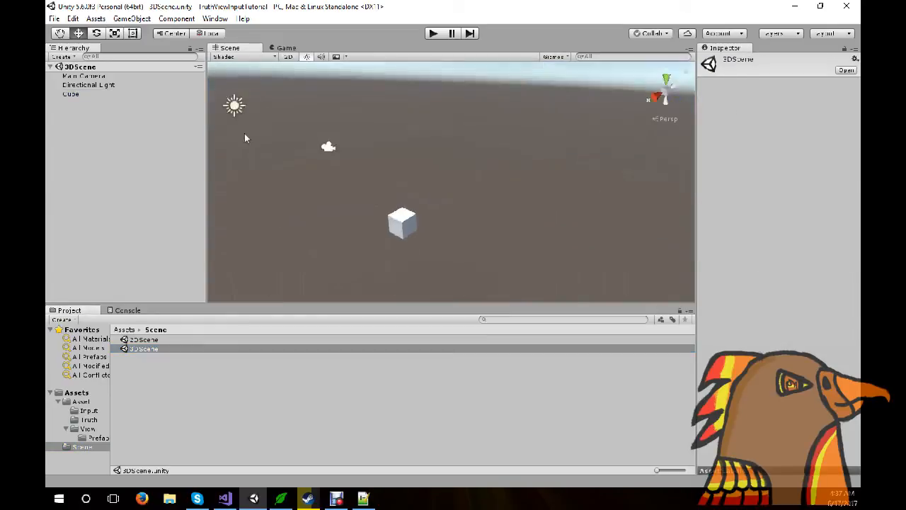
{"action": "left_click", "coordinate": [83, 76]}
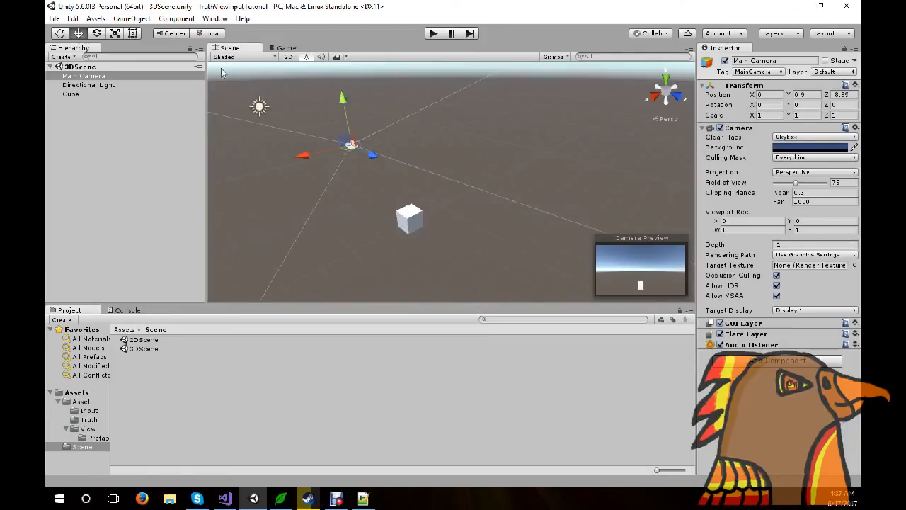
{"action": "right_click", "coordinate": [71, 94]}
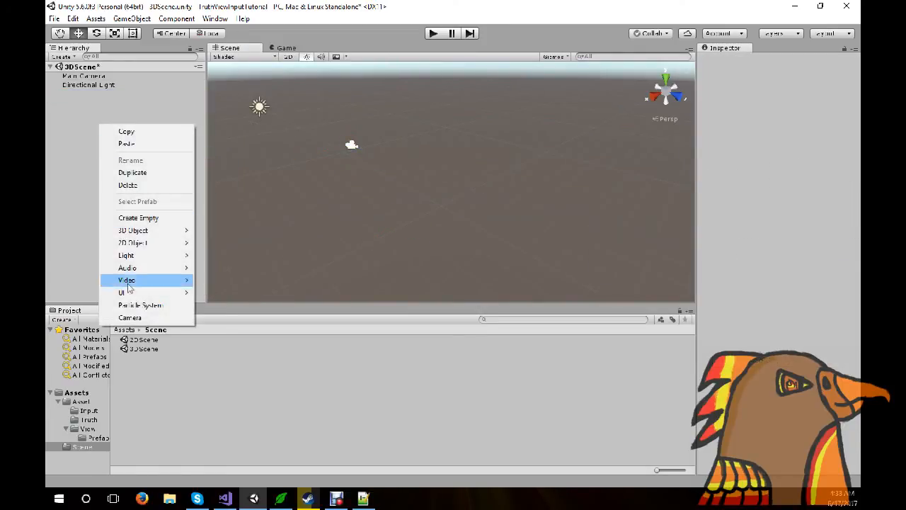
{"action": "mouse_move", "coordinate": [134, 230]}
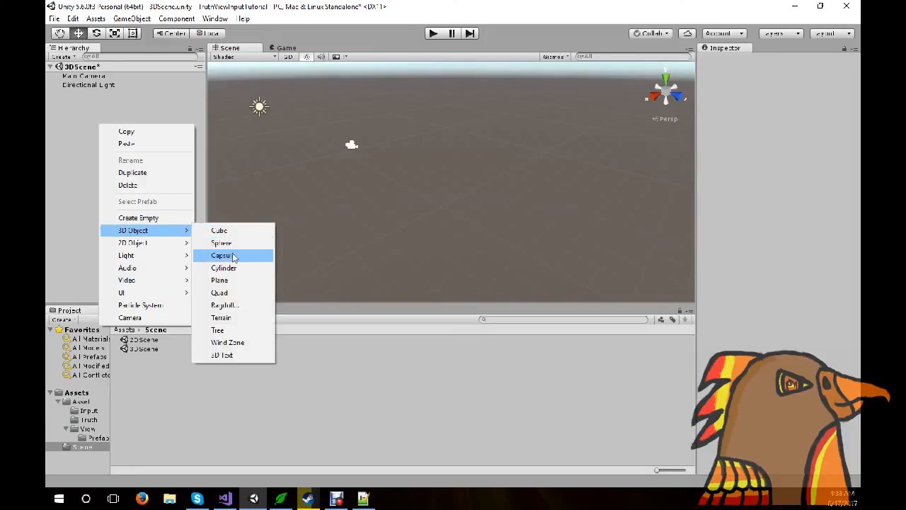
Add a Capsule to the 3DScene and show the Game view.
{"action": "left_click", "coordinate": [221, 255]}
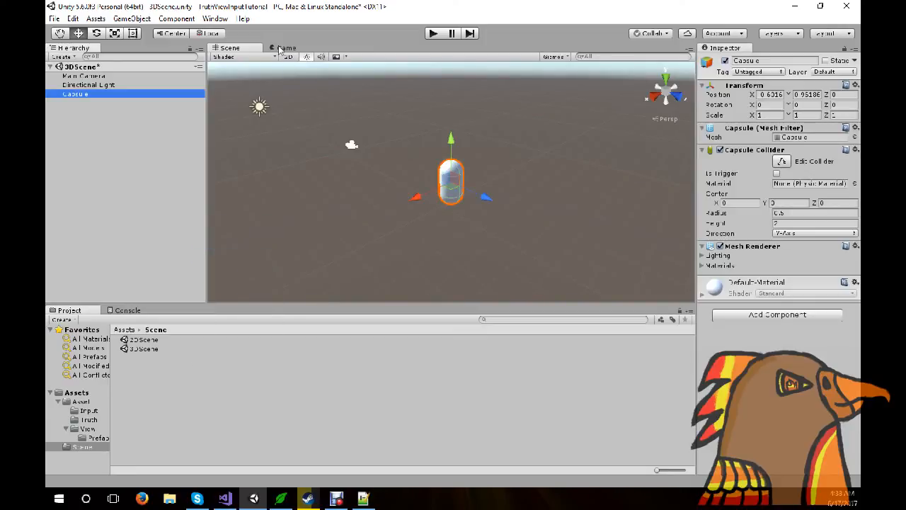
{"action": "left_click", "coordinate": [286, 48]}
{"action": "type", "text": "0"}
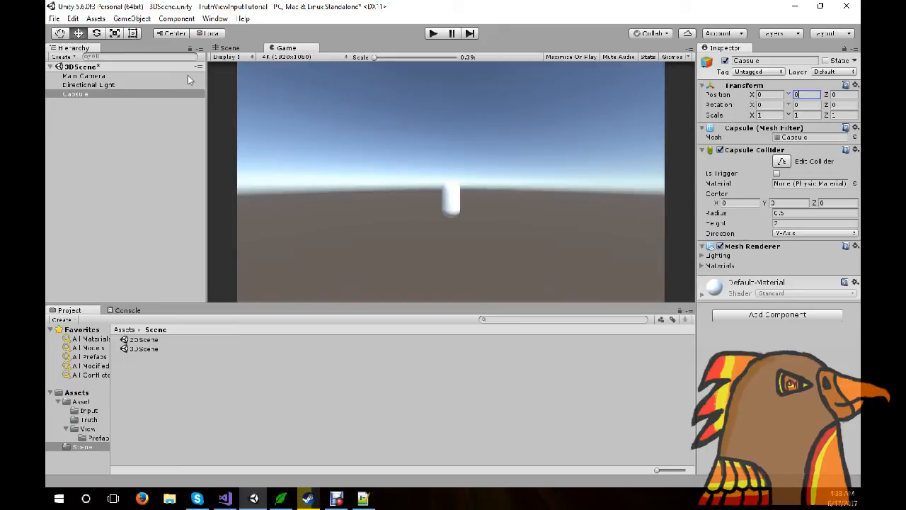
Attach PlayerTruth to the Capsule, test-play the scene, then stop.
{"action": "left_click", "coordinate": [83, 76]}
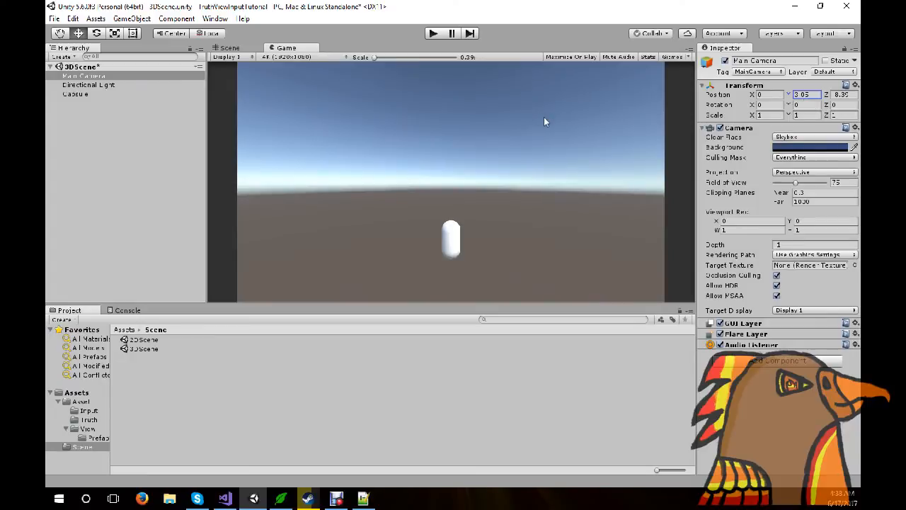
{"action": "mouse_move", "coordinate": [439, 39]}
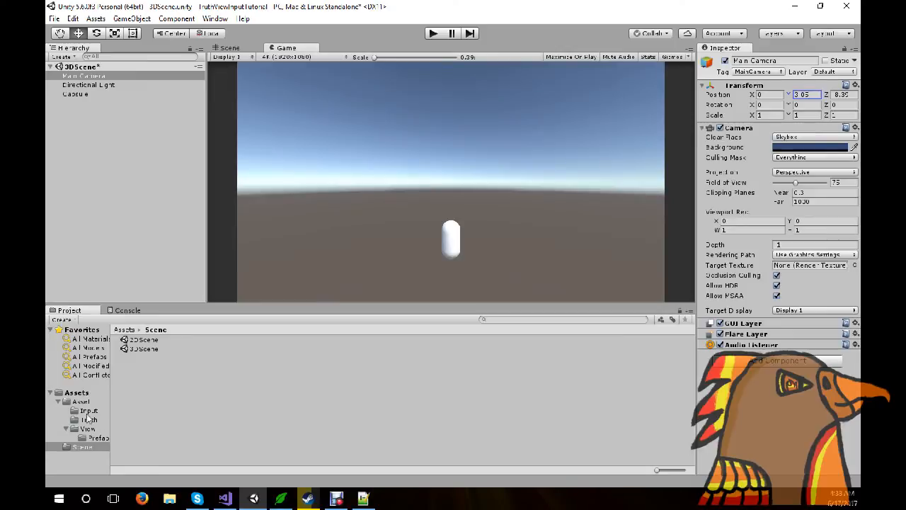
{"action": "left_click", "coordinate": [89, 419]}
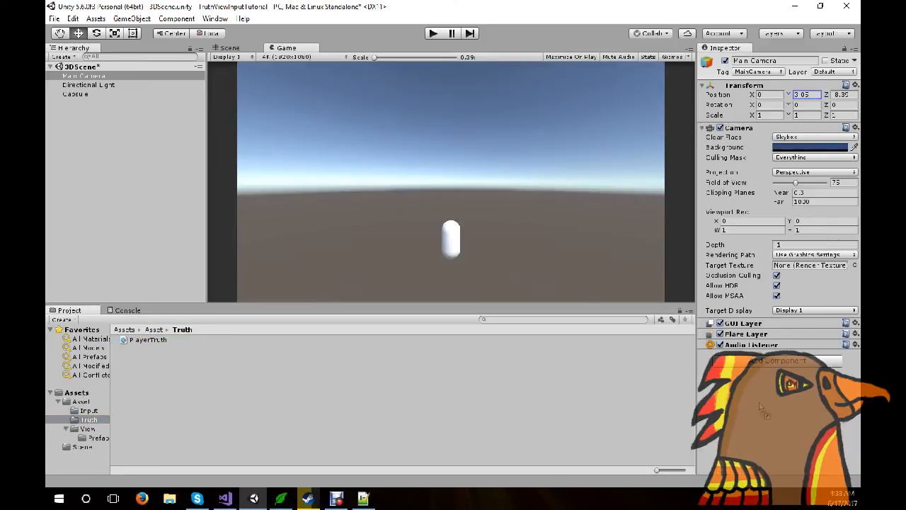
{"action": "left_click", "coordinate": [75, 94]}
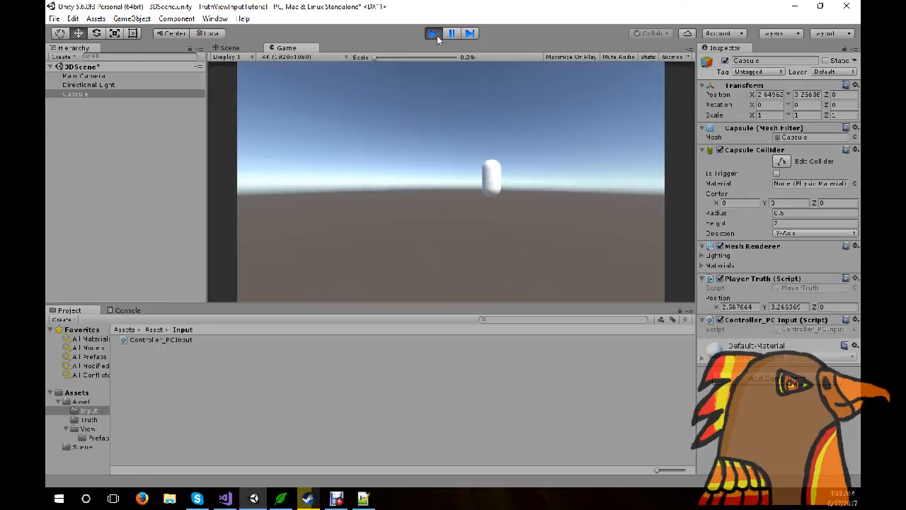
{"action": "left_click", "coordinate": [452, 33]}
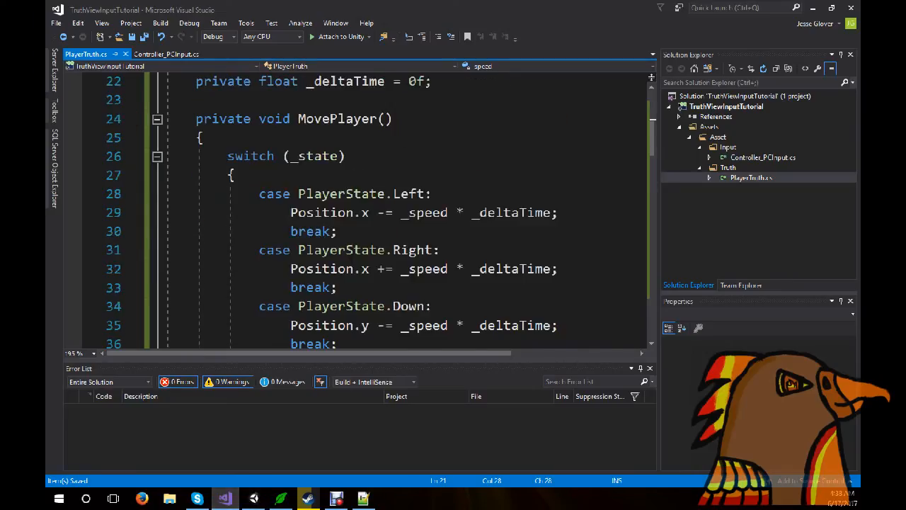
{"action": "left_click", "coordinate": [166, 54]}
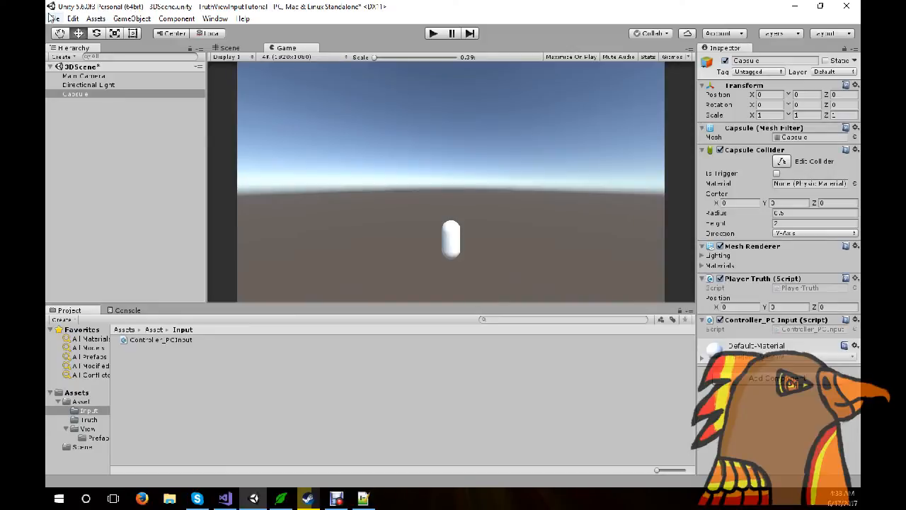
Review the Fire1 axis entries in the Input Manager project settings.
{"action": "left_click", "coordinate": [73, 18]}
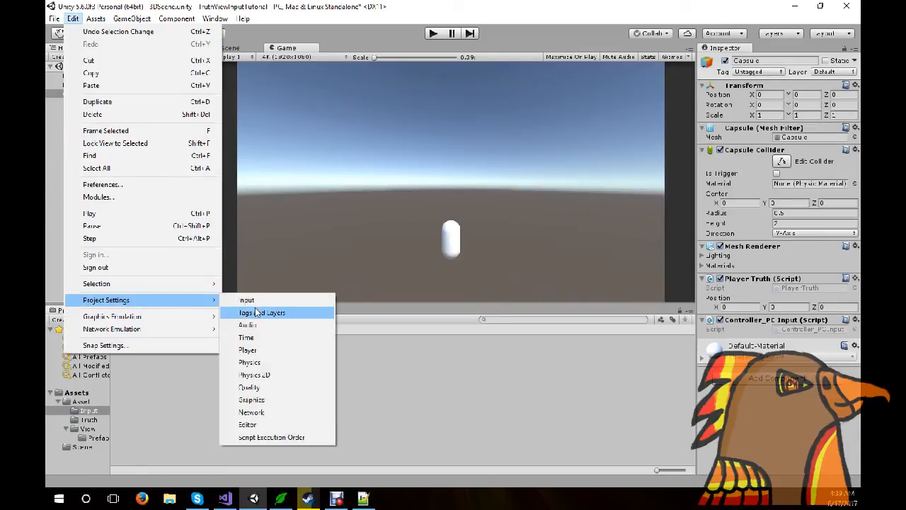
{"action": "left_click", "coordinate": [246, 299]}
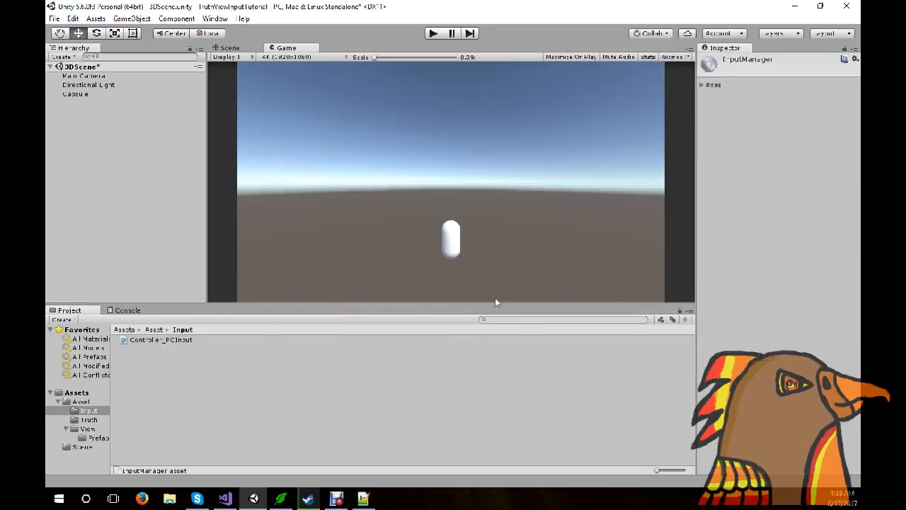
{"action": "left_click", "coordinate": [714, 84]}
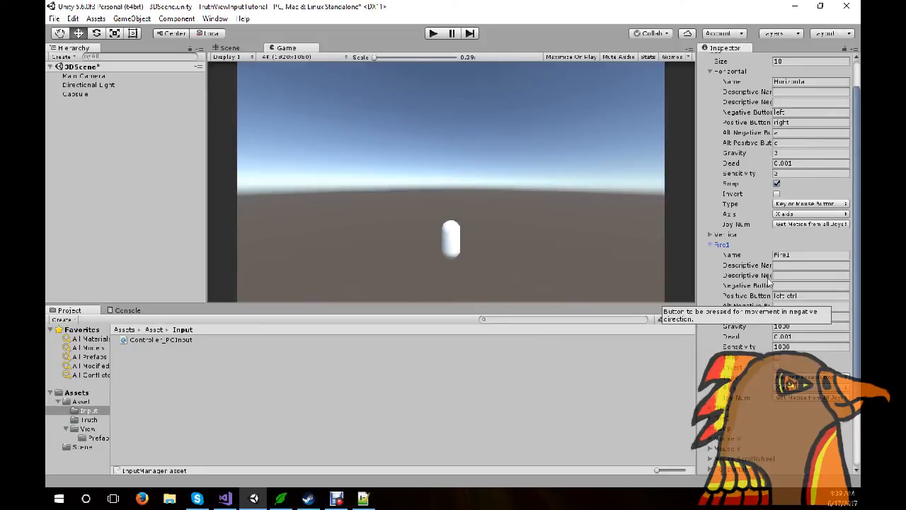
{"action": "scroll", "scroll_direction": "down", "scroll_amount": 3}
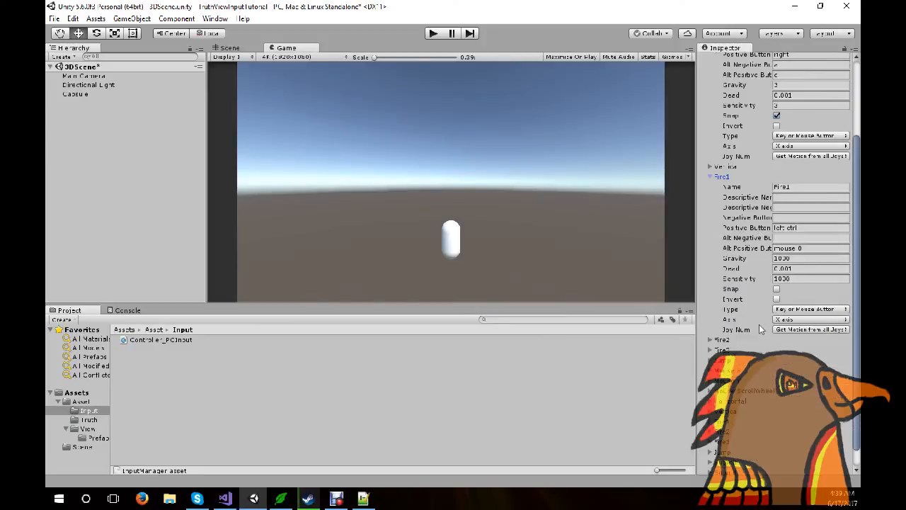
{"action": "scroll", "scroll_direction": "down", "scroll_amount": 3}
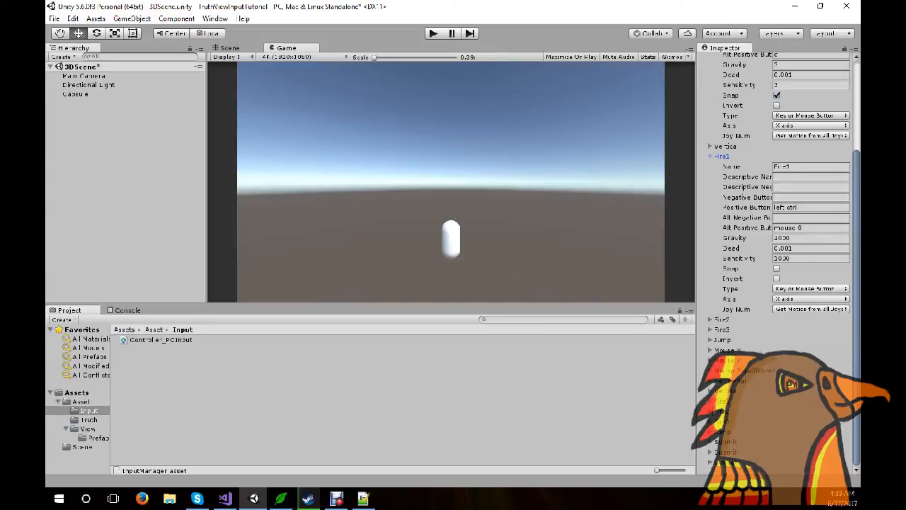
{"action": "scroll", "scroll_direction": "down", "scroll_amount": 3}
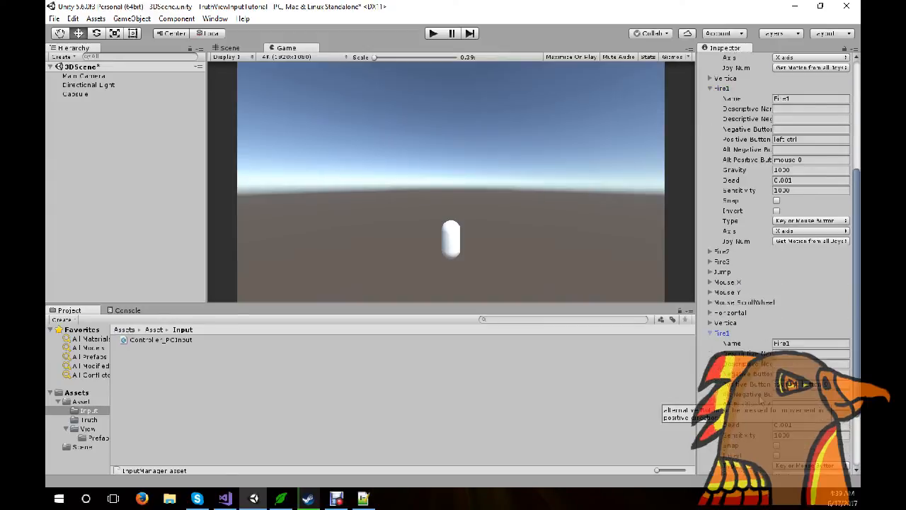
{"action": "scroll", "scroll_direction": "down", "scroll_amount": 3}
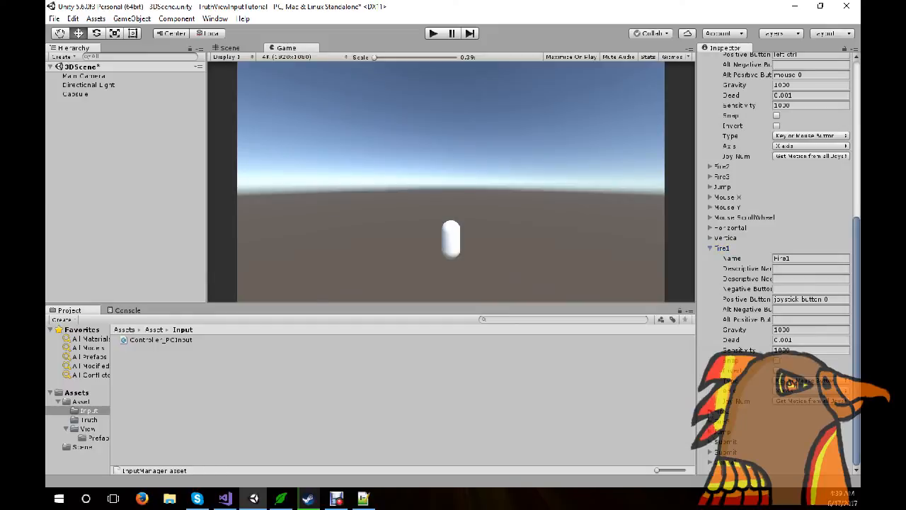
{"action": "scroll", "scroll_direction": "down", "scroll_amount": 3}
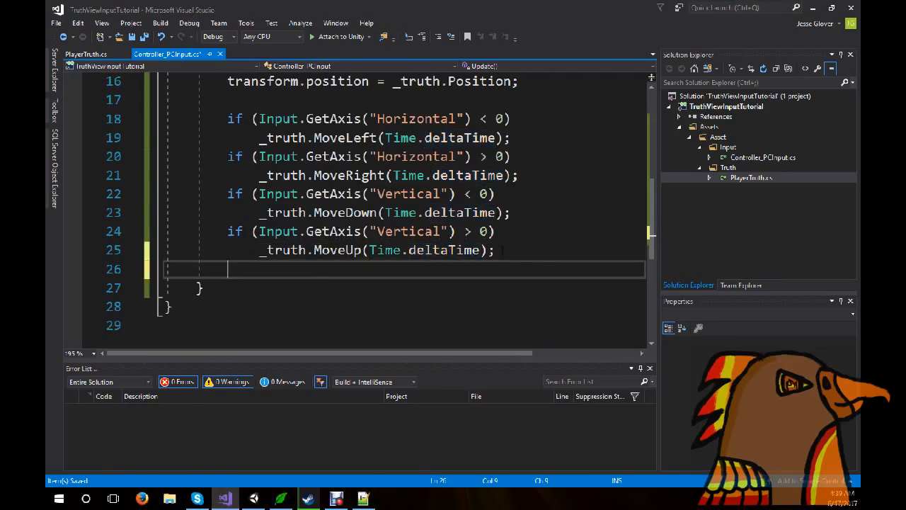
Write an if (Input.GetButton("Fire1")) check below the Vertical checks.
{"action": "type", "text": "if (Input.GetAxis"}
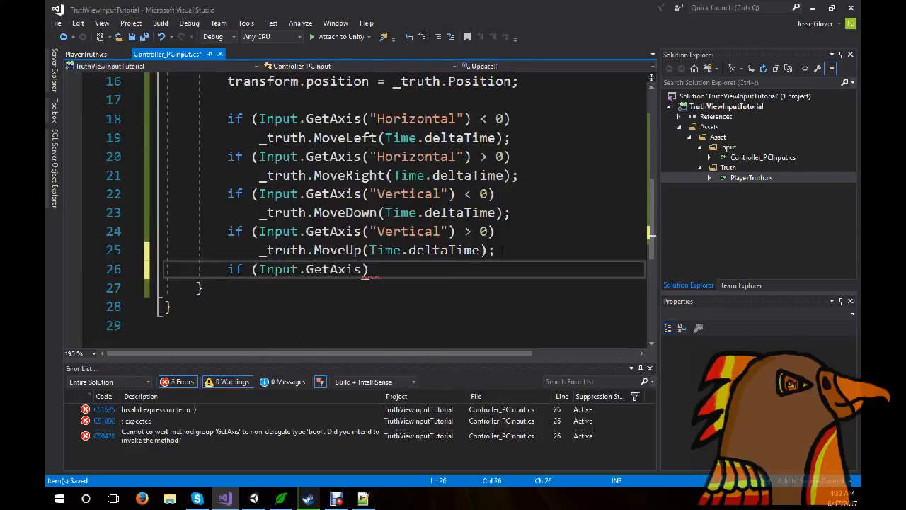
{"action": "type", "text": "\"\""}
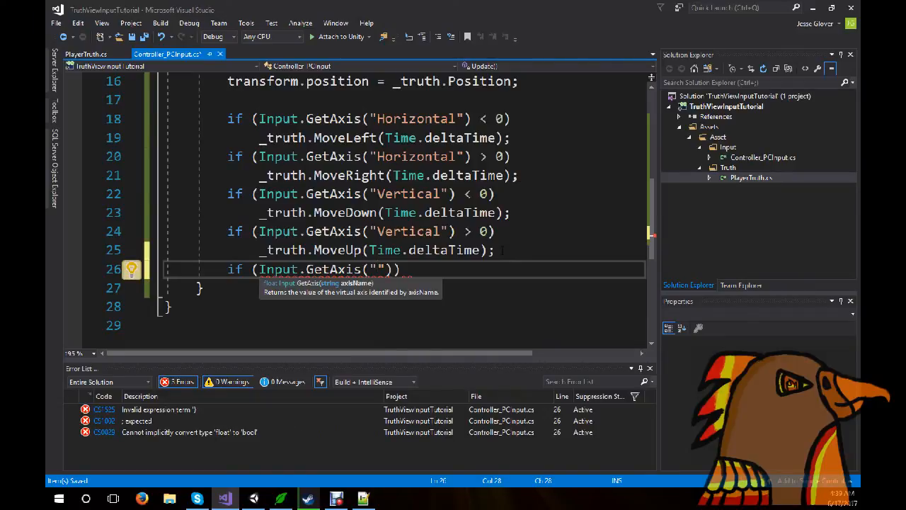
{"action": "type", "text": "Fire1"}
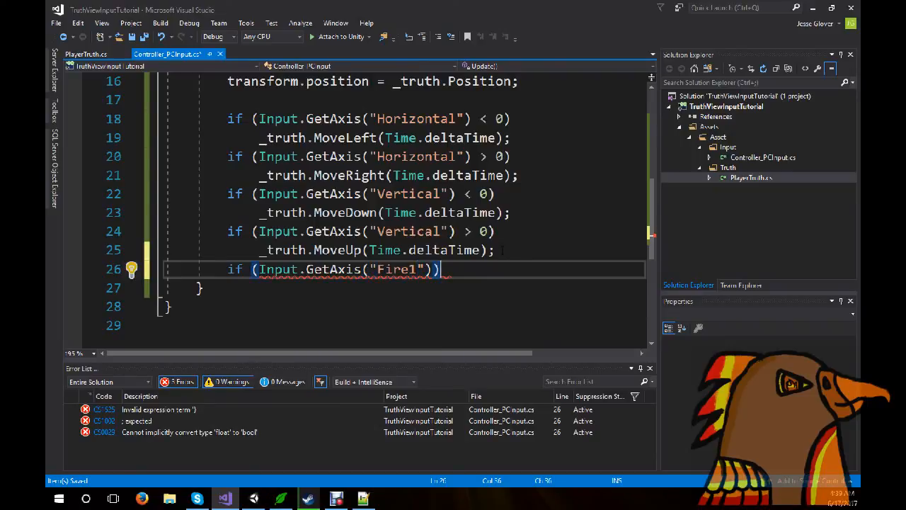
{"action": "key", "text": "enter"}
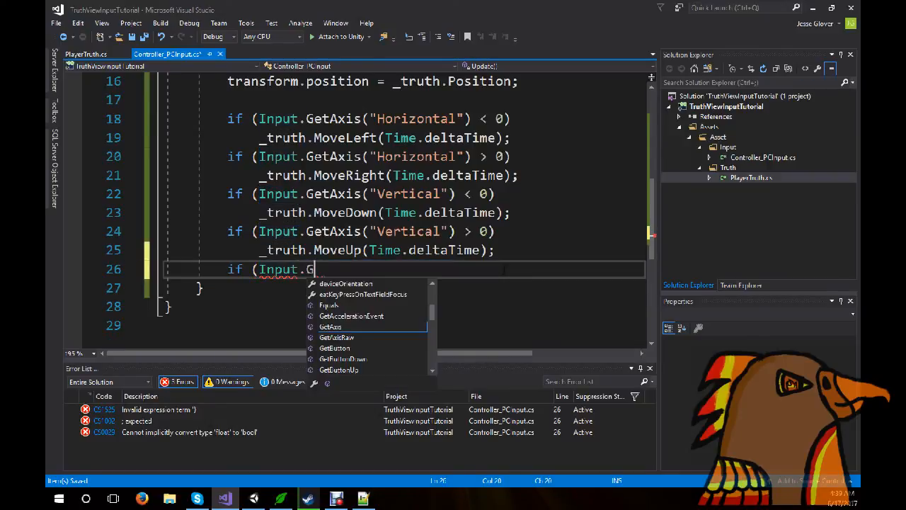
{"action": "type", "text": "B"}
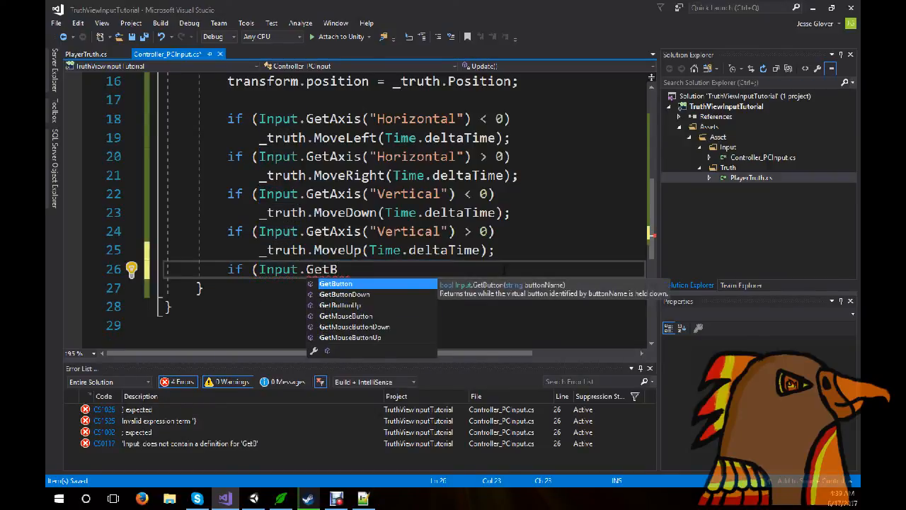
{"action": "type", "text": "utton(\""}
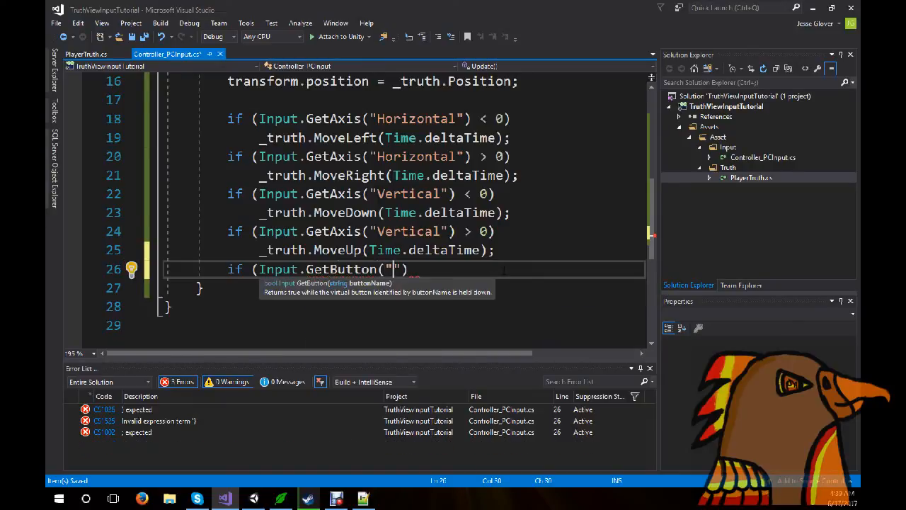
{"action": "type", "text": "Fire1"}
{"action": "type", "text": "_truth."}
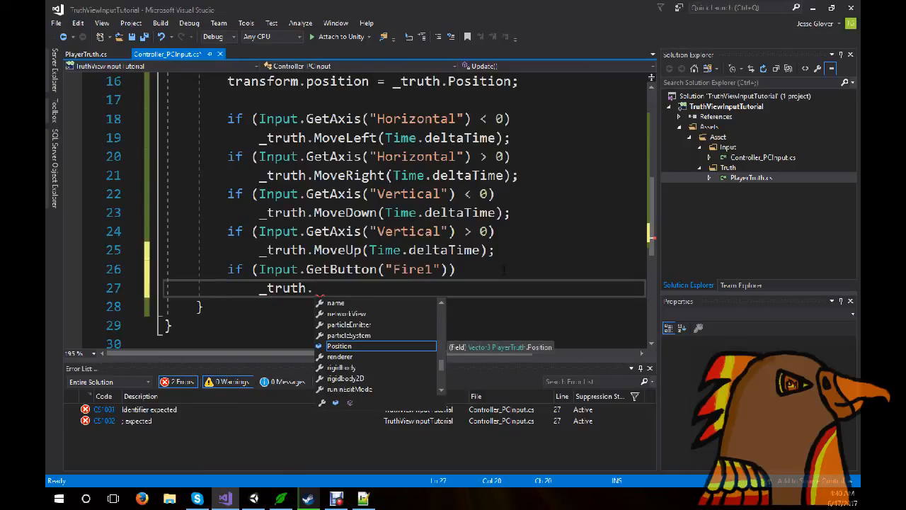
Call _truth.MoveForward(Time.deltaTime) for Fire1 and begin the next input check.
{"action": "type", "text": "MoveForward"}
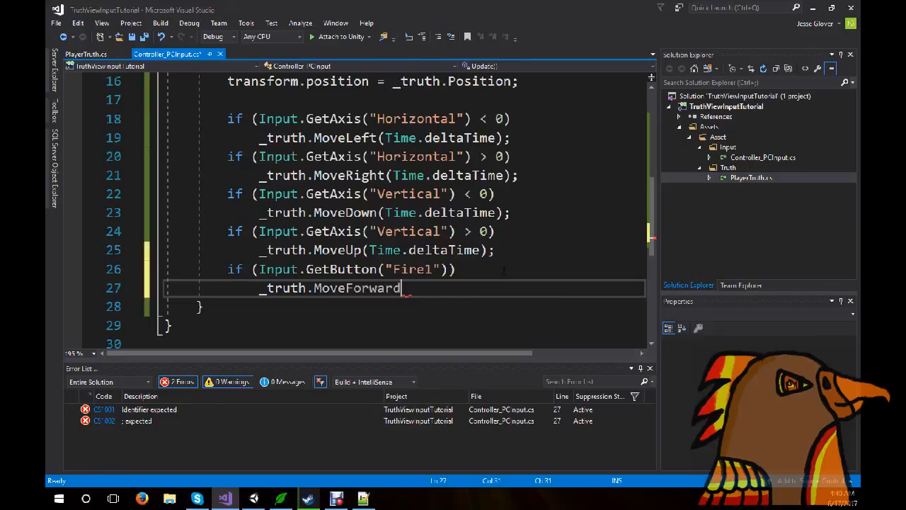
{"action": "type", "text": "(Time"}
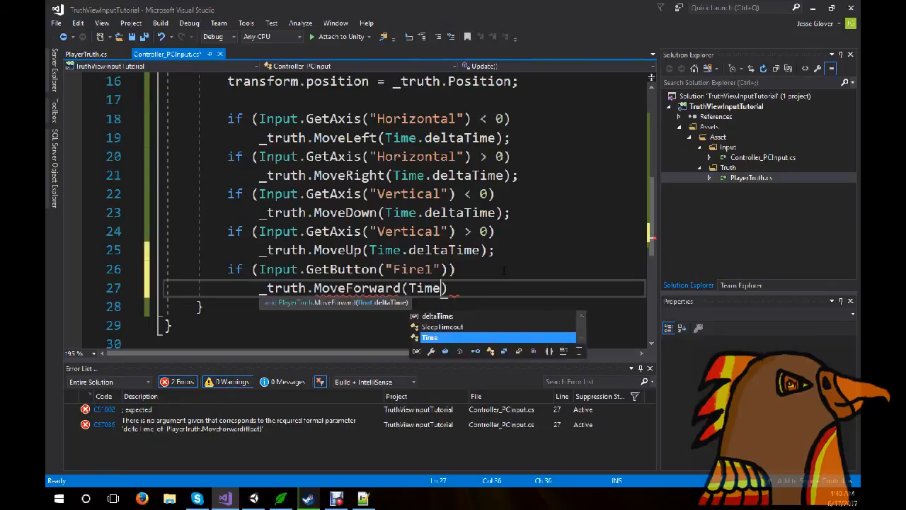
{"action": "type", "text": ".deltaTime);"}
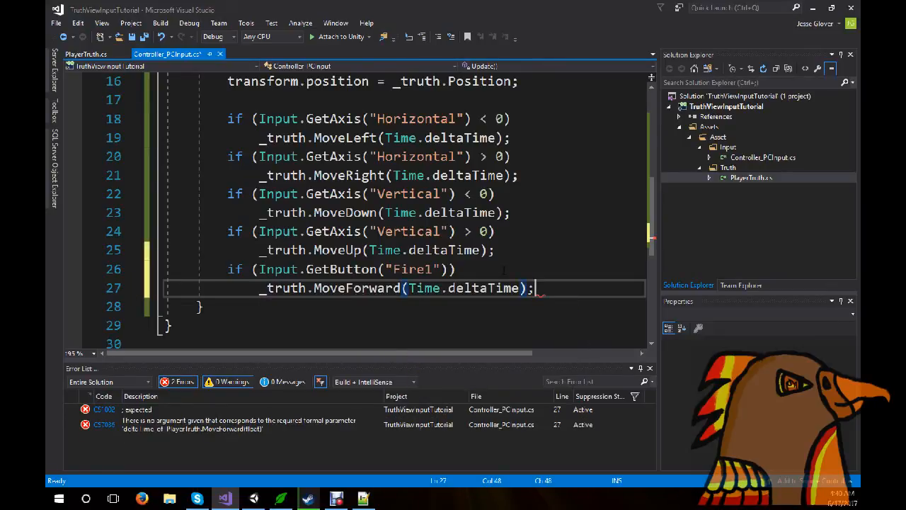
{"action": "type", "text": "if (Input.GetButton("}
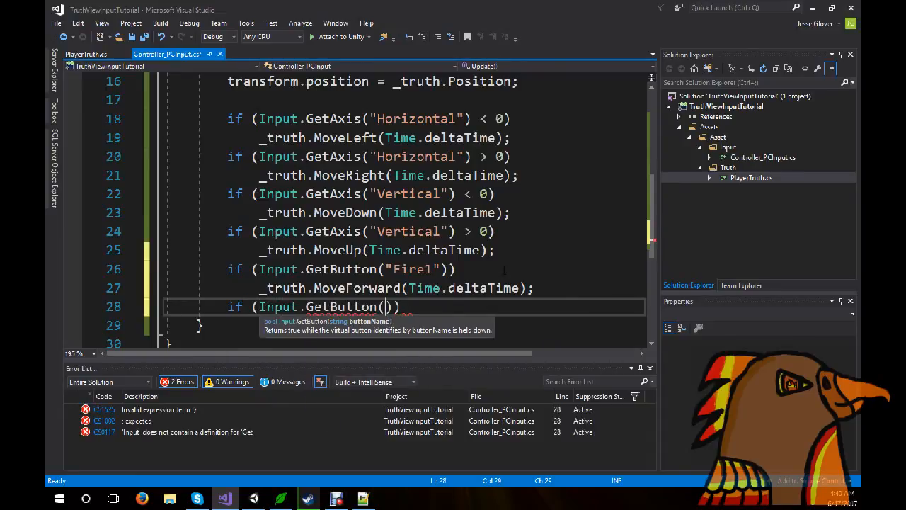
Write the Fire2 check calling _truth.MoveBackward(Time.deltaTime) and return to Unity.
{"action": "type", "text": "Fire\""}
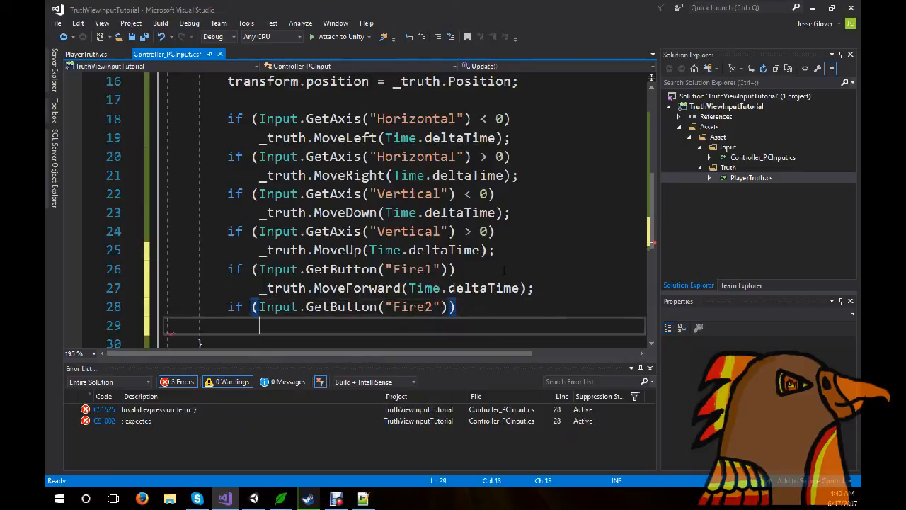
{"action": "type", "text": "_truth."}
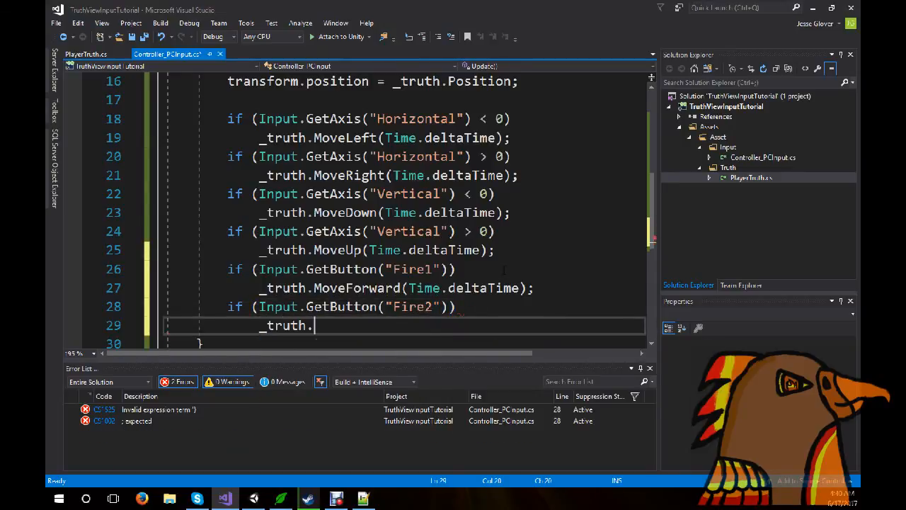
{"action": "type", "text": "MoveBackward"}
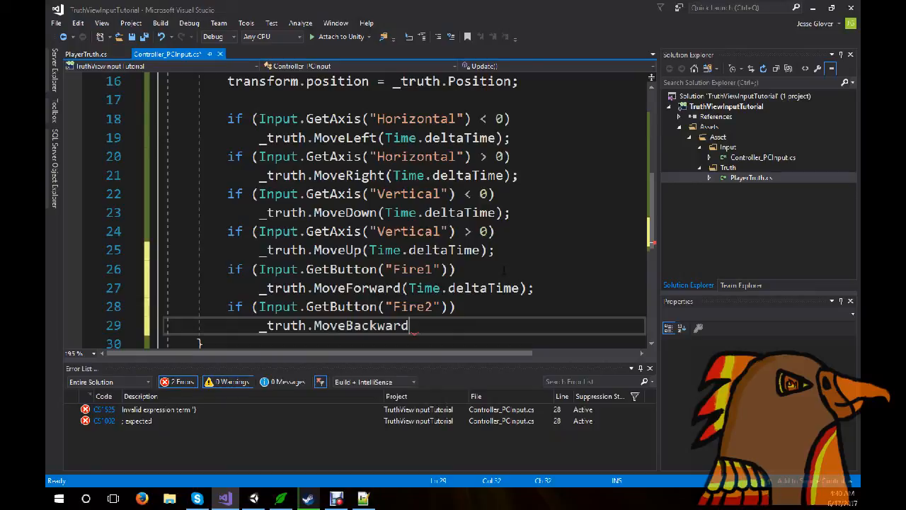
{"action": "type", "text": "("}
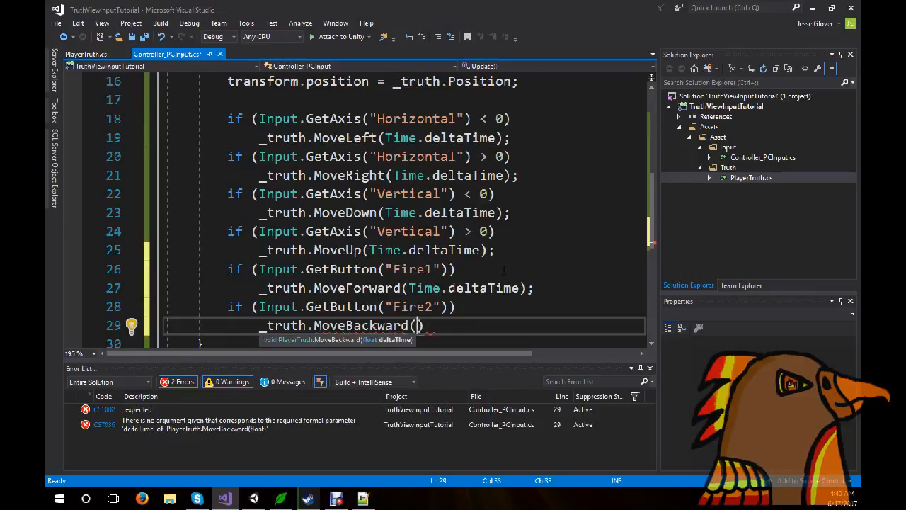
{"action": "type", "text": "Time.deltaTime);"}
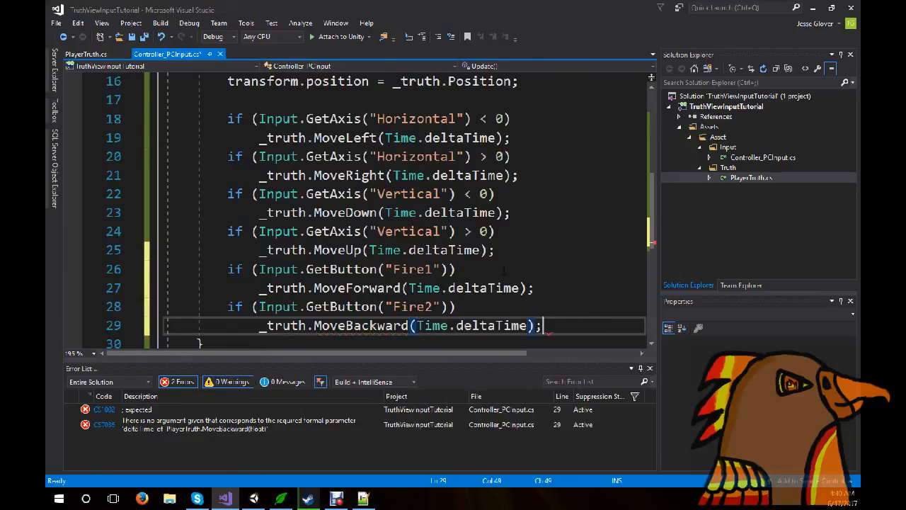
{"action": "left_click", "coordinate": [254, 498]}
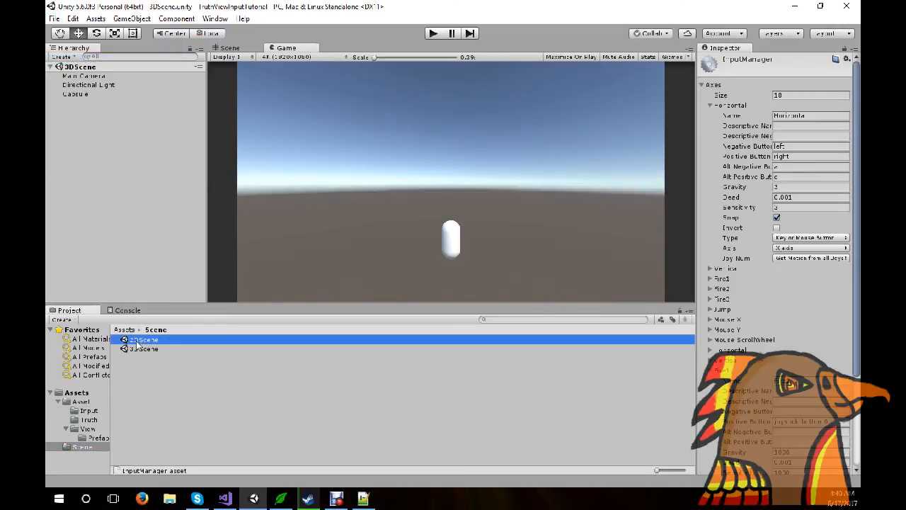
Load 2DScene, set Main Camera's Projection to Orthographic, and select Hexagon to watch its position during play.
{"action": "double_click", "coordinate": [145, 340]}
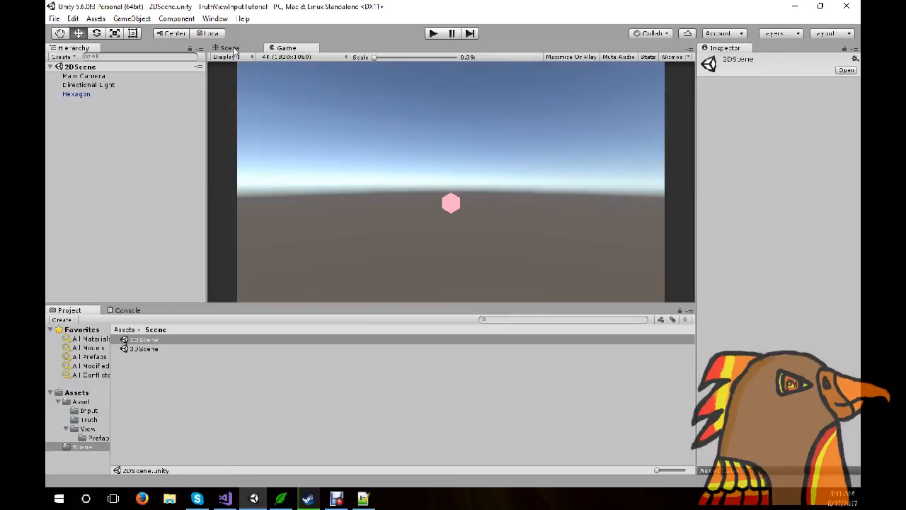
{"action": "left_click", "coordinate": [229, 48]}
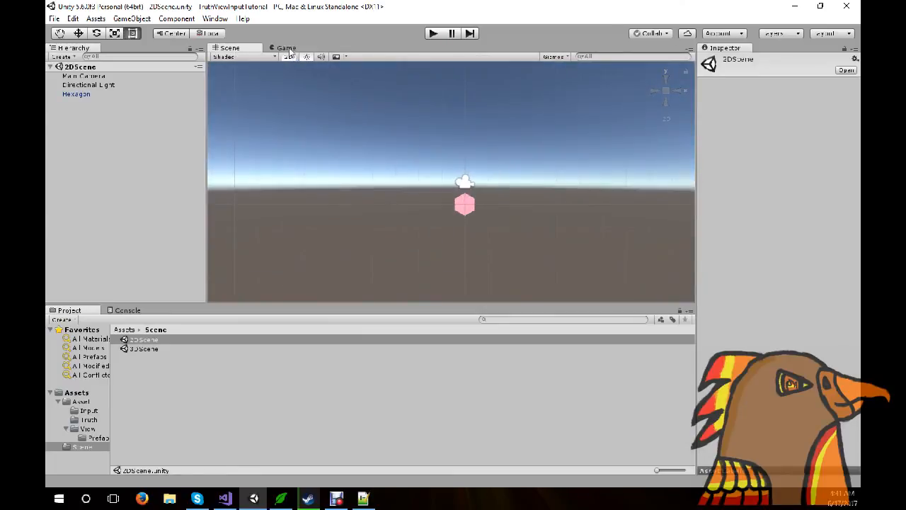
{"action": "left_click", "coordinate": [83, 76]}
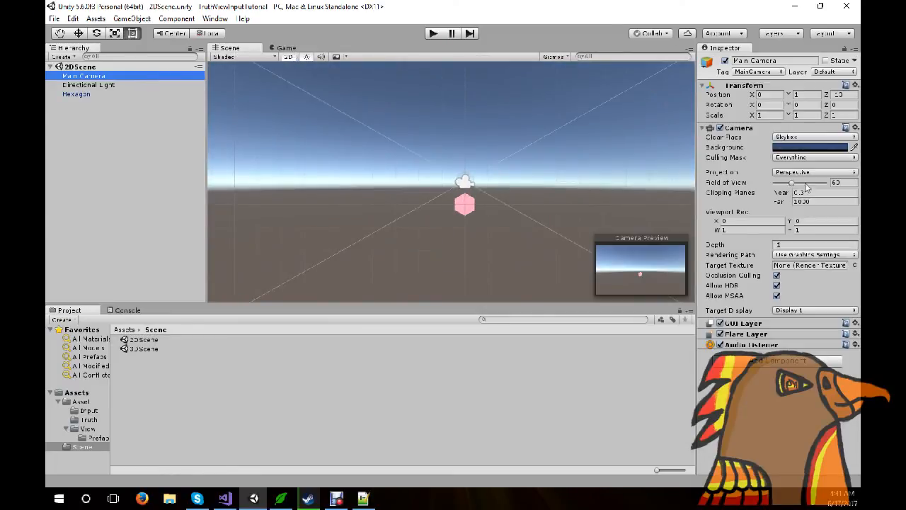
{"action": "left_click", "coordinate": [814, 172]}
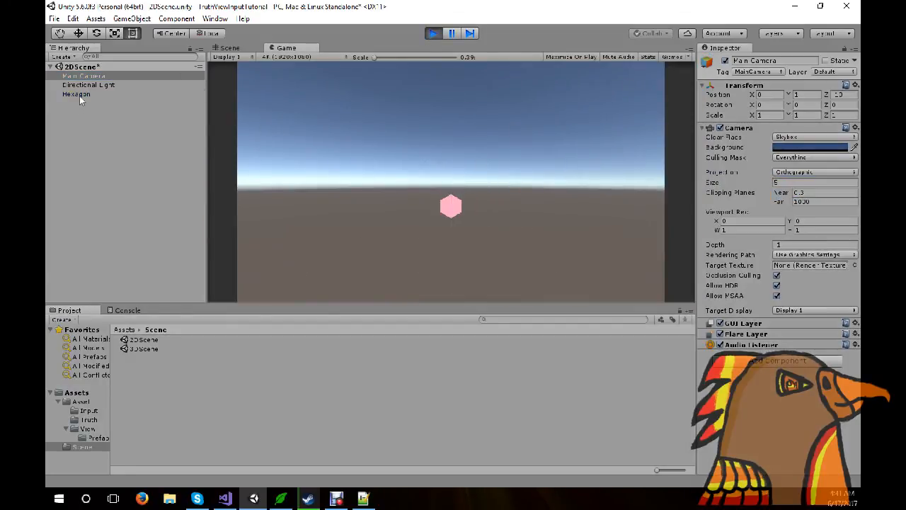
{"action": "left_click", "coordinate": [76, 93]}
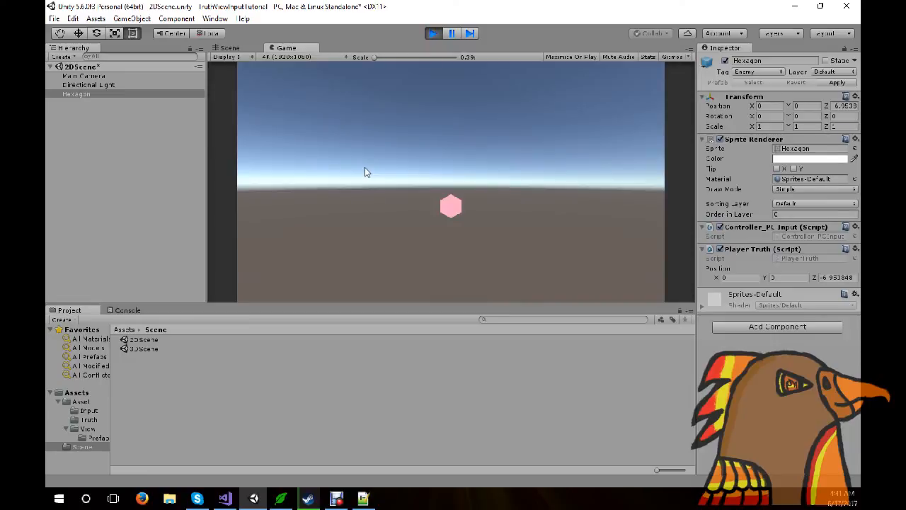
{"action": "mouse_move", "coordinate": [135, 82]}
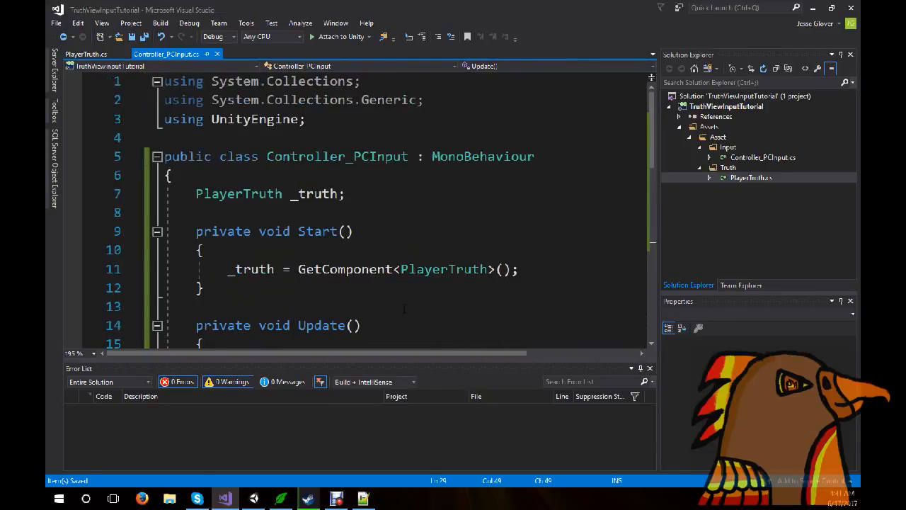
Scroll Controller_PCInput.cs down to the Update method's Fire1 and Fire2 checks.
{"action": "scroll", "scroll_direction": "down", "scroll_amount": 3}
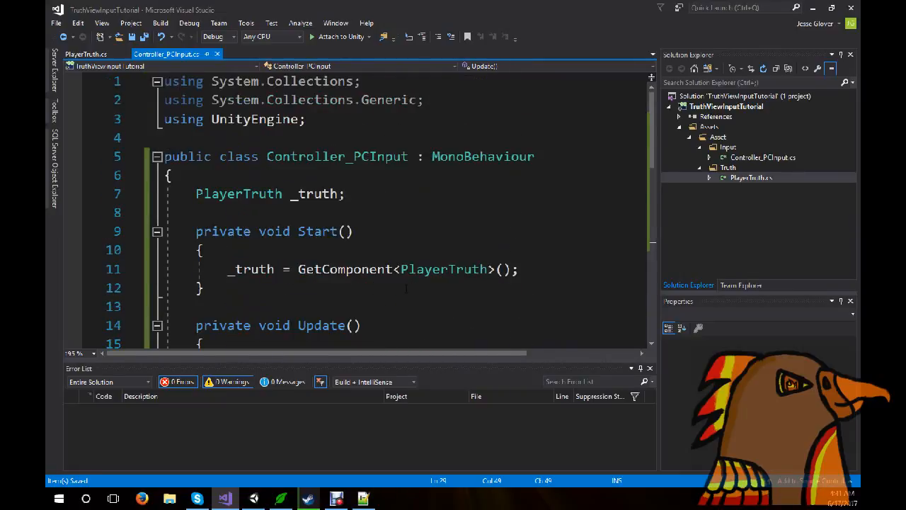
{"action": "scroll", "scroll_direction": "down", "scroll_amount": 3}
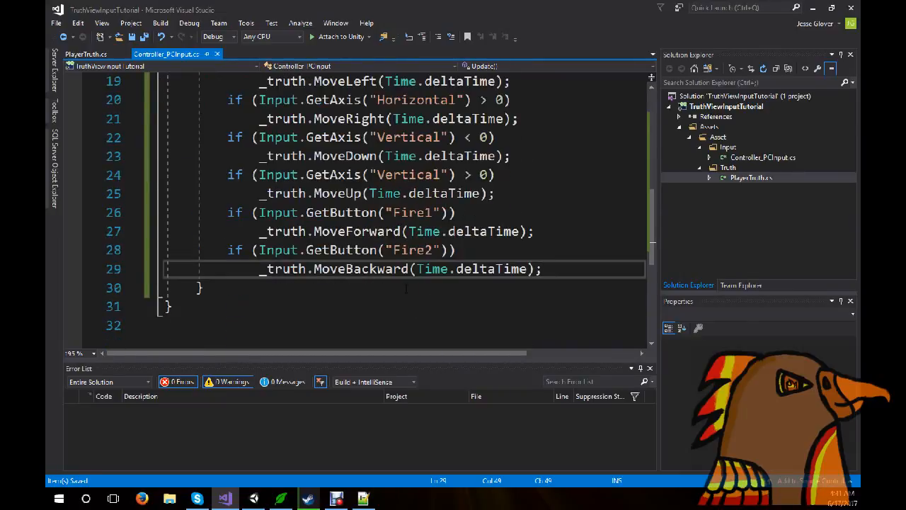